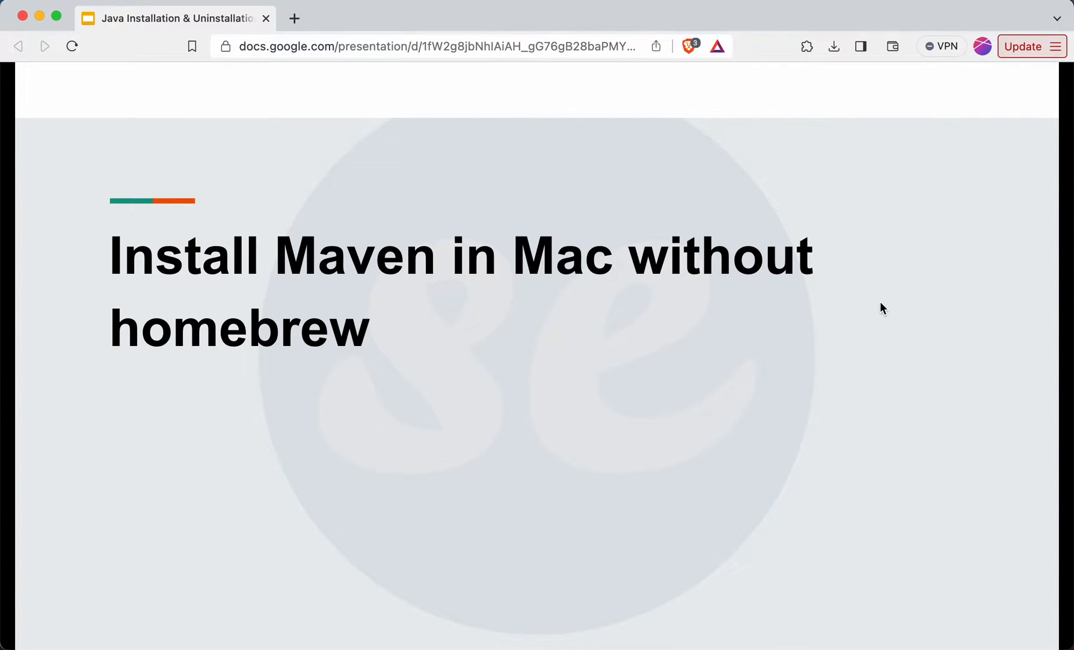
mouse_move(500, 306)
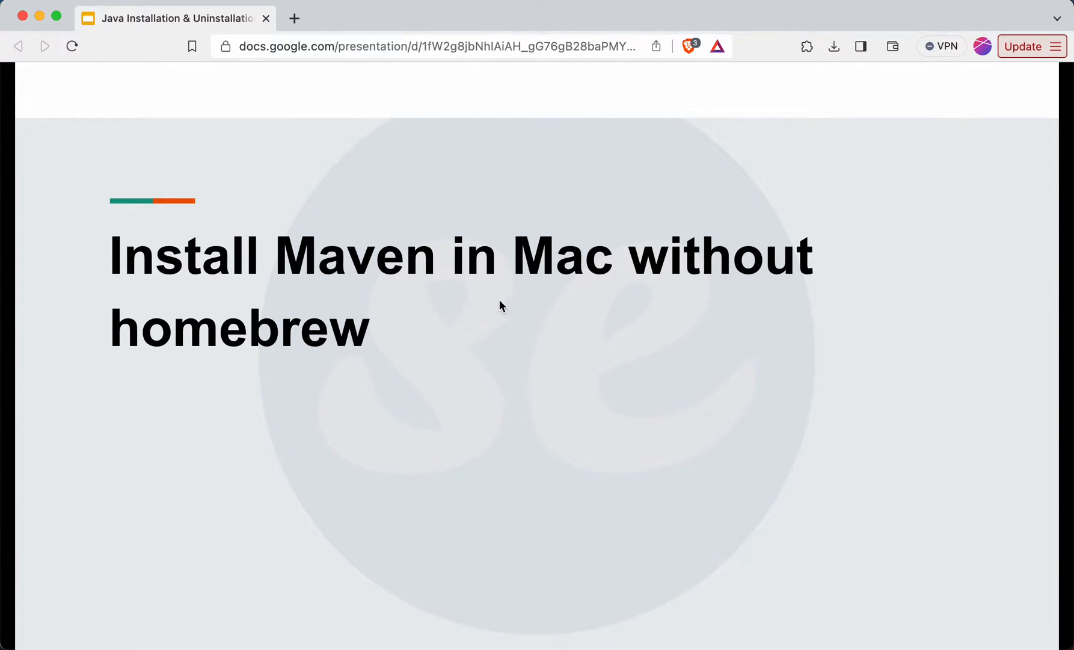
mouse_move(656, 300)
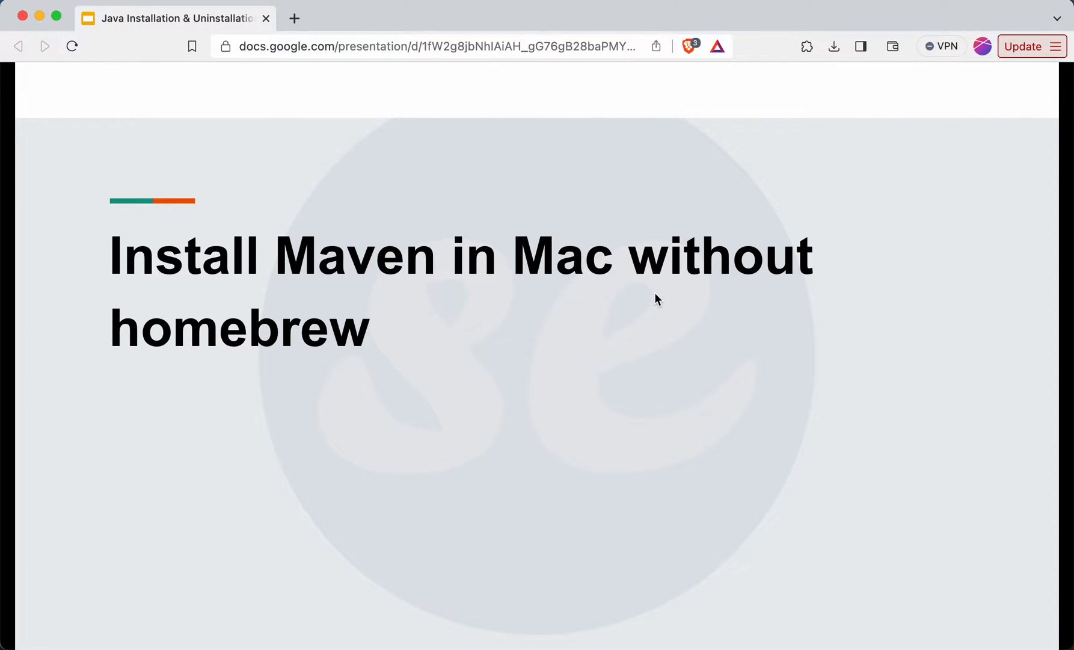
mouse_move(482, 291)
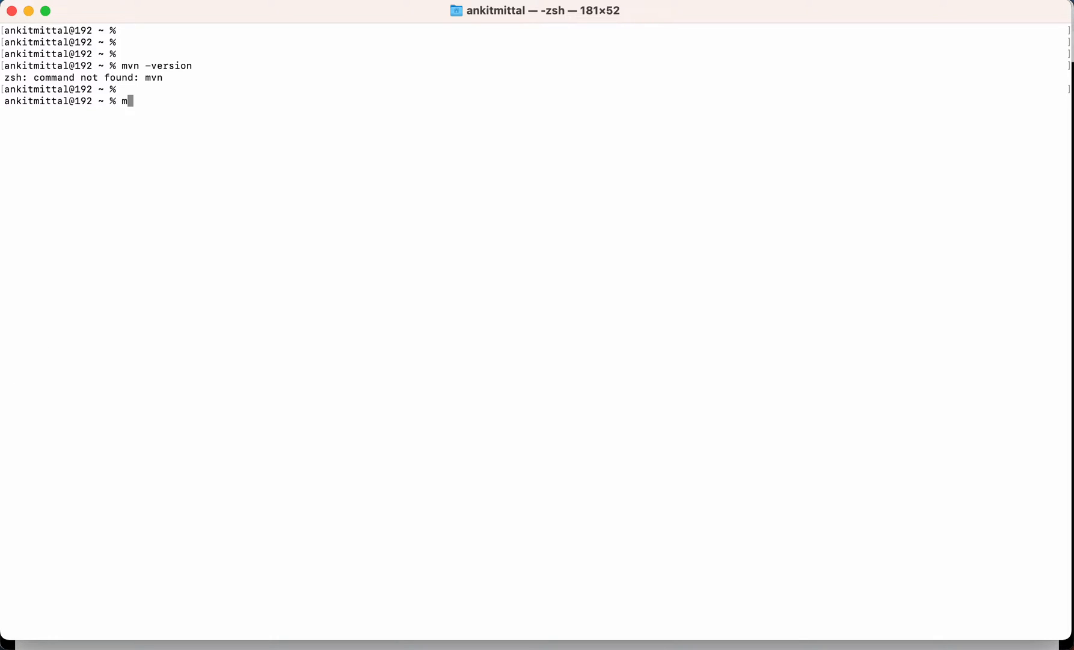
- Run mvn -version and confirm the mvn command is not found
type("vn -ver")
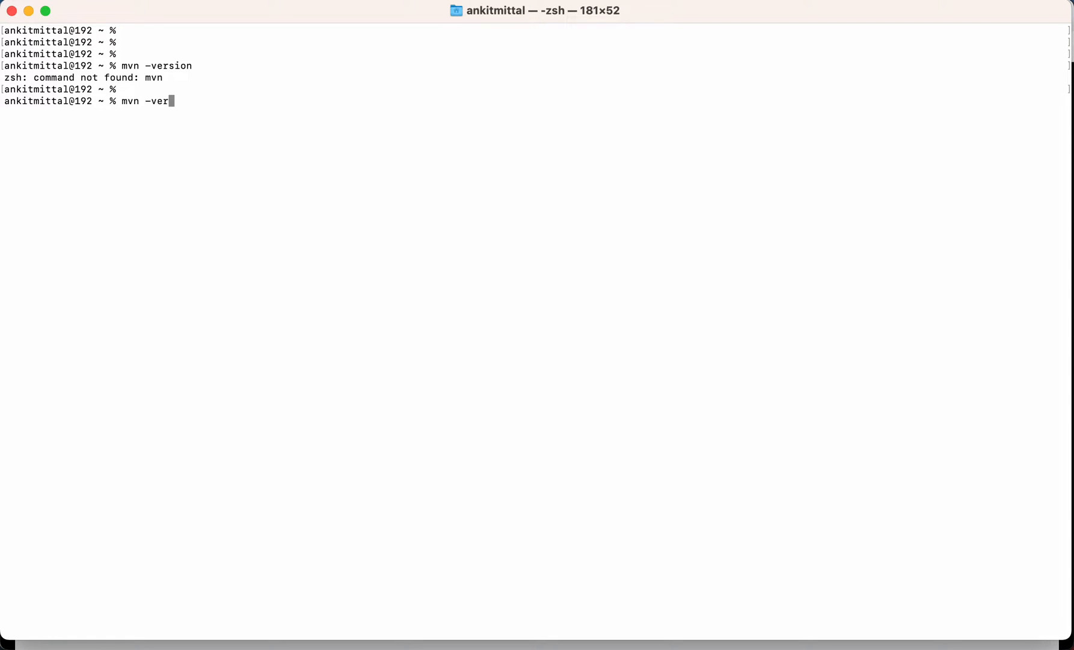
type("sion")
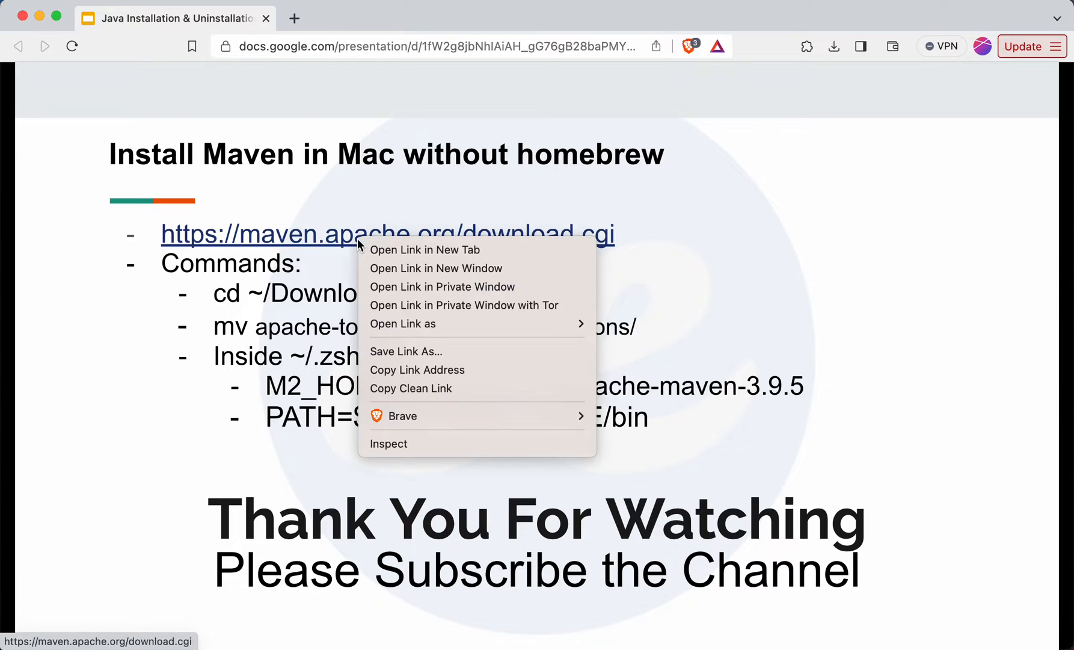
- Open download.cgi in a new tab and scroll to the Maven 3.9.5 Files table
left_click(425, 250)
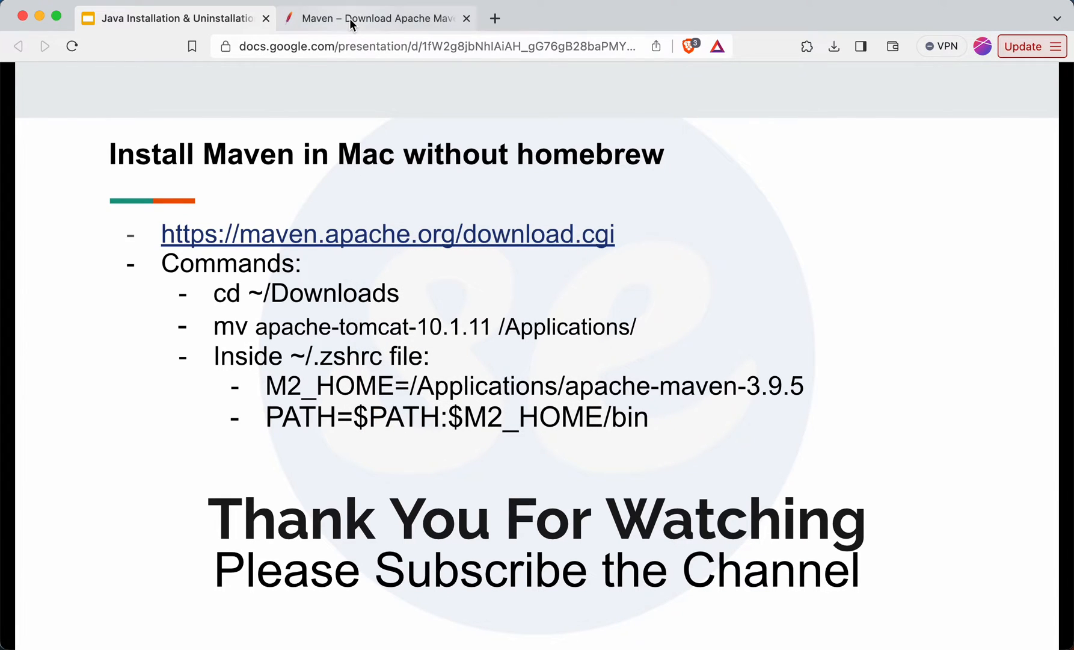
left_click(375, 18)
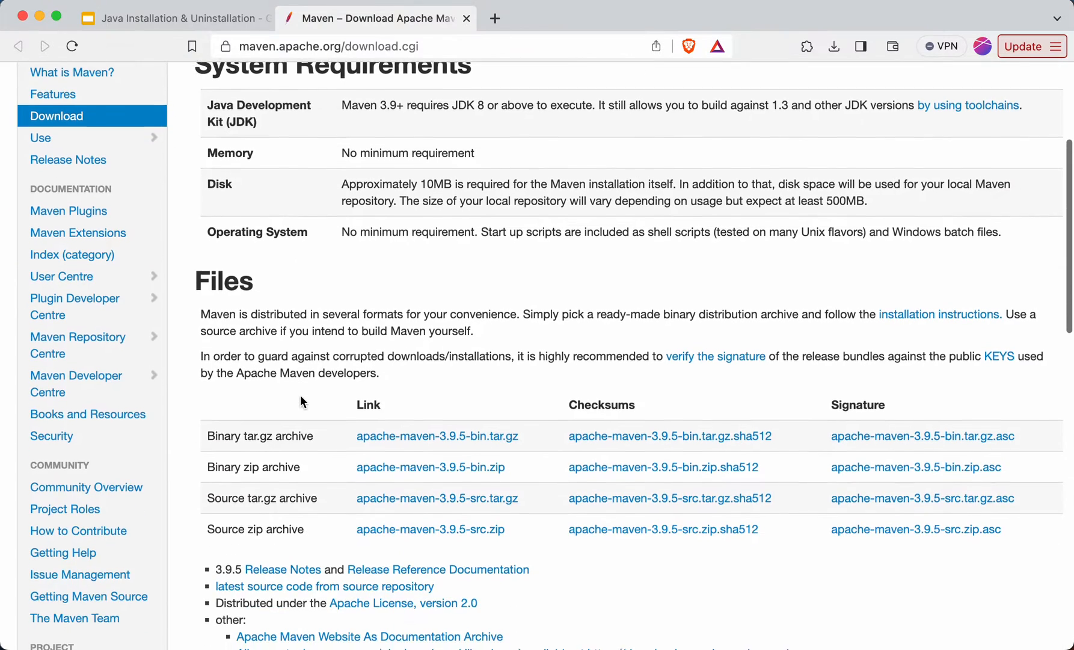
scroll("down", 3)
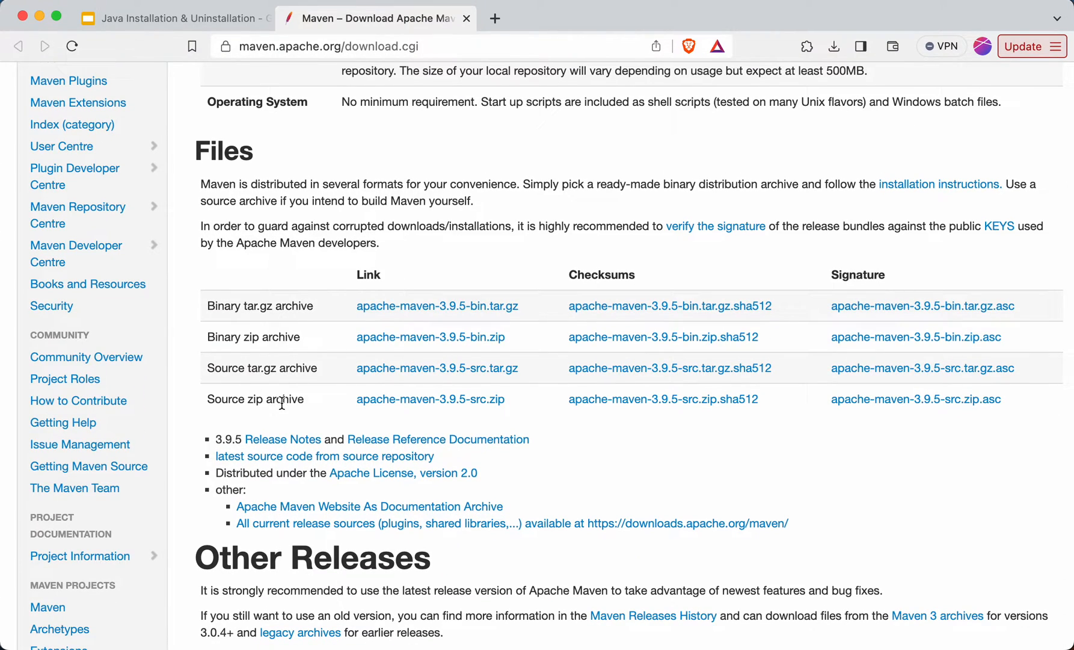
mouse_move(414, 300)
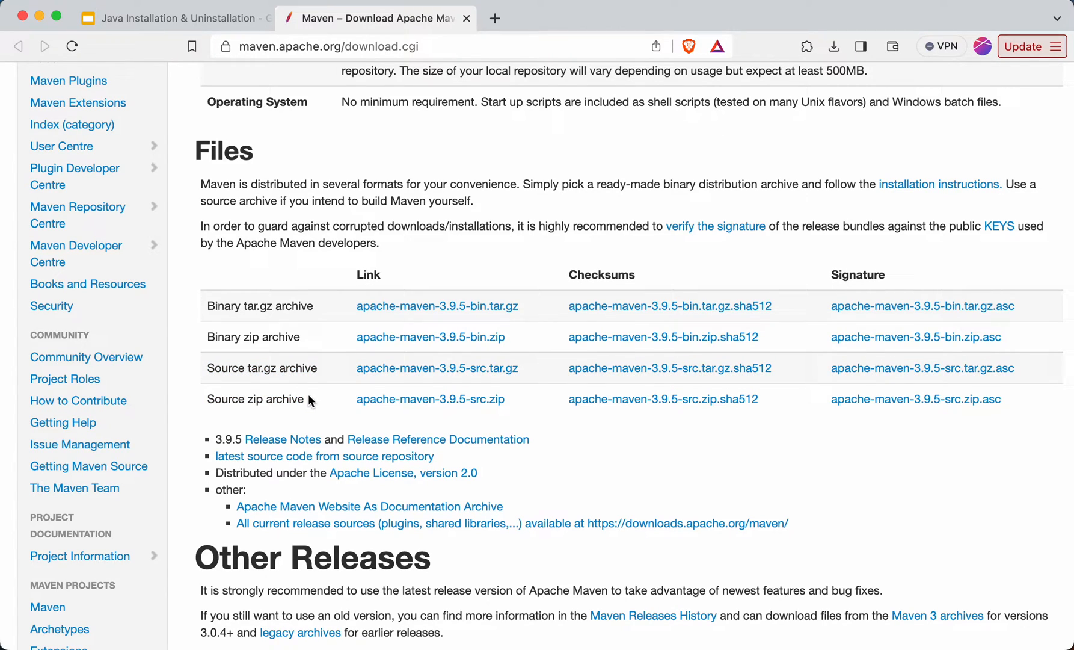
left_click_drag(207, 305, 296, 337)
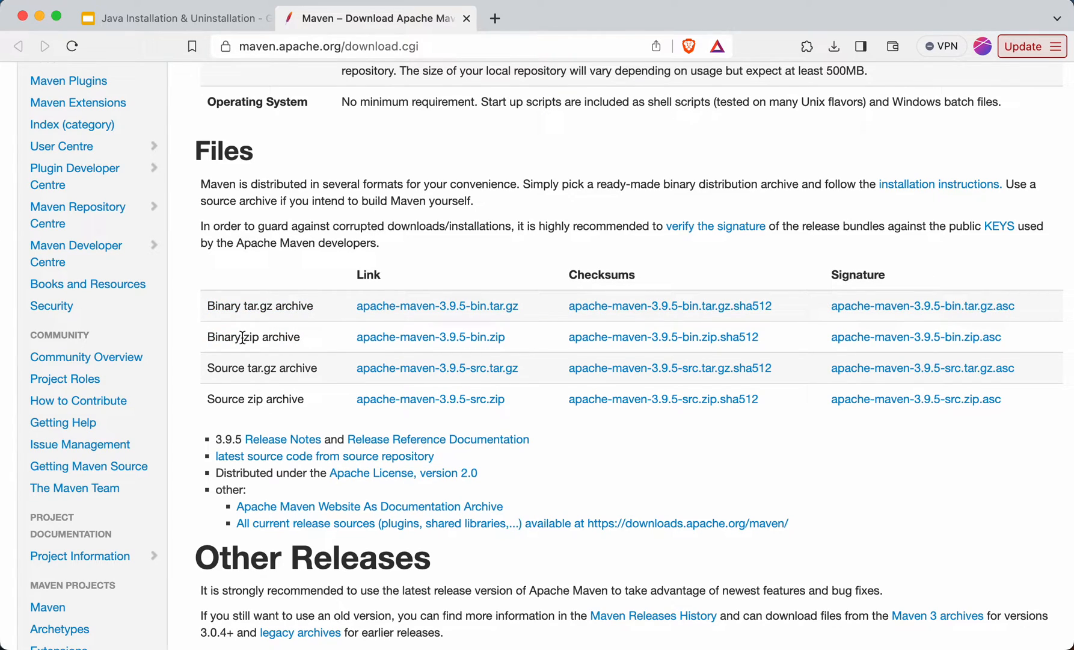
mouse_move(245, 305)
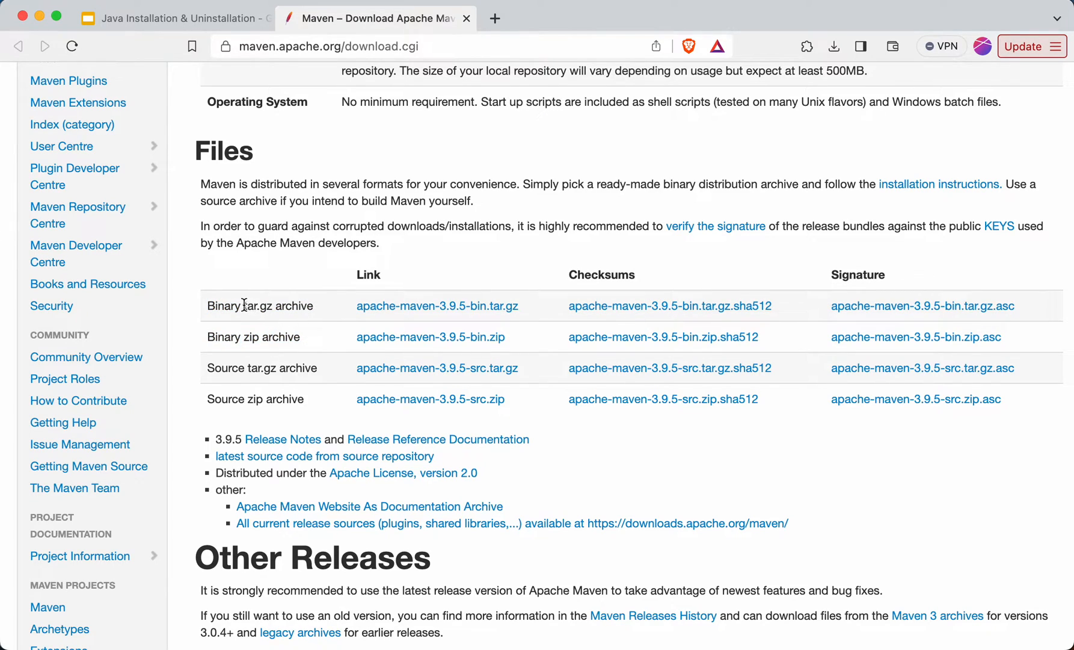
double_click(276, 306)
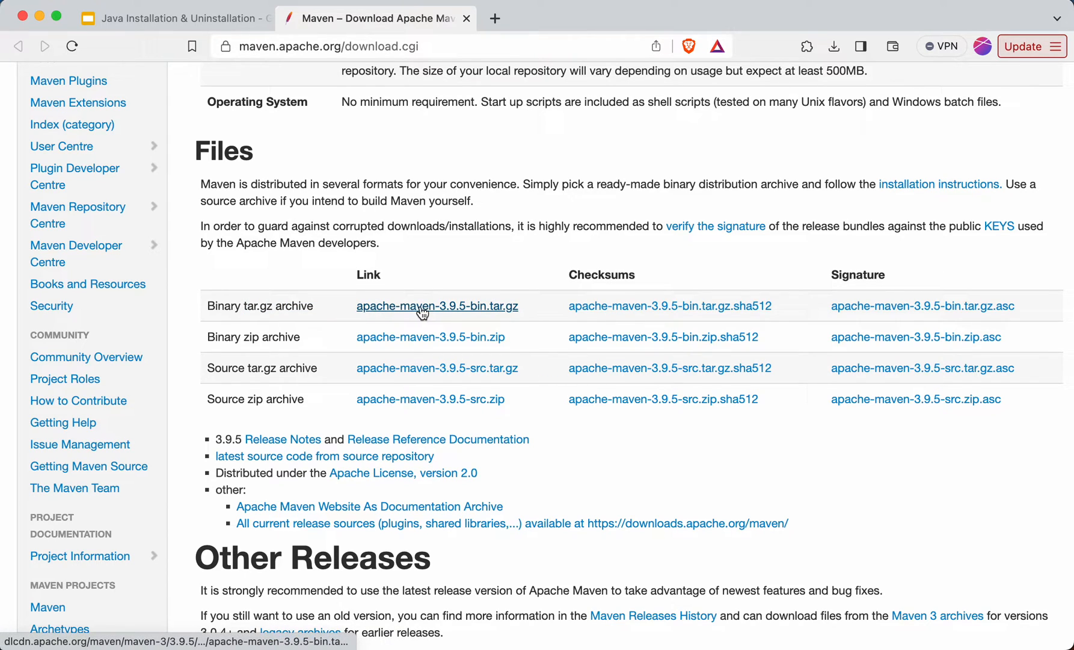
mouse_move(438, 306)
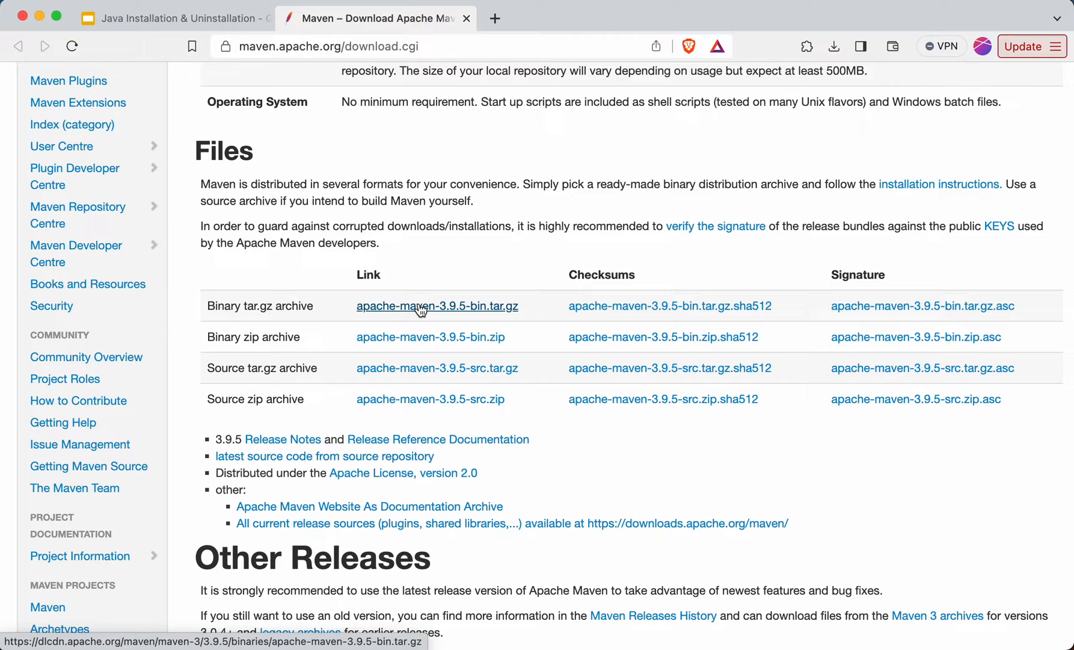
- Save apache-maven-3.9.5-bin.tar.gz into the Downloads folder
left_click(438, 306)
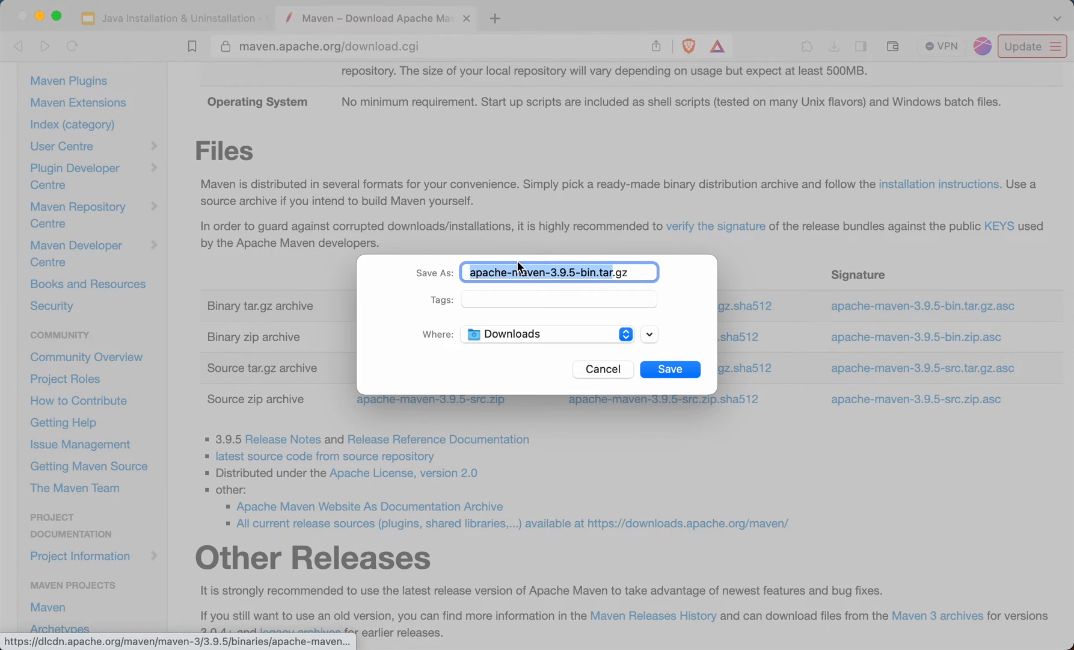
mouse_move(670, 333)
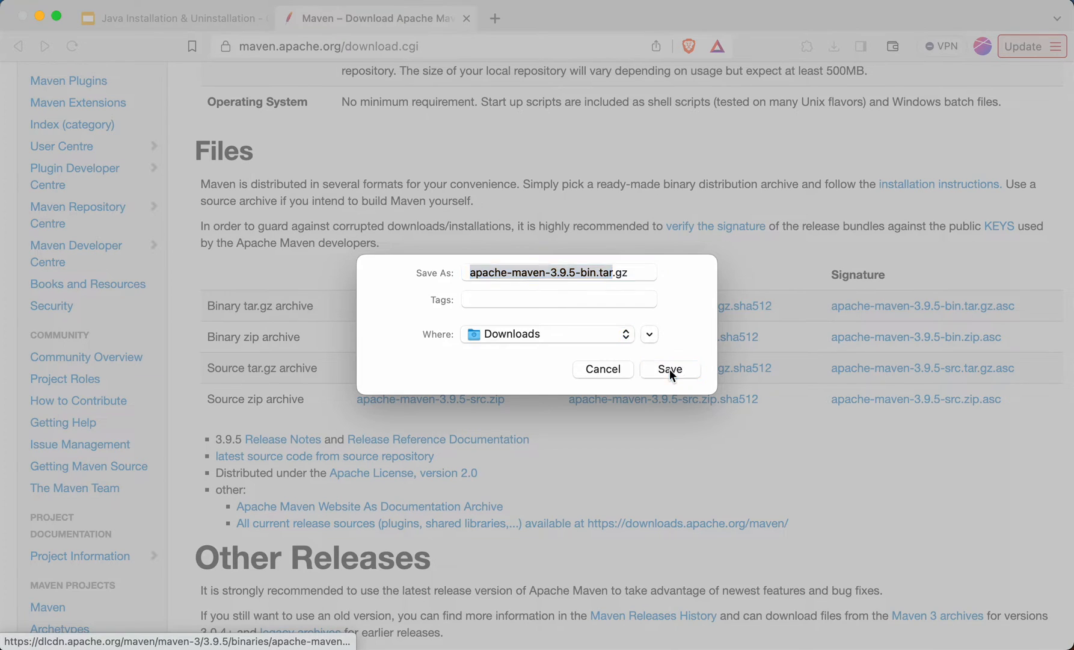
left_click(670, 369)
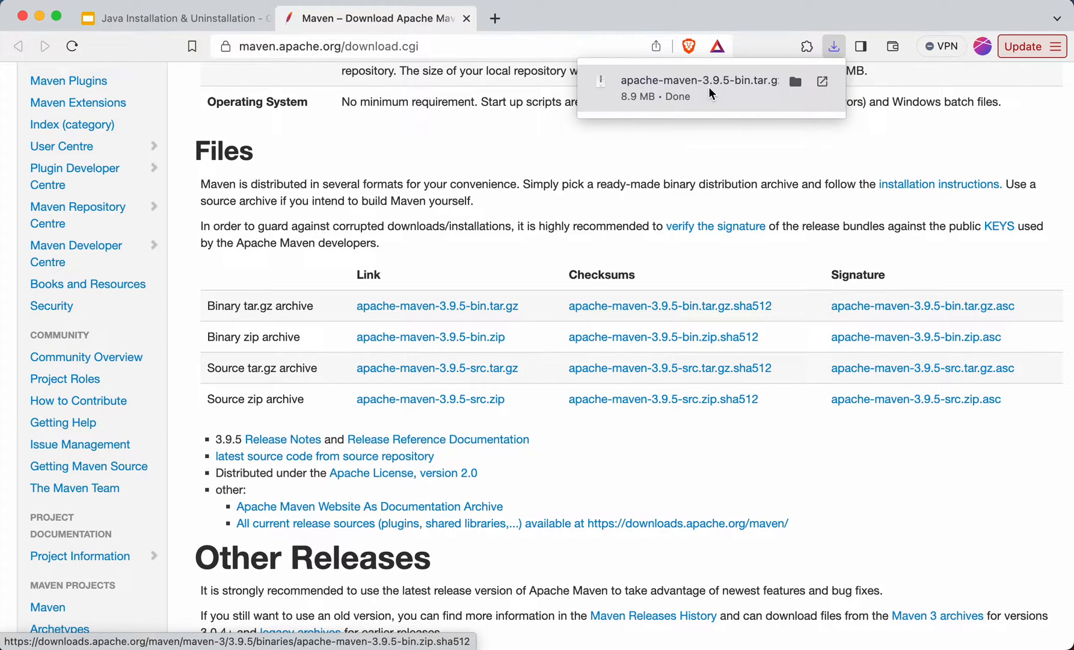
mouse_move(734, 89)
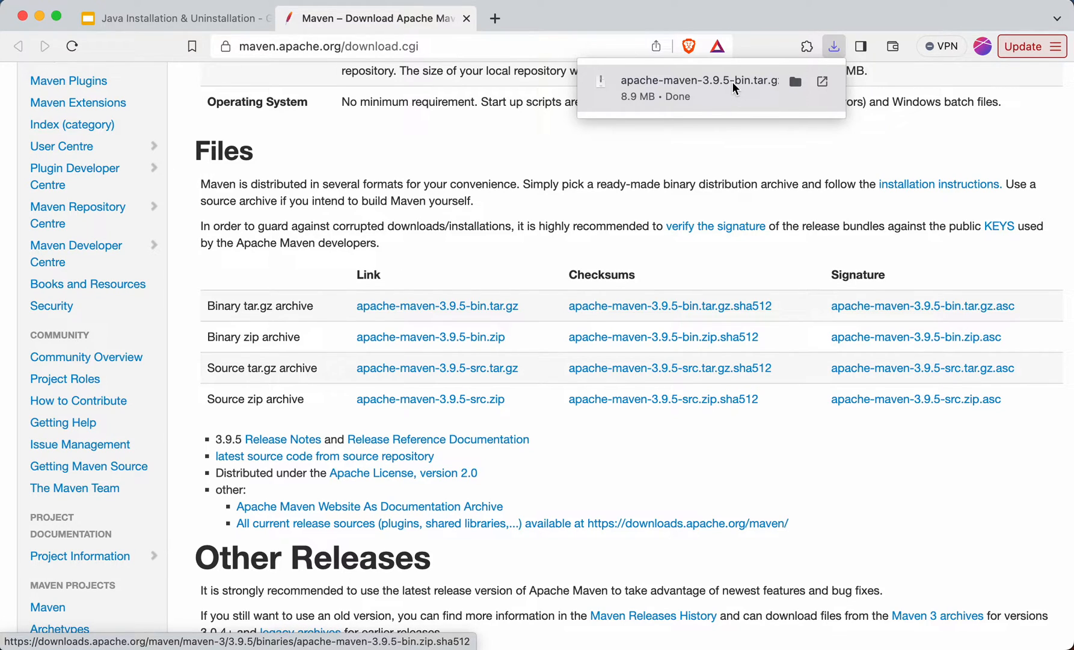
- Select the extracted apache-maven-3.9.5 folder in Finder's Downloads
left_click(794, 82)
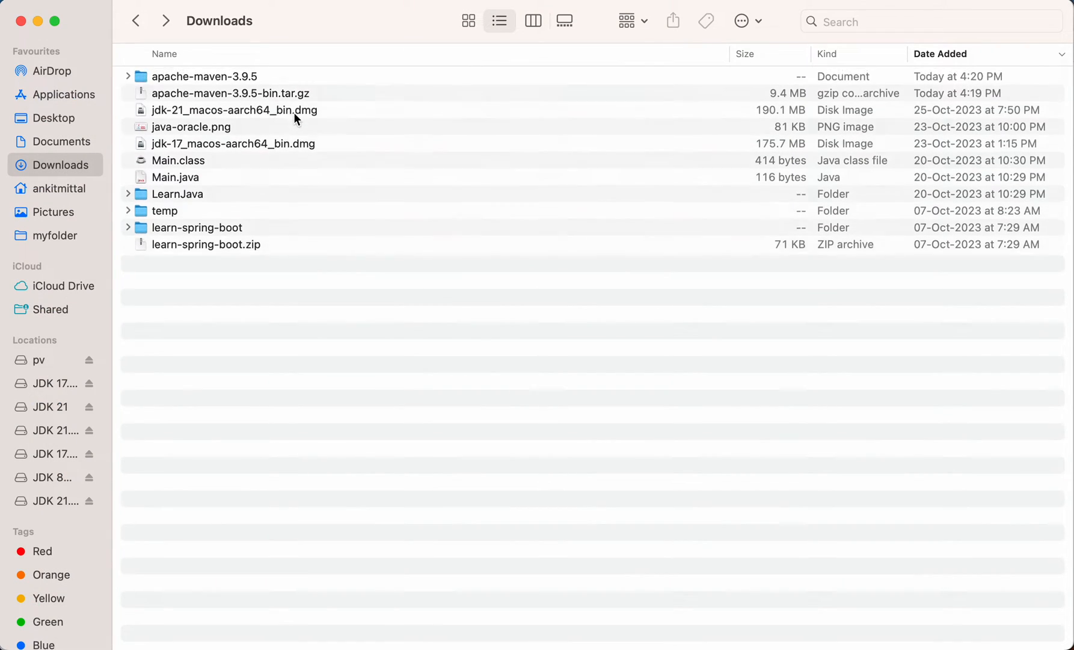
left_click(204, 76)
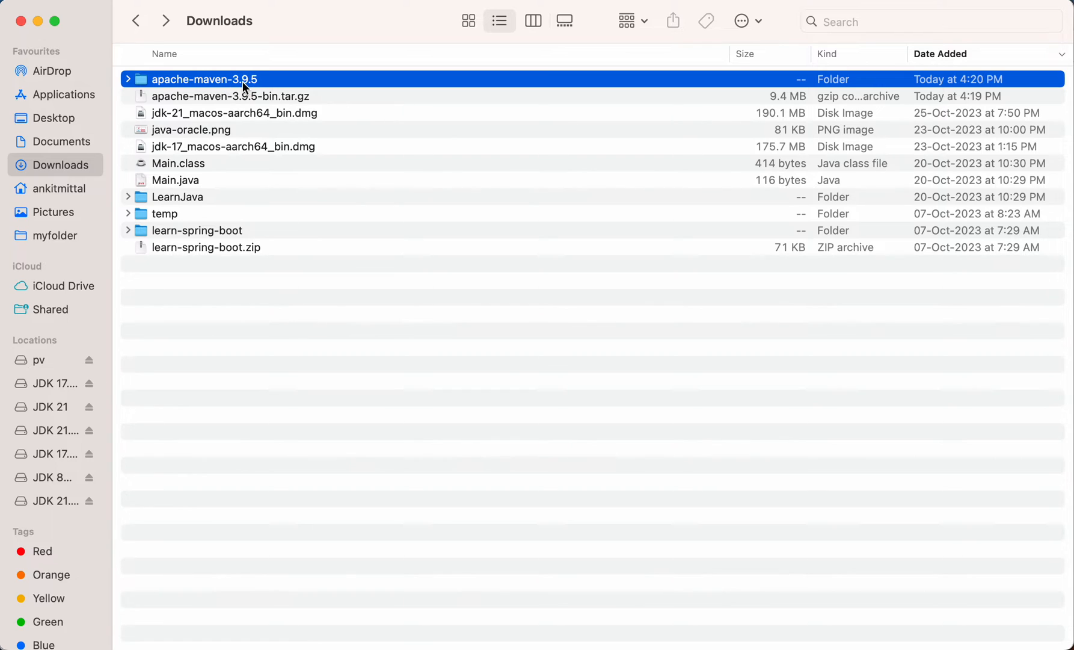
mouse_move(329, 310)
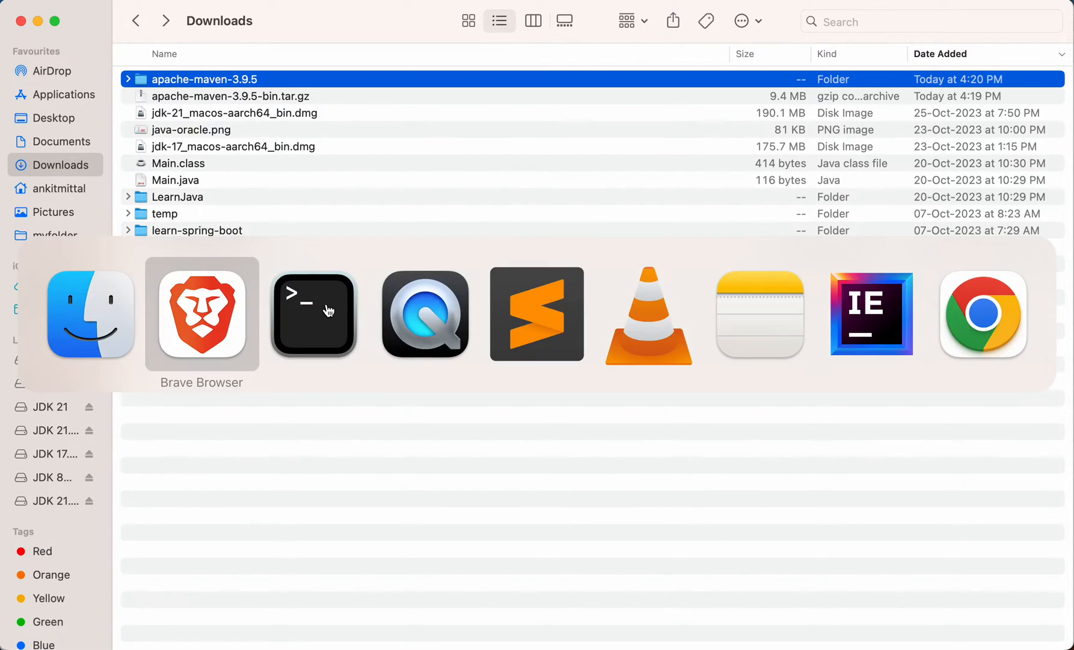
- Move apache-maven-3.9.5 from ~/Downloads to /Applications and cd into it
left_click(313, 314)
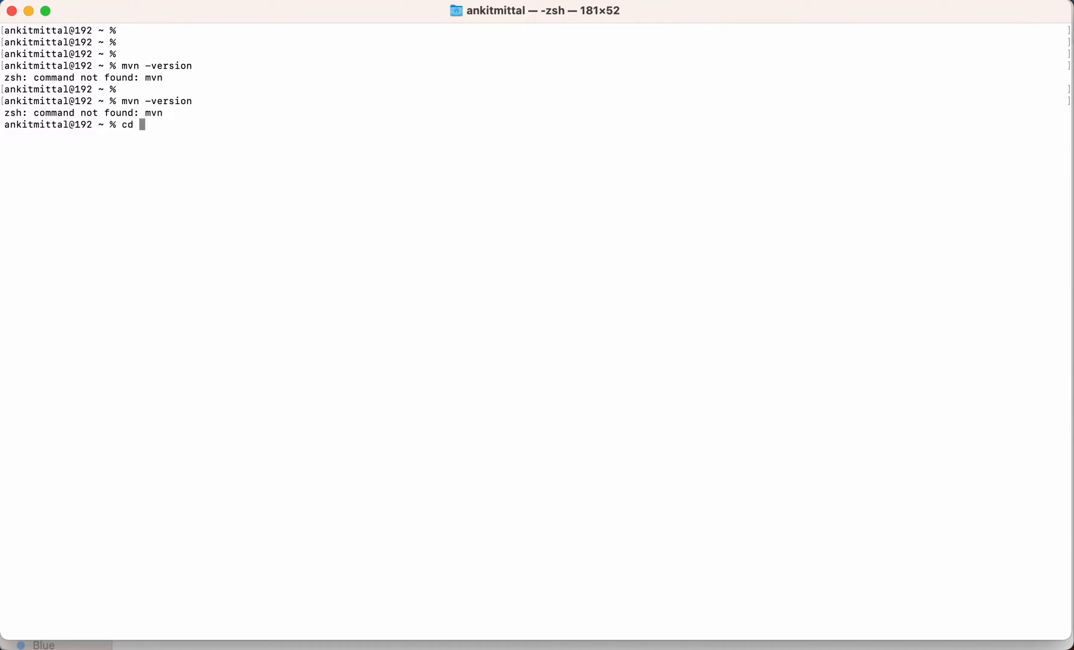
type("~/Downl")
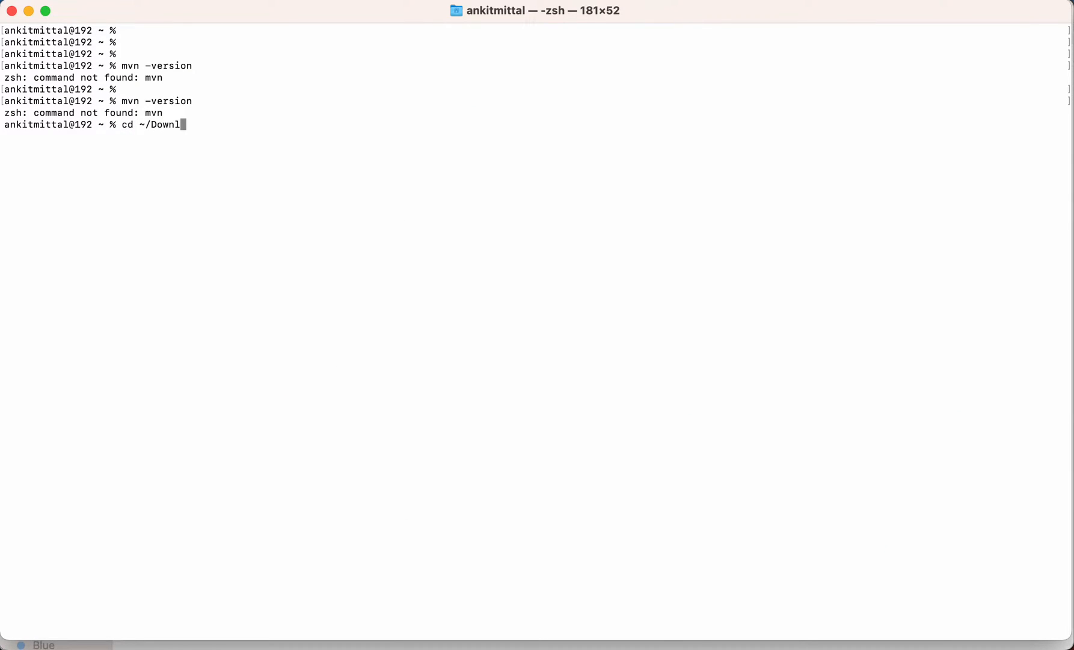
type("oads/")
type("mvn")
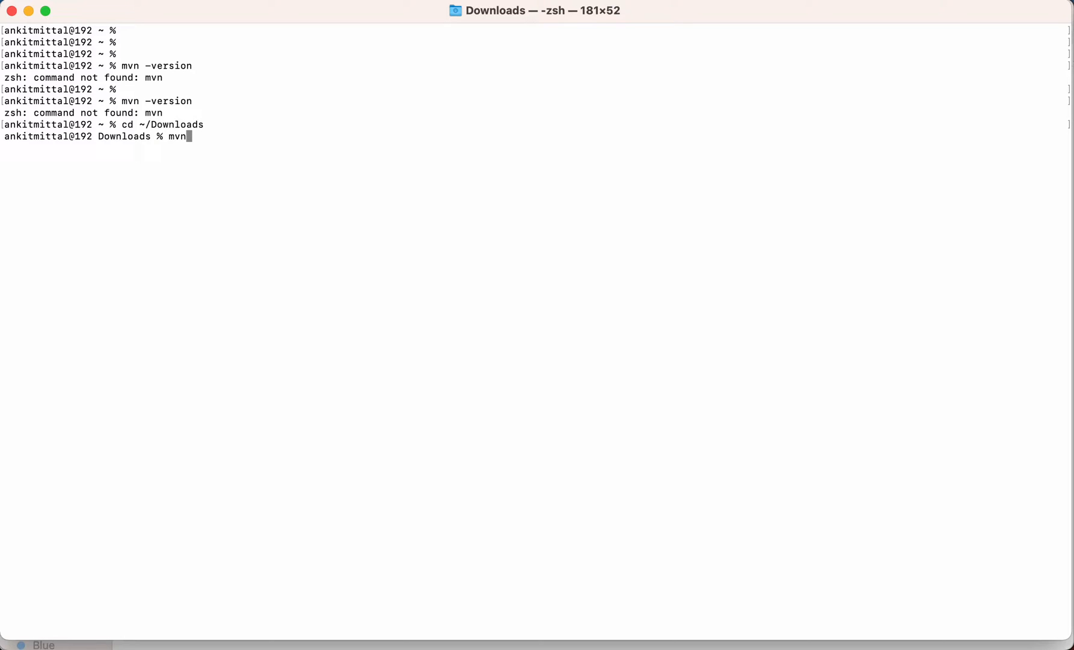
type("apache-maven-3.9.5")
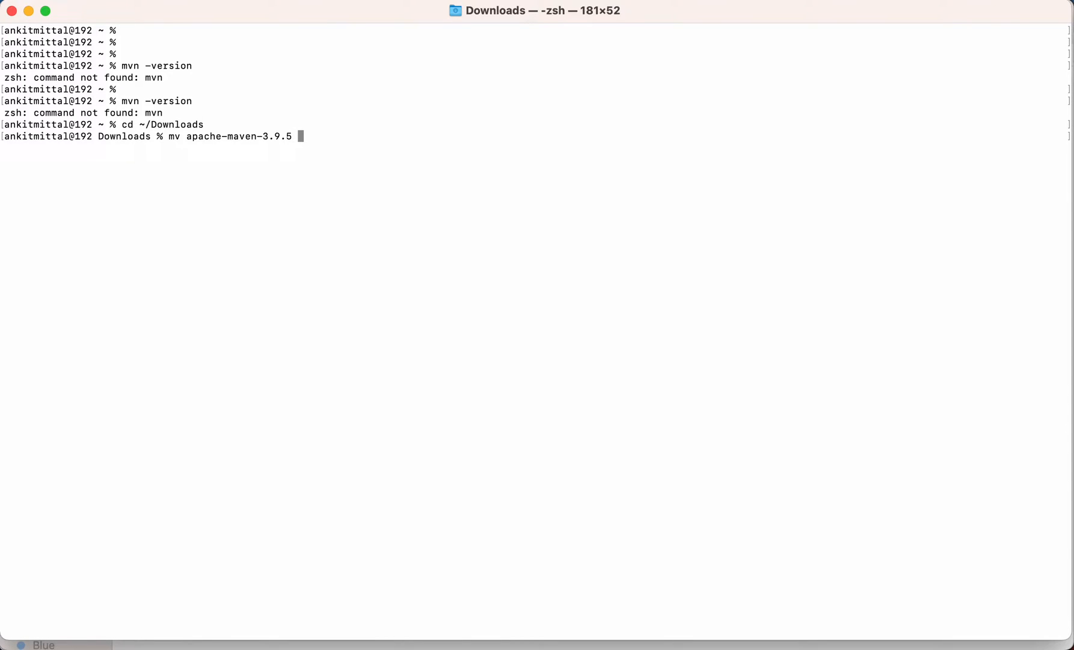
type("/App")
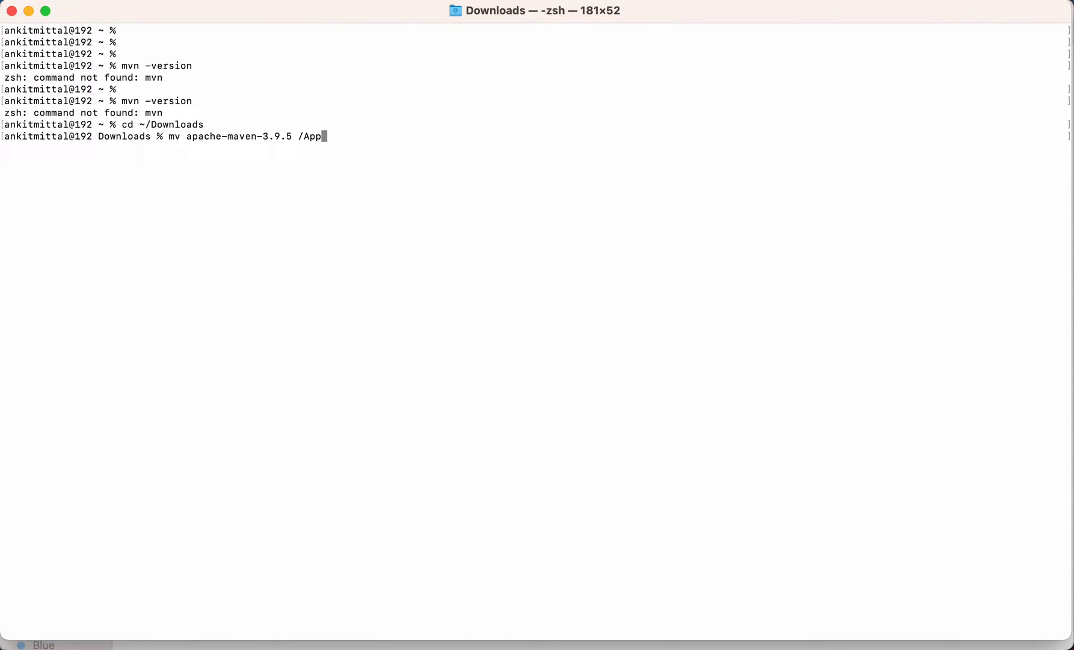
type("lications/")
type("cd")
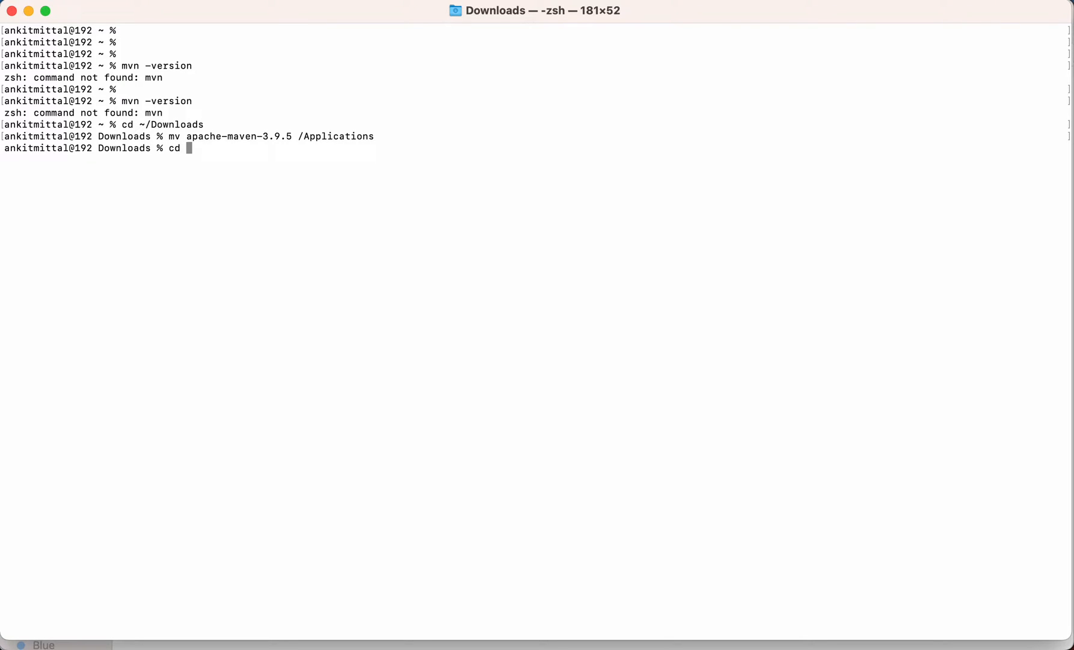
type("/Applications/apache-maven-3.9.5")
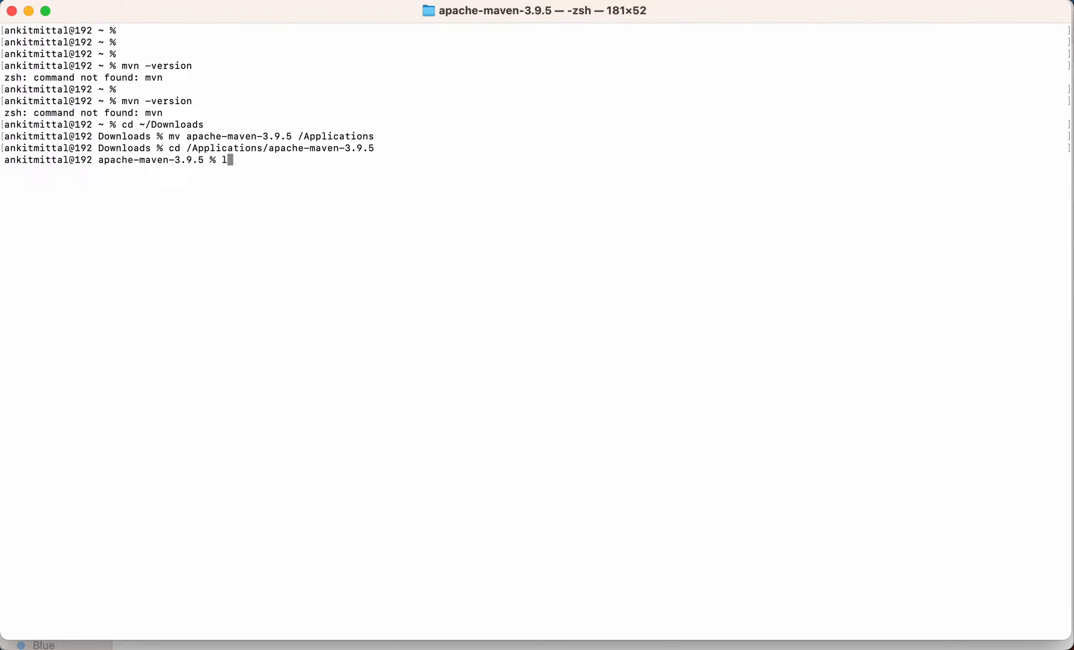
- List the Maven folder, recheck mvn (still not found), then enter and list bin
key("enter")
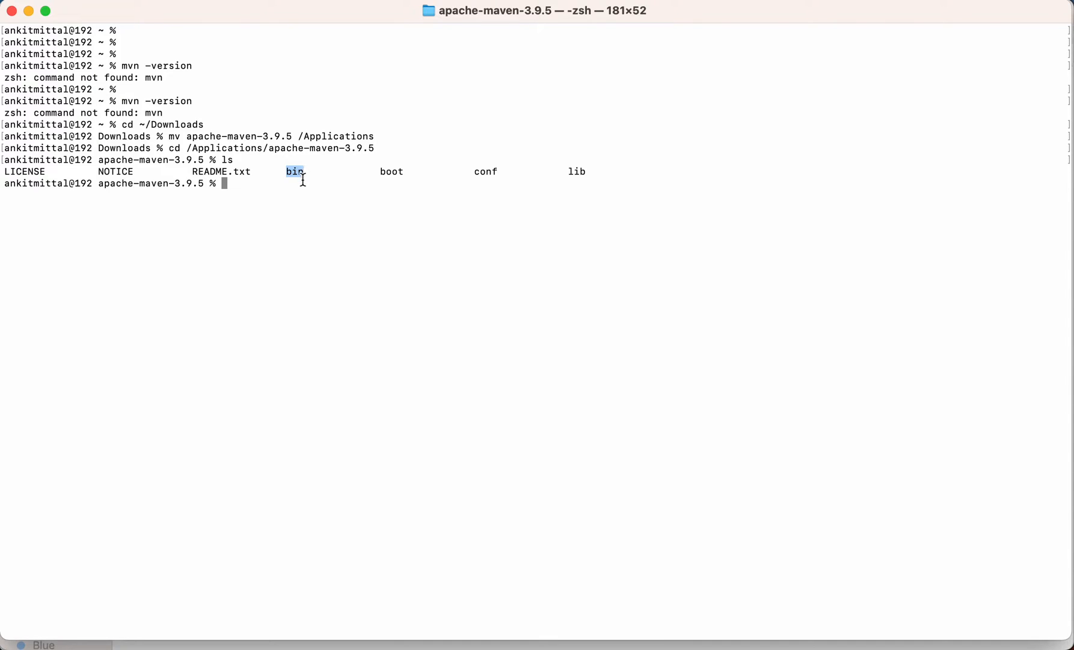
mouse_move(287, 193)
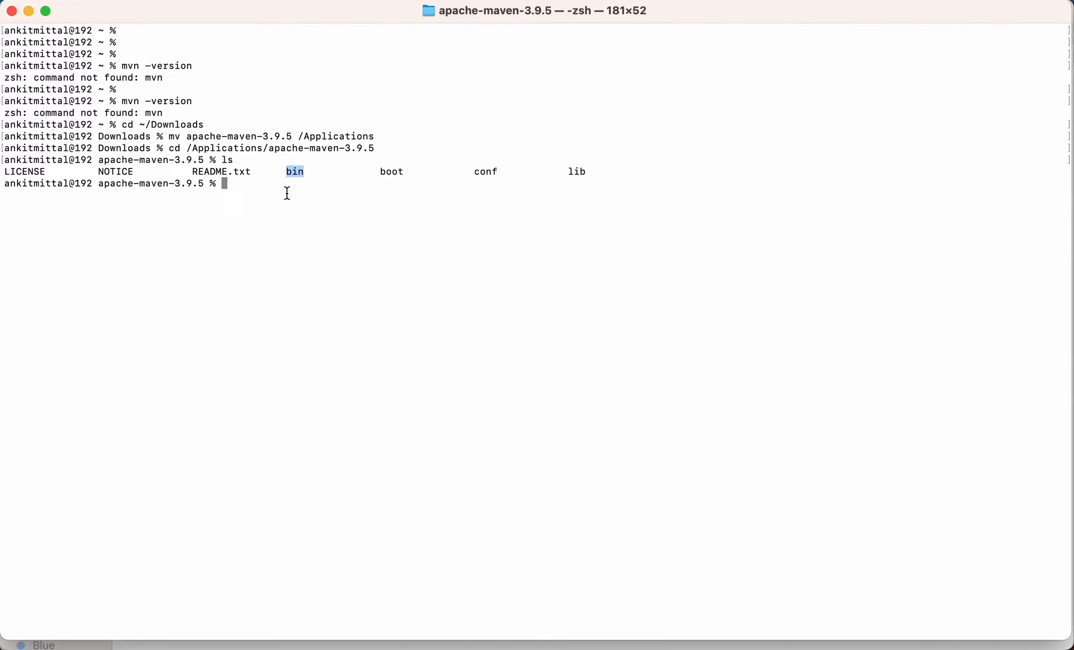
type("mvn -version")
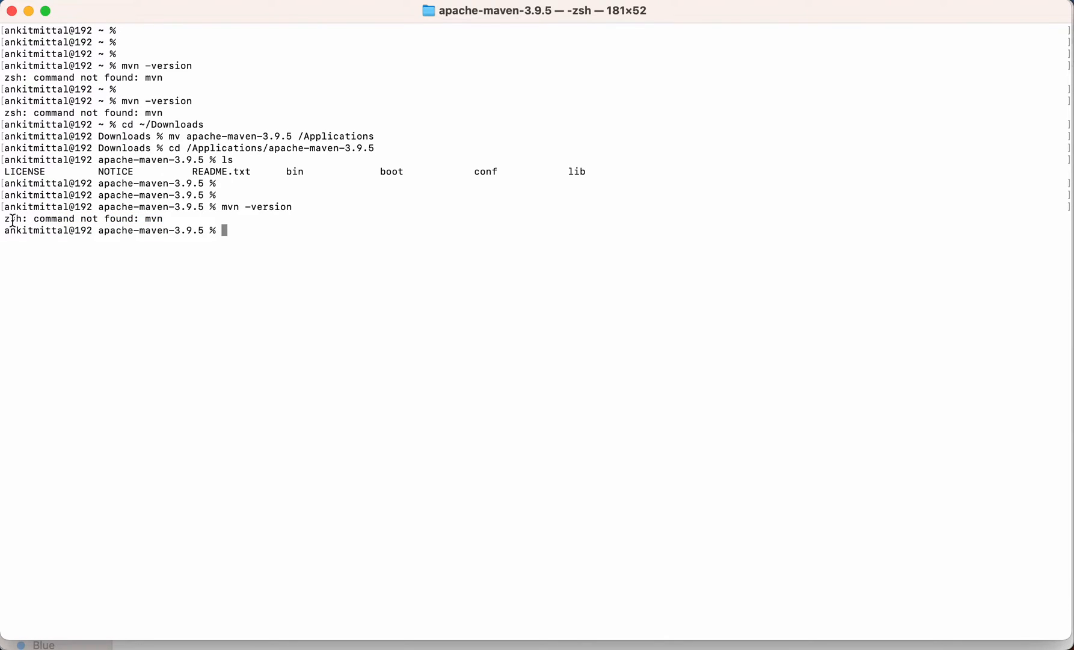
type("cd")
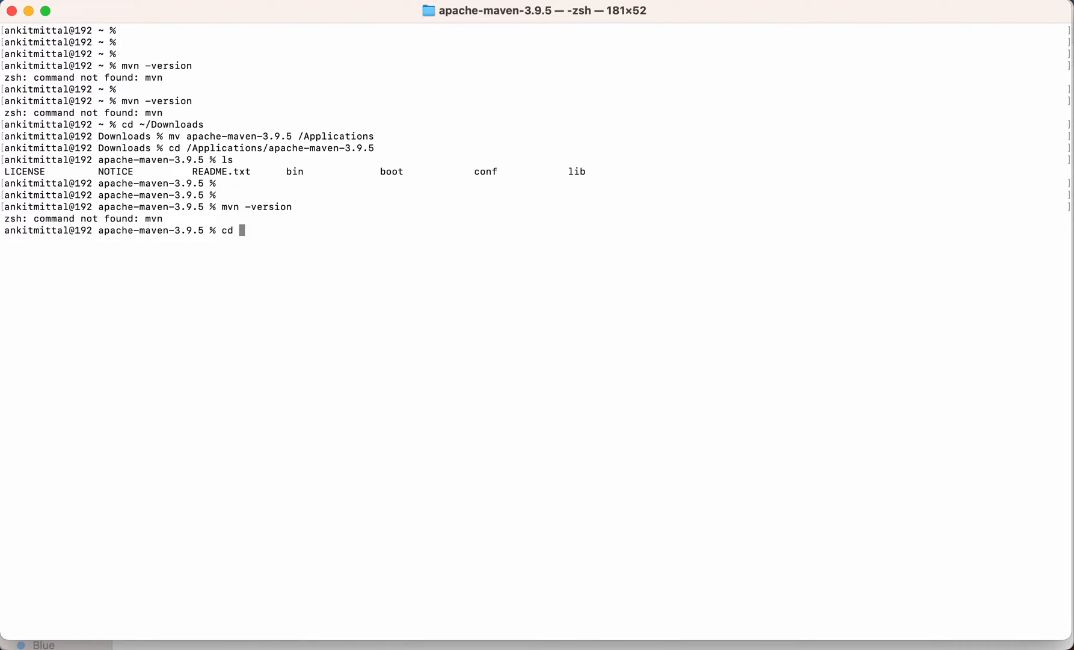
type("bin")
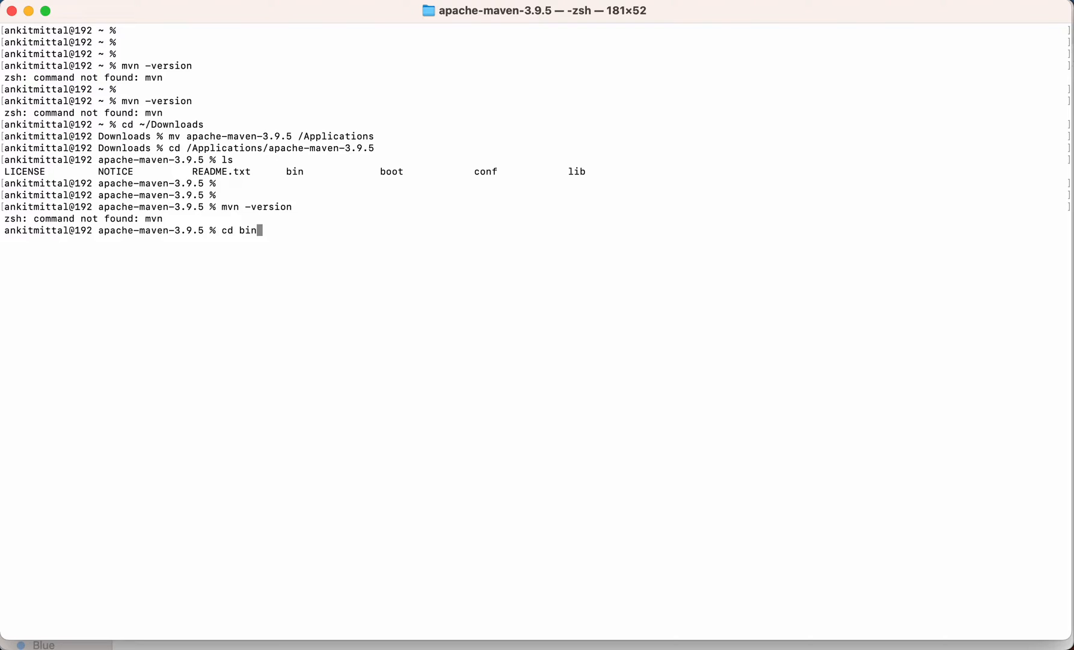
key("Return")
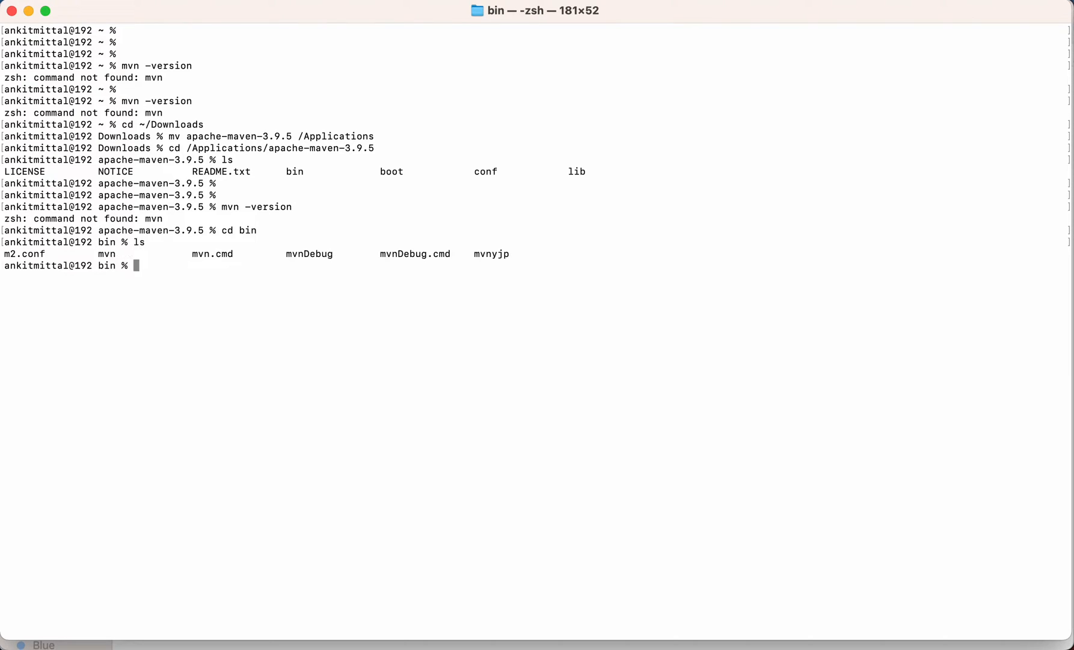
mouse_move(100, 263)
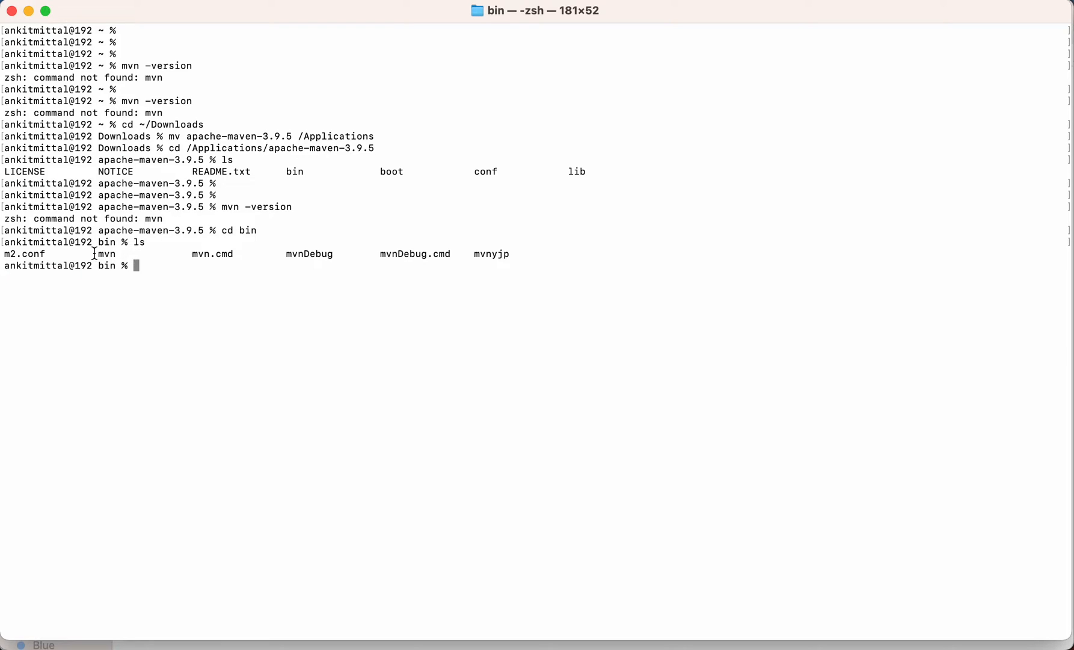
mouse_move(125, 254)
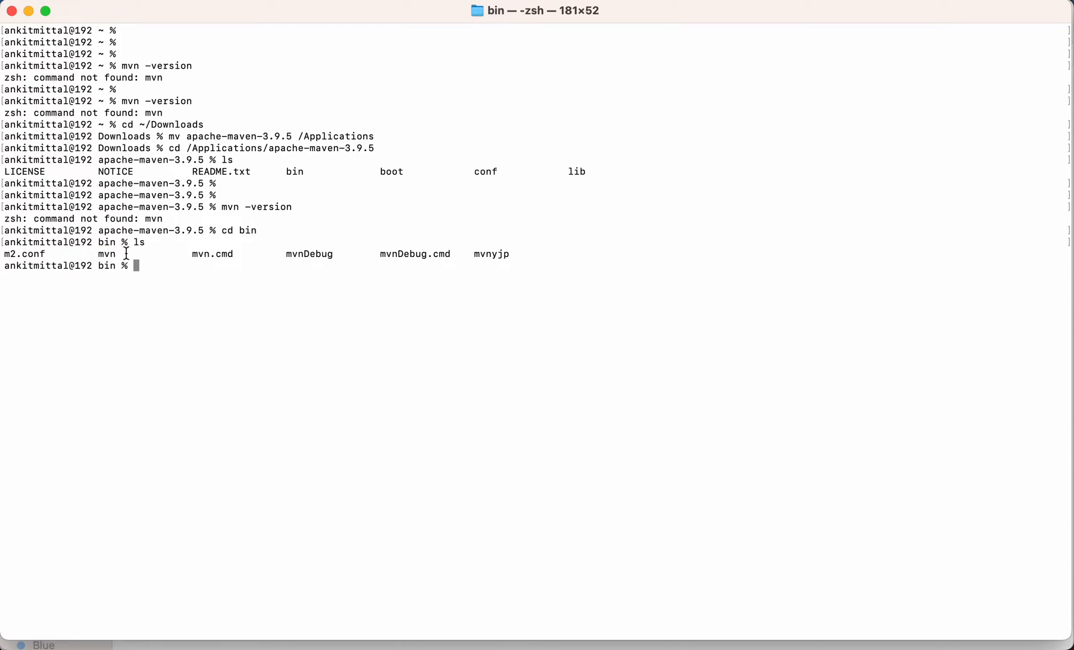
mouse_move(94, 254)
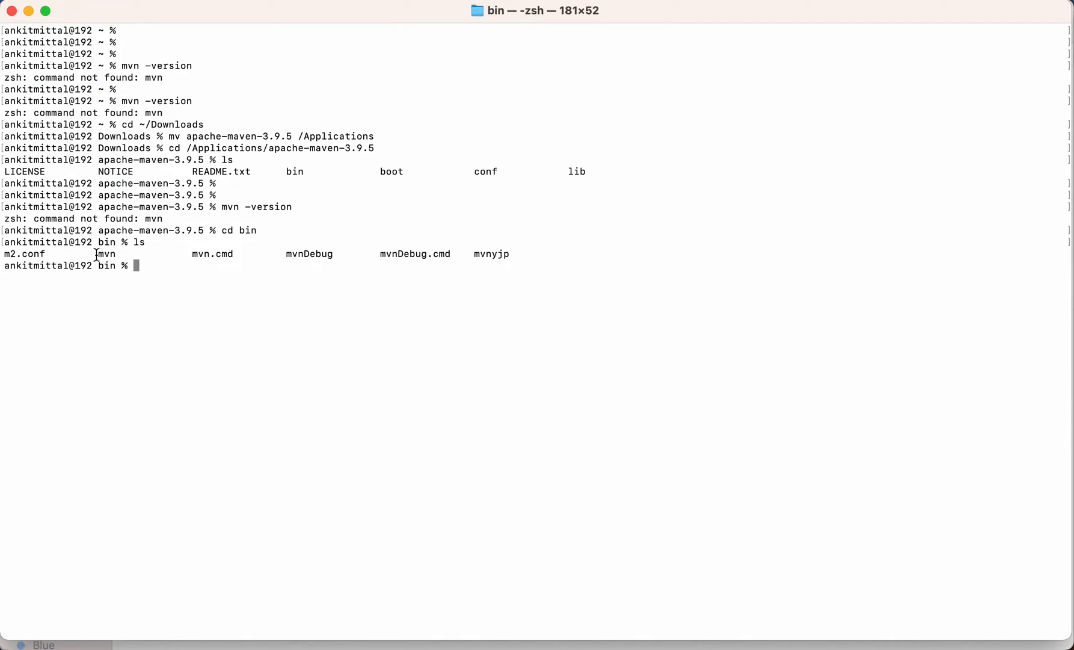
double_click(106, 254)
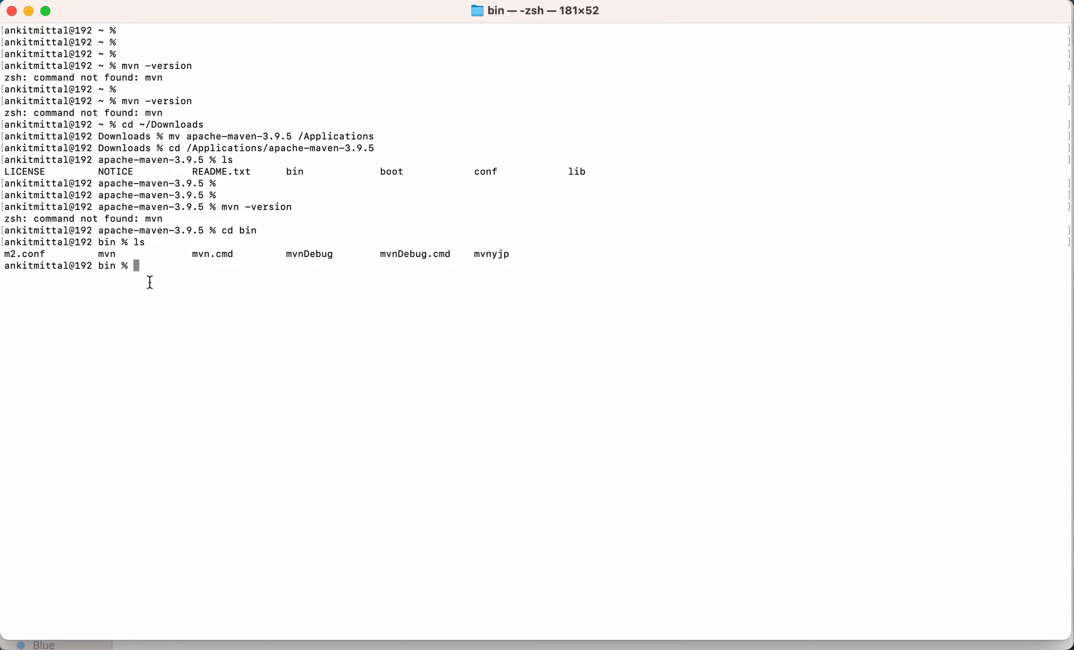
- Print the bin path with pwd and append it to PATH
type("pwd")
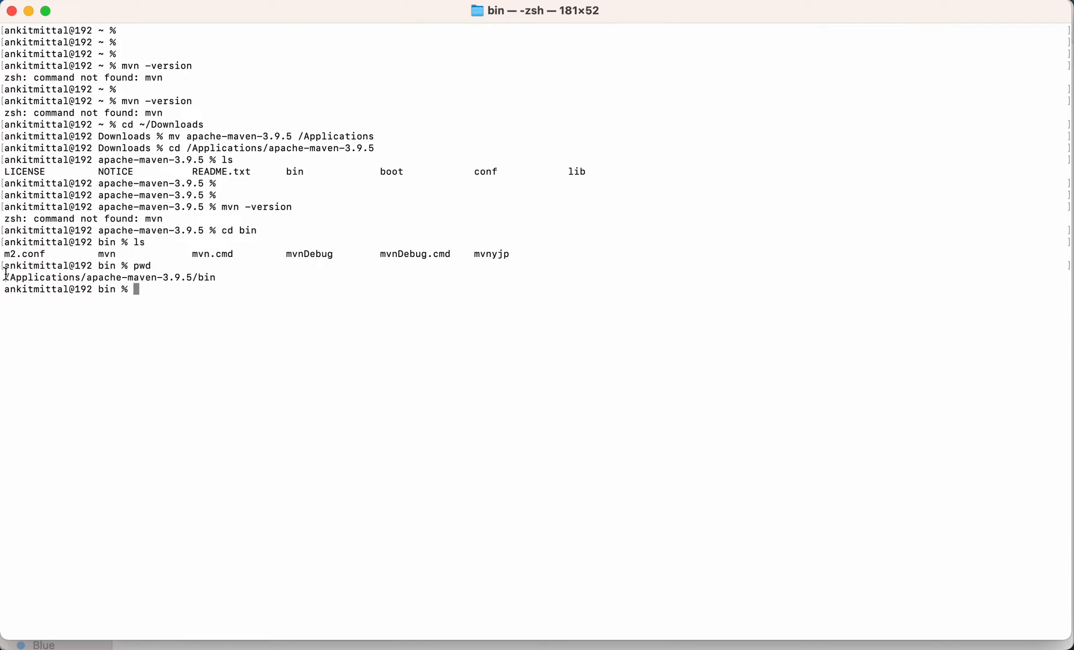
mouse_move(233, 310)
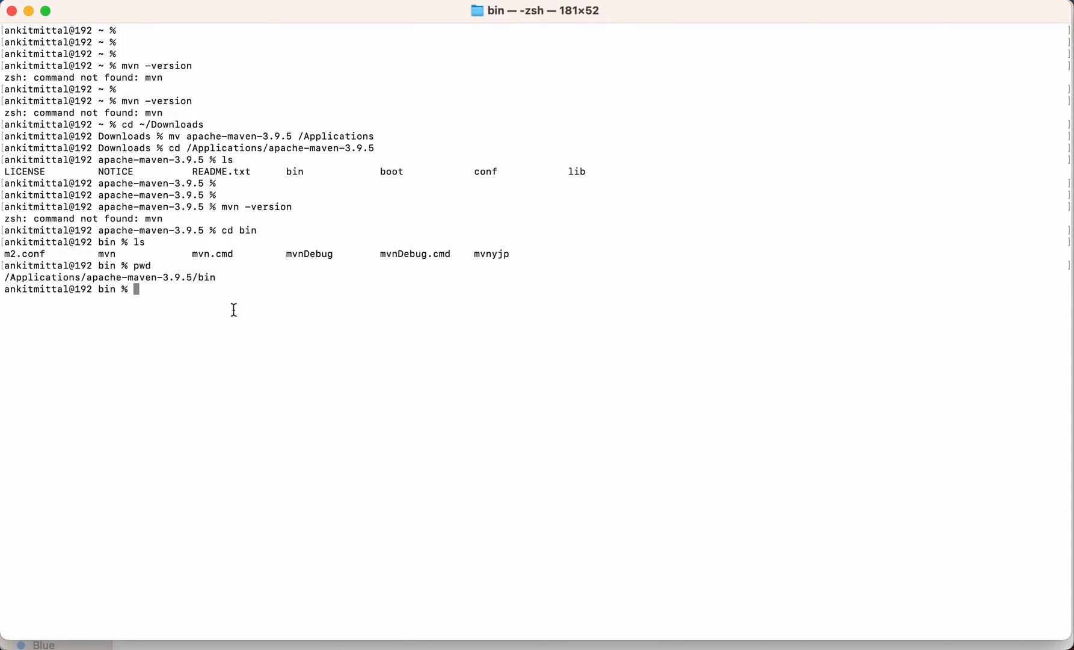
type("PAT")
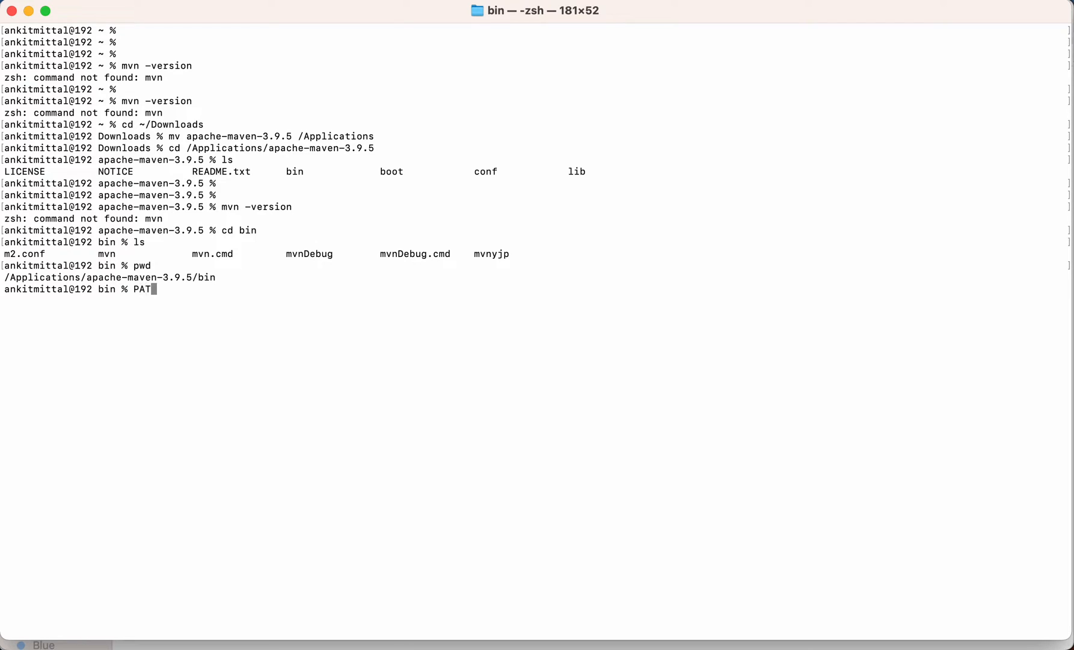
type("H=")
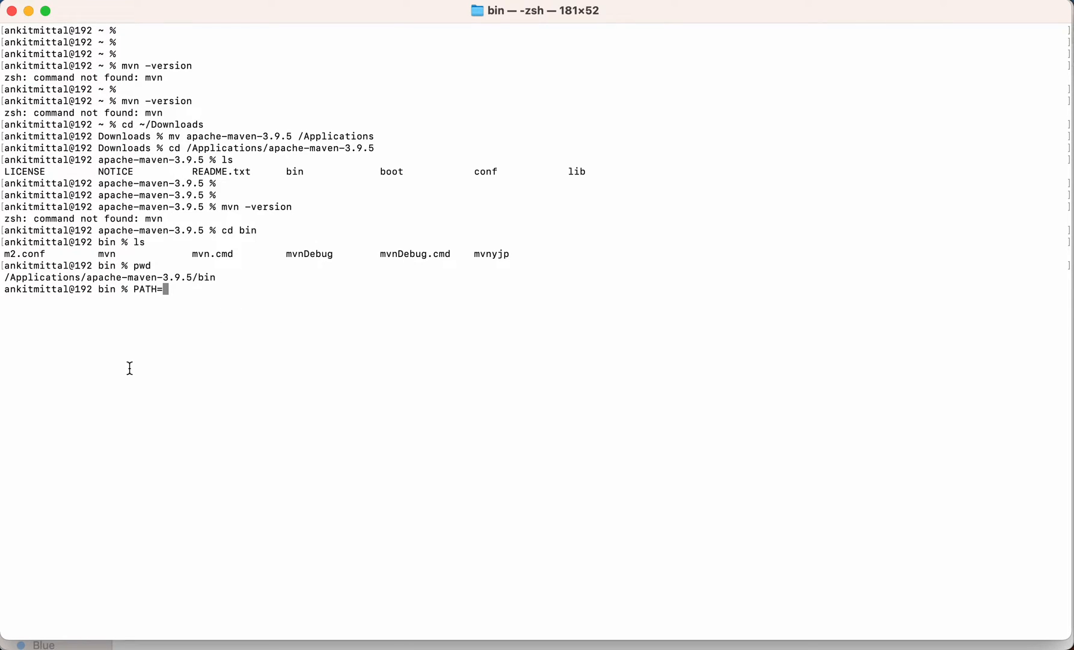
type("$PATH")
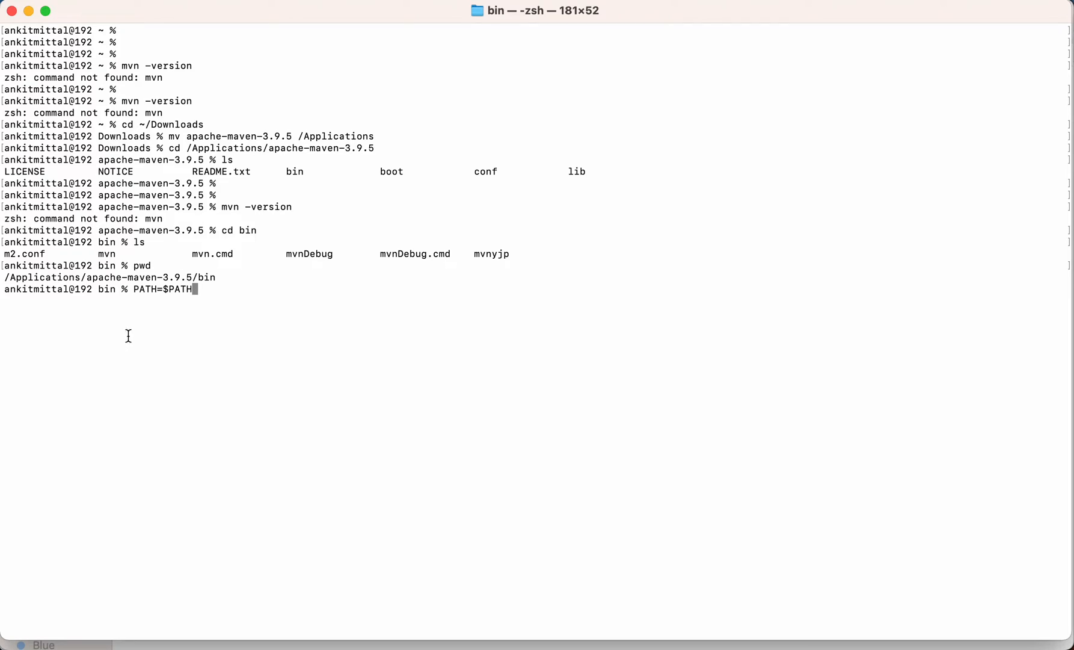
mouse_move(200, 335)
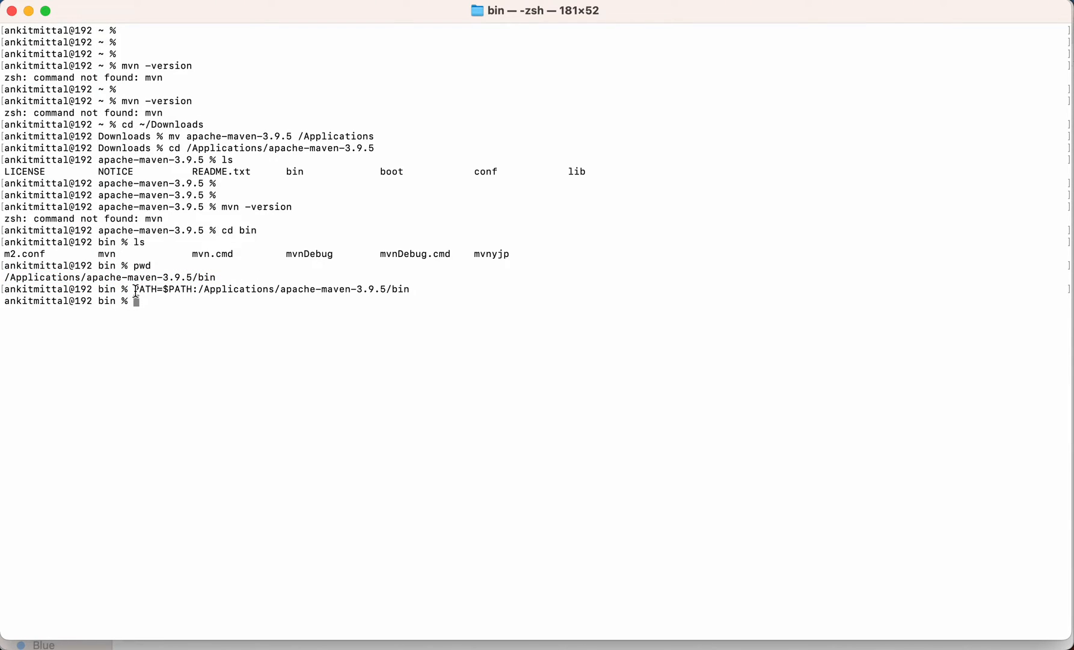
left_click_drag(198, 289, 409, 289)
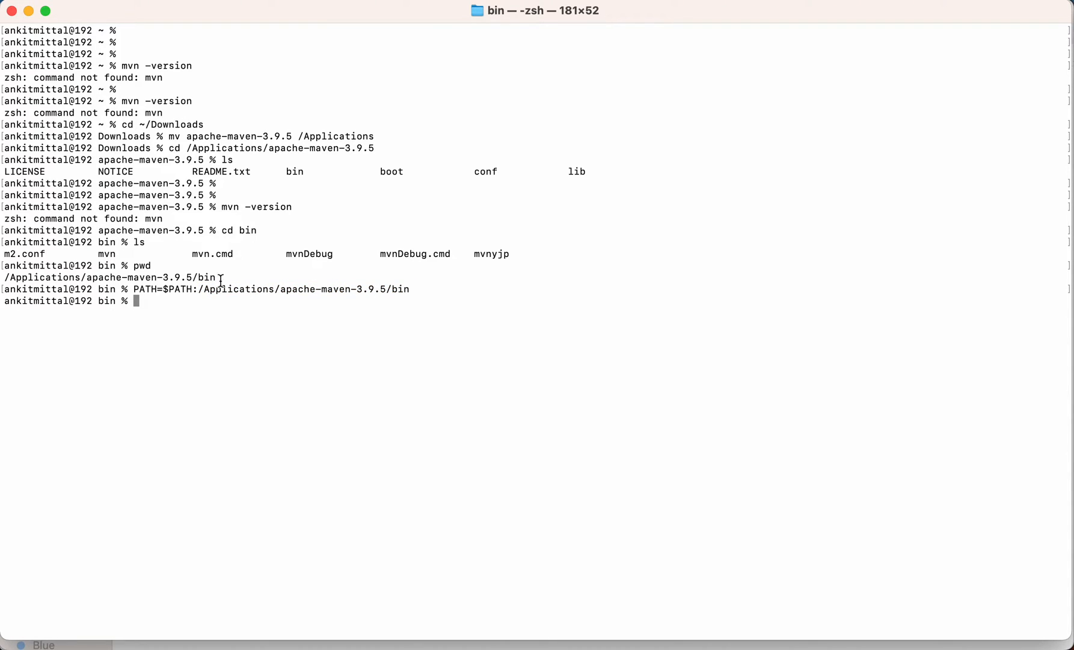
double_click(107, 254)
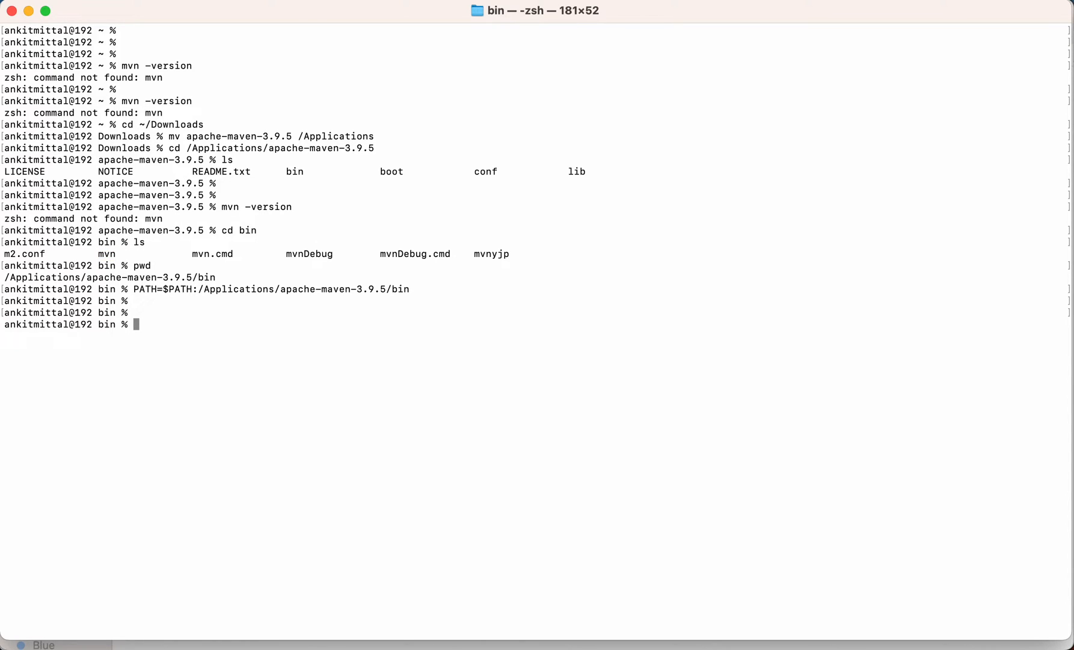
- Run mvn -version, confirming Apache Maven 3.9.5, and select the report
type("mvn -version")
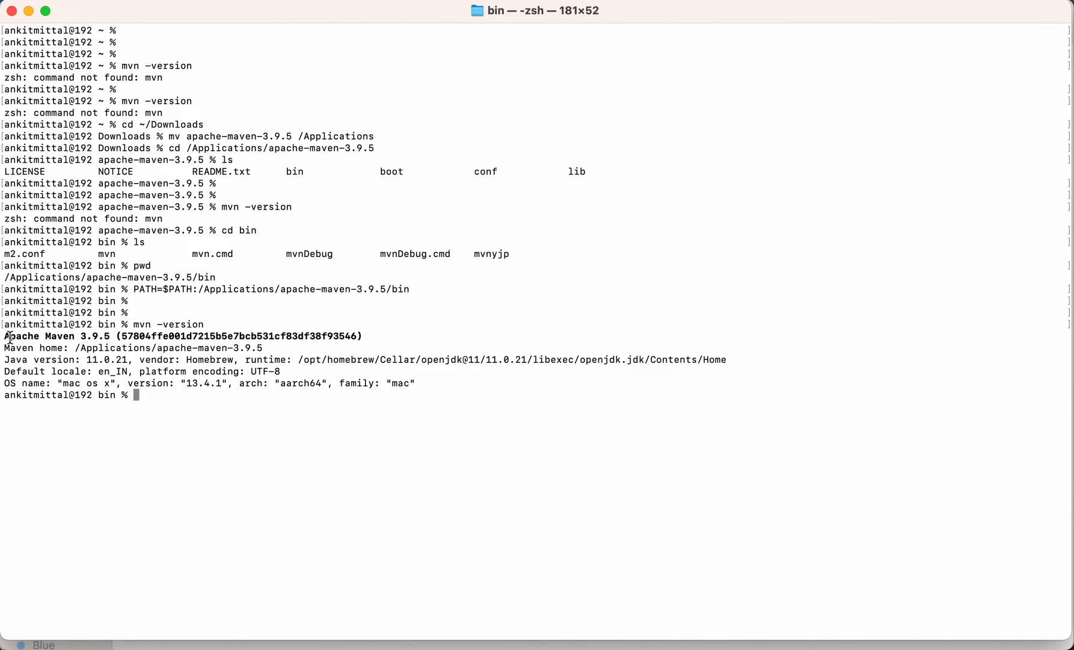
left_click_drag(5, 336, 415, 383)
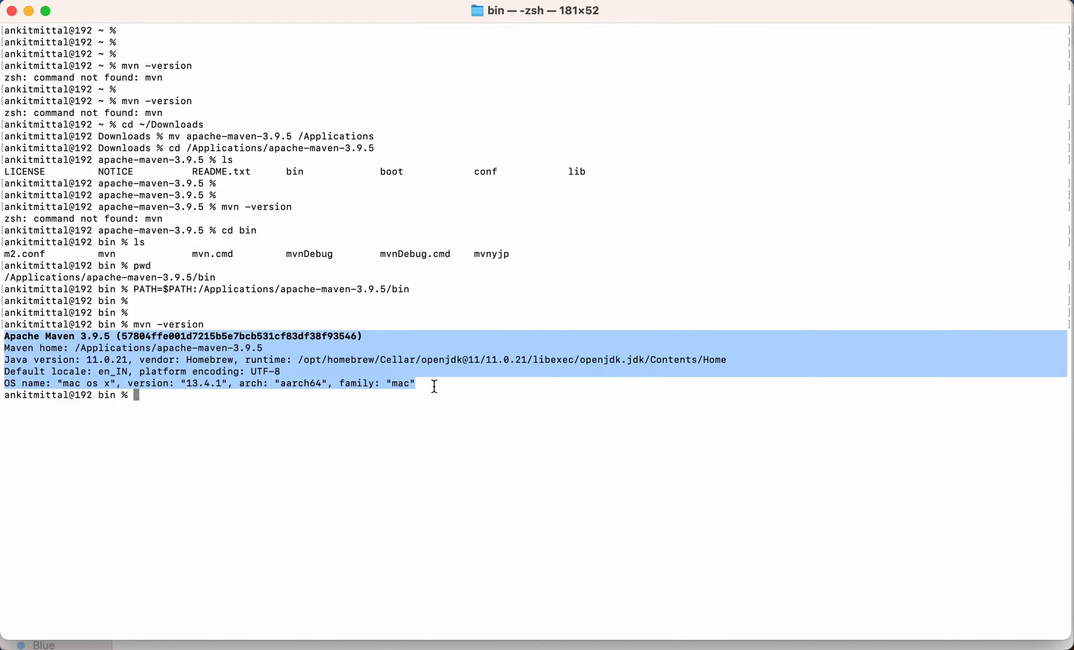
left_click(123, 7)
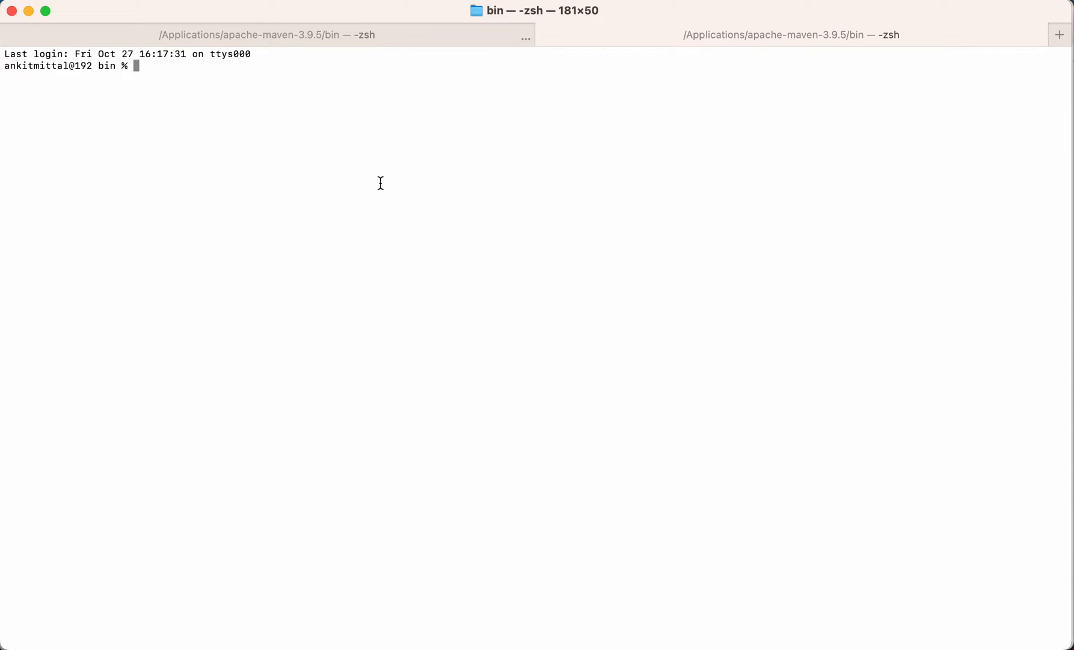
- Recheck mvn -version in the new tab, then type vi ~/.zshrc
type("mvn -version")
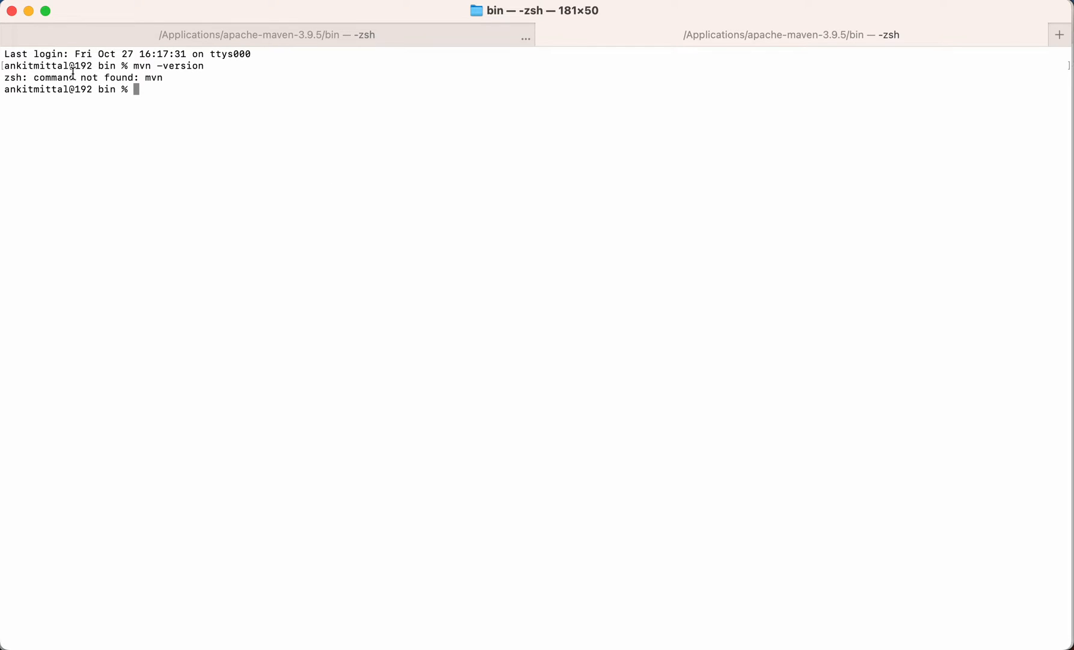
left_click_drag(33, 77, 164, 78)
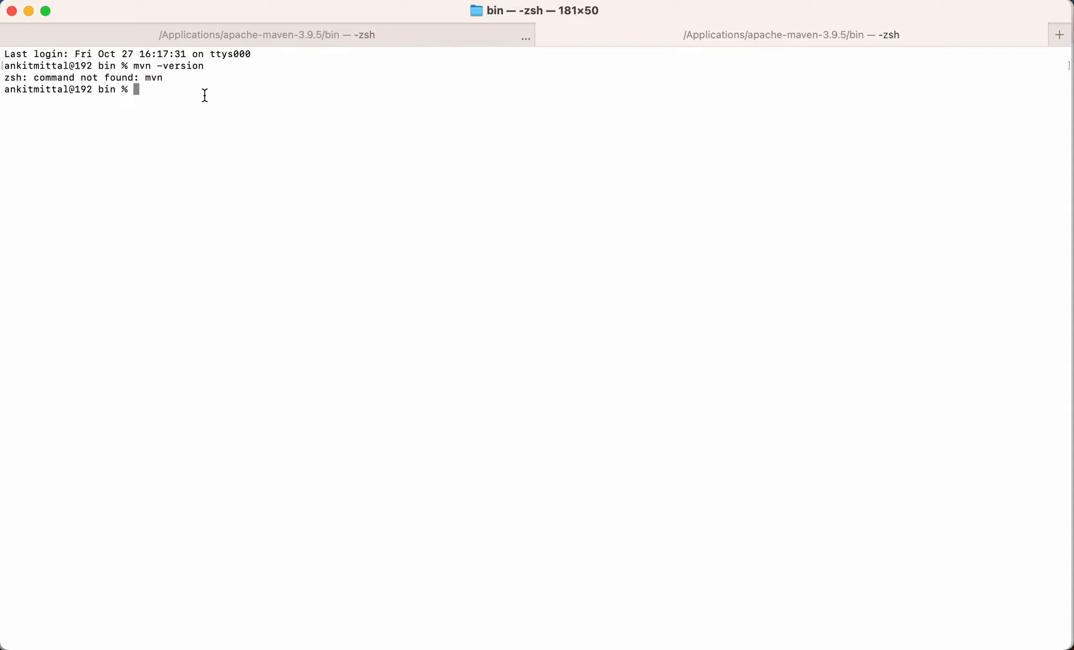
mouse_move(168, 94)
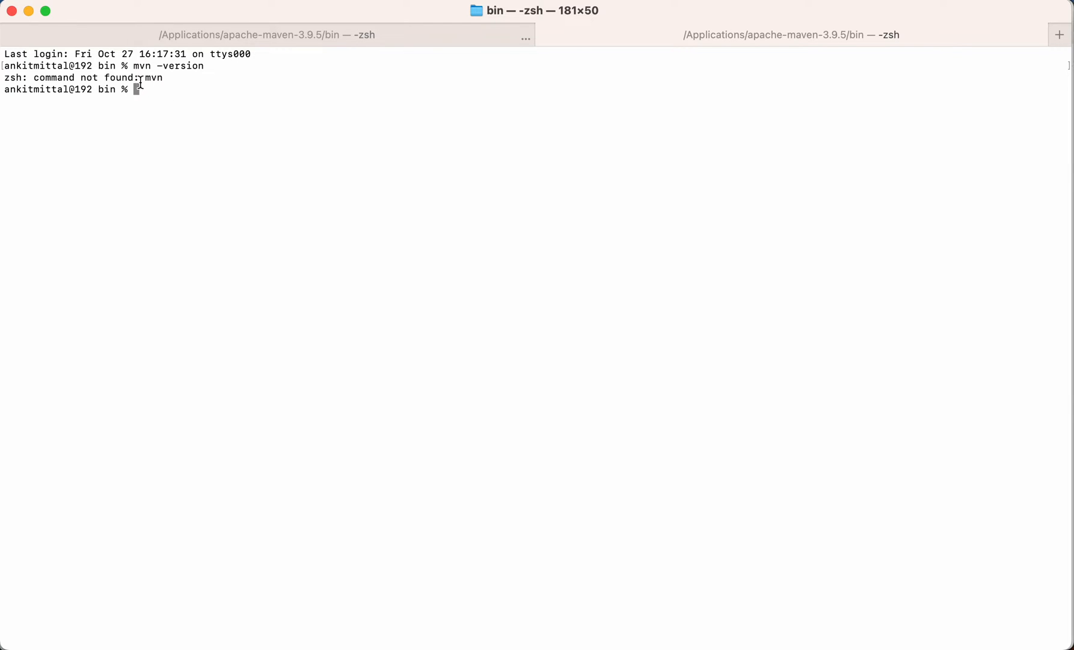
mouse_move(206, 100)
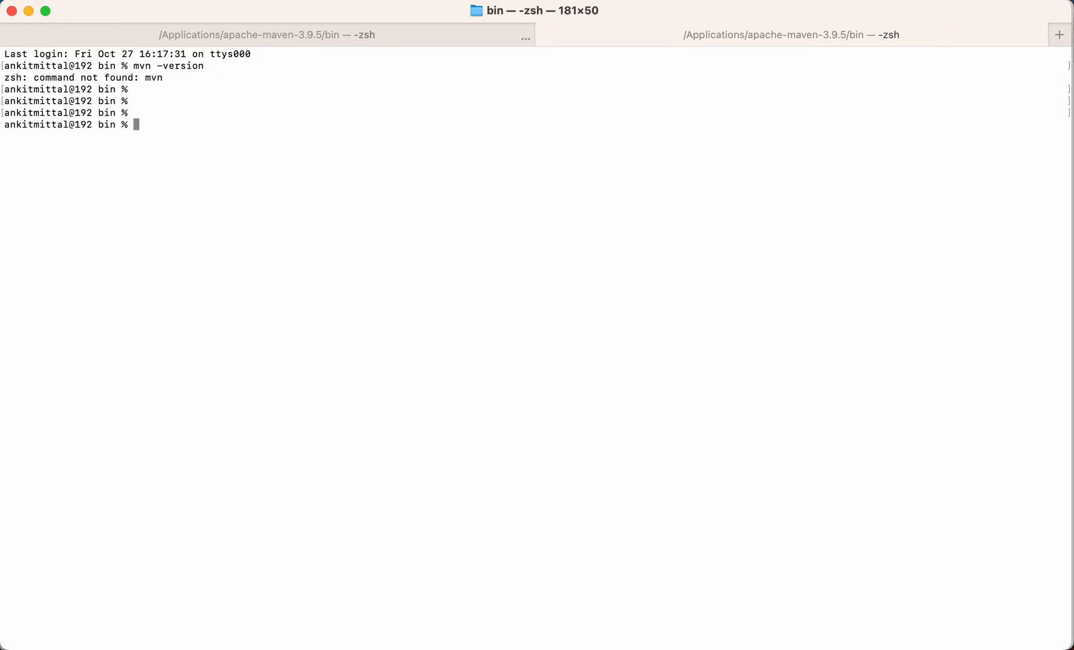
type("vi ~/")
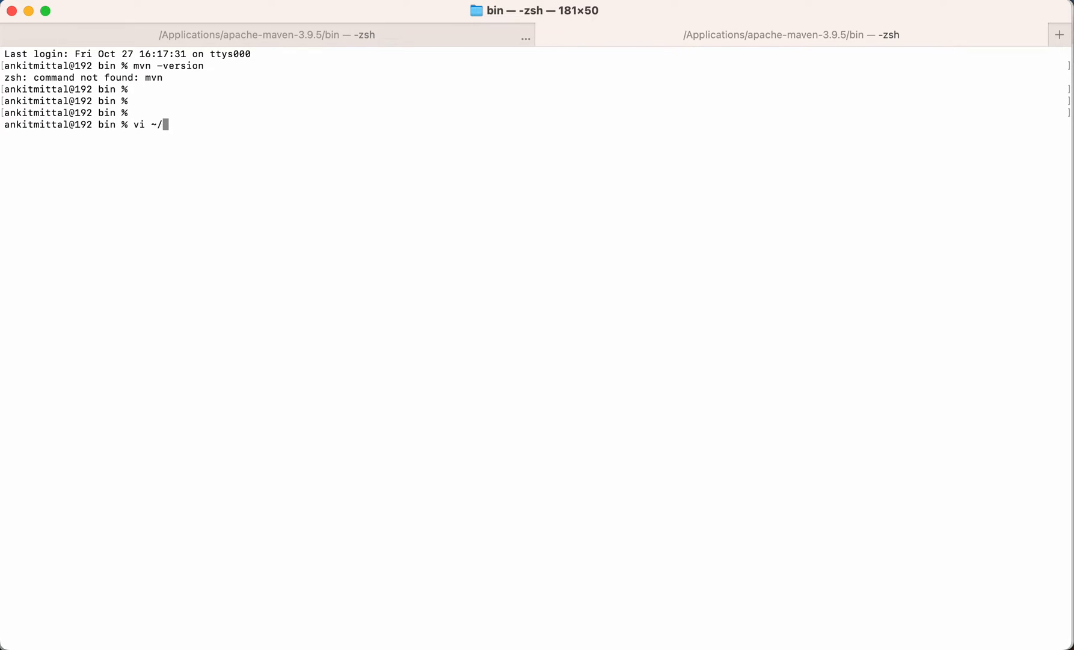
type(".zshrc")
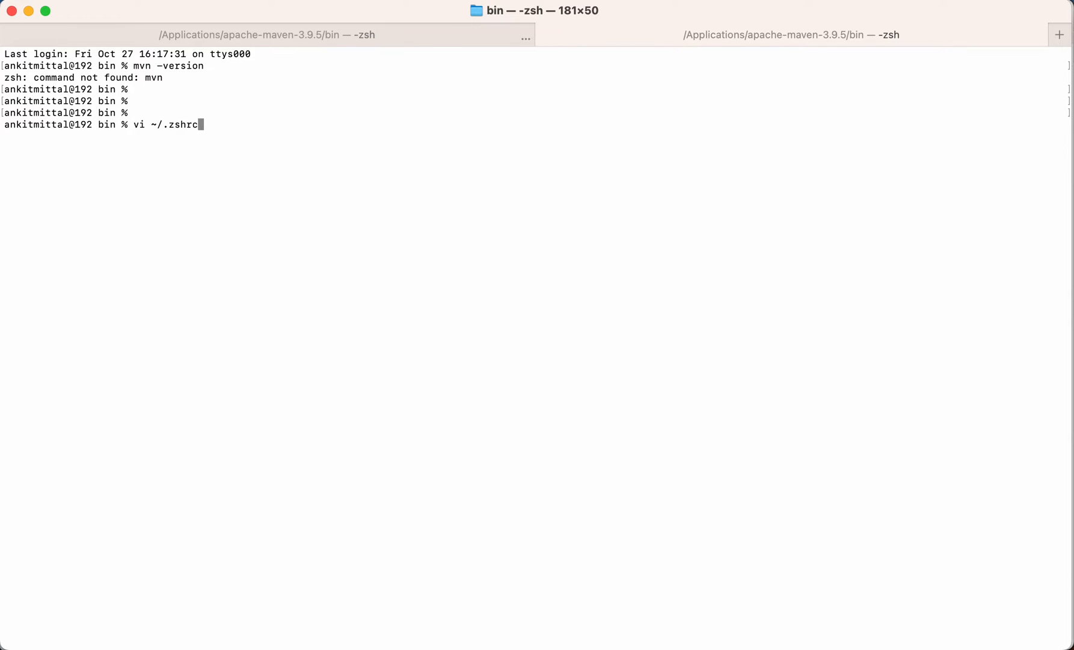
mouse_move(156, 153)
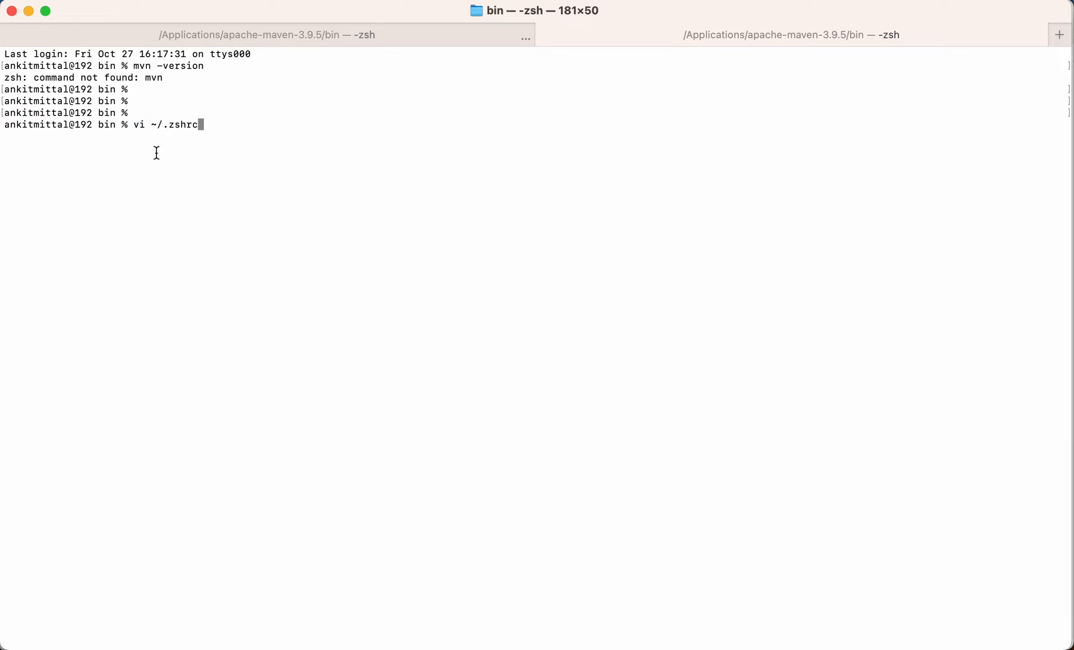
mouse_move(210, 148)
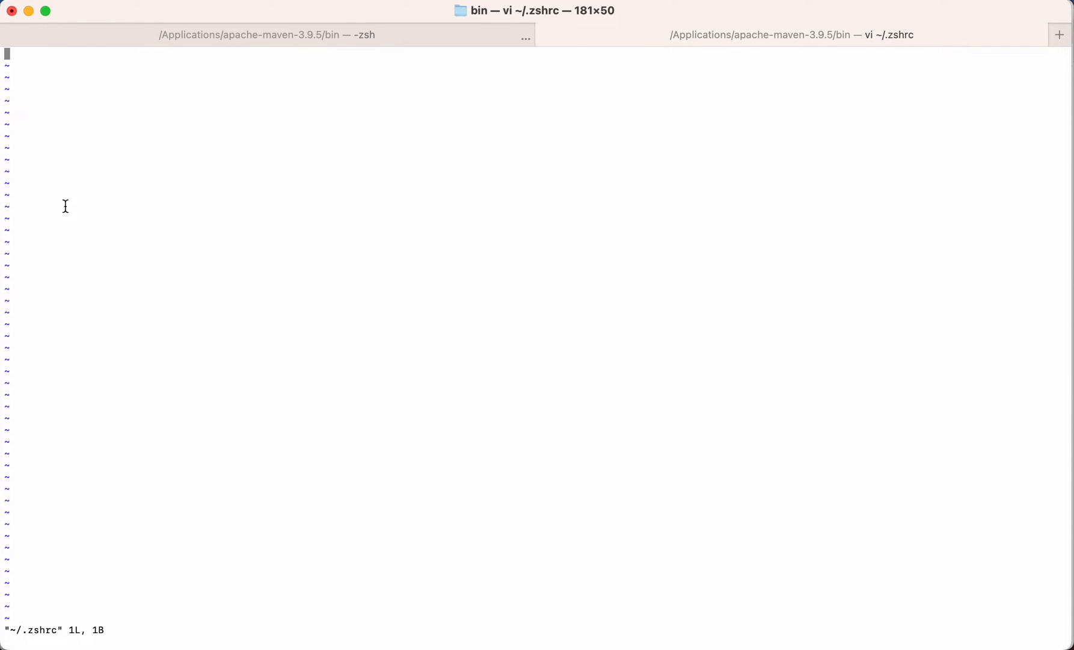
mouse_move(125, 221)
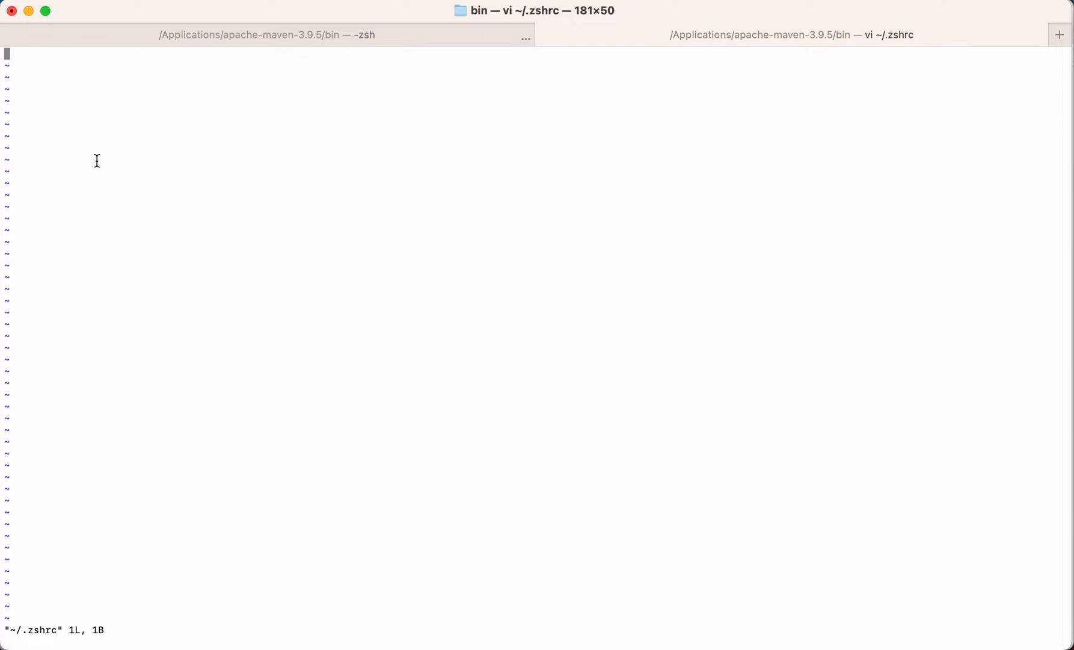
- In vi, start a PATH=$PATH: line in ~/.zshrc
key("i")
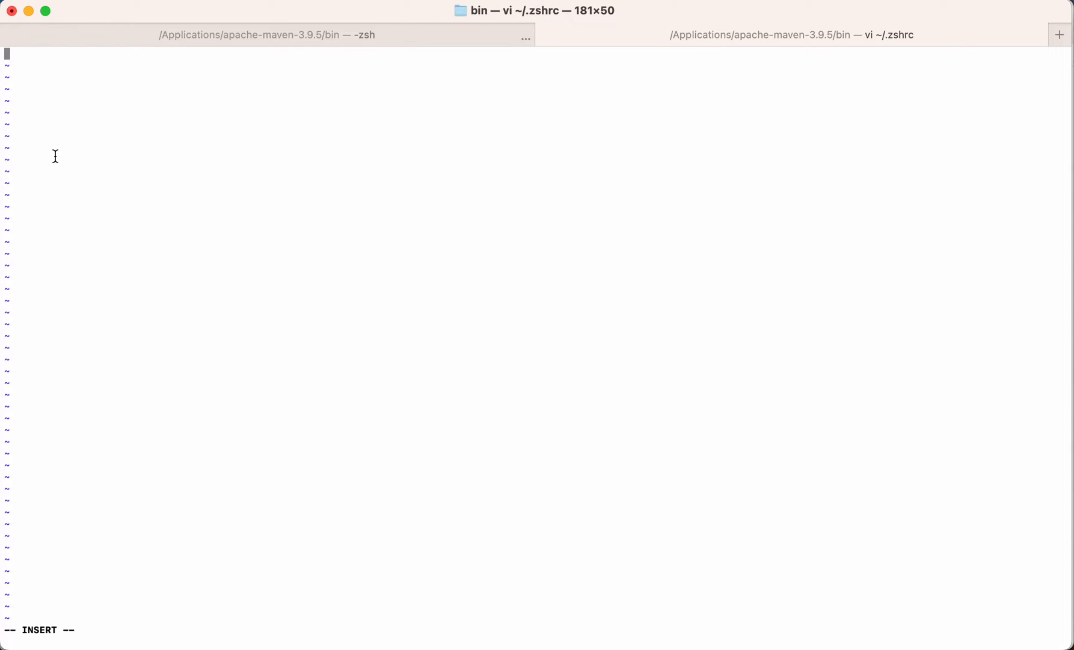
type("PATH=")
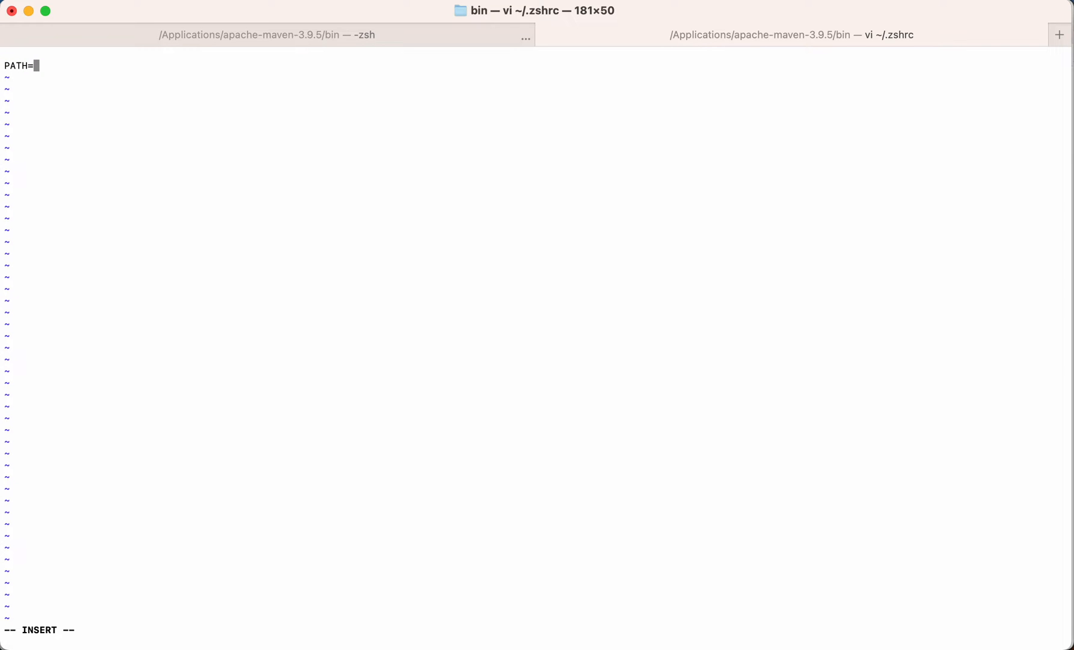
type("$PATH:")
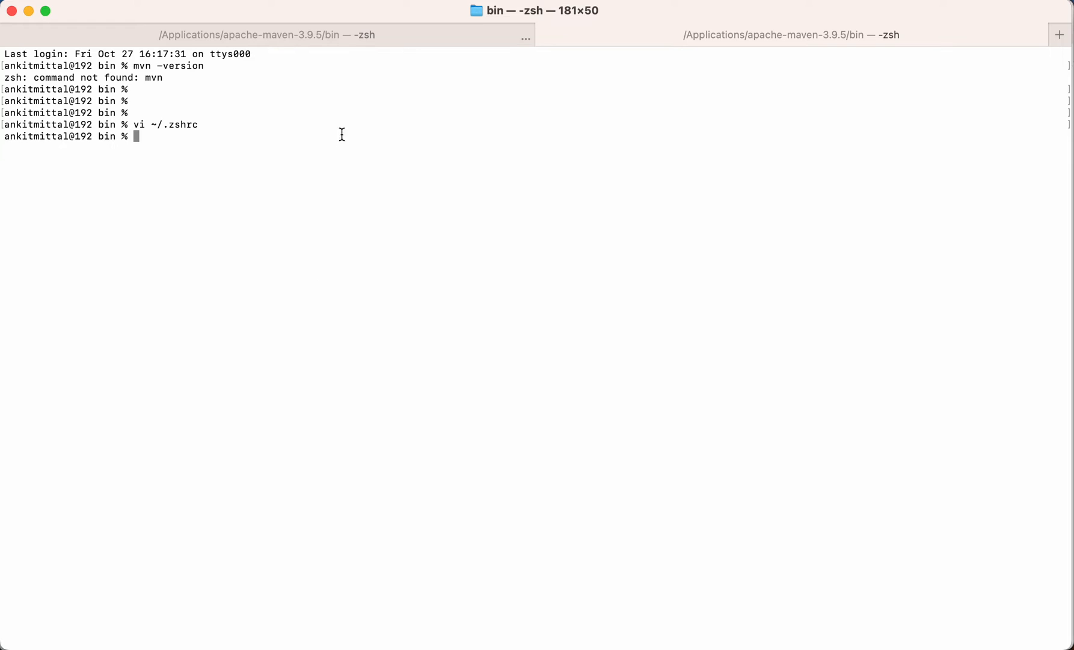
- Reload ~/.zshrc and run mvn -version, which now reports Apache Maven 3.9.5
type("source ~/.zshrc")
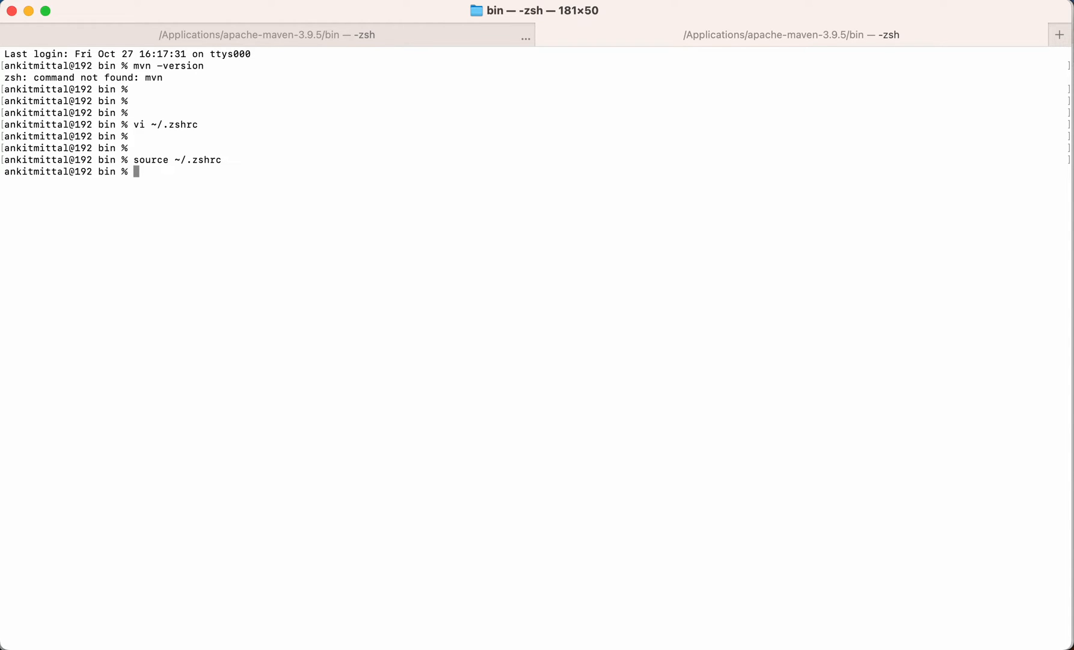
type("mvn -version")
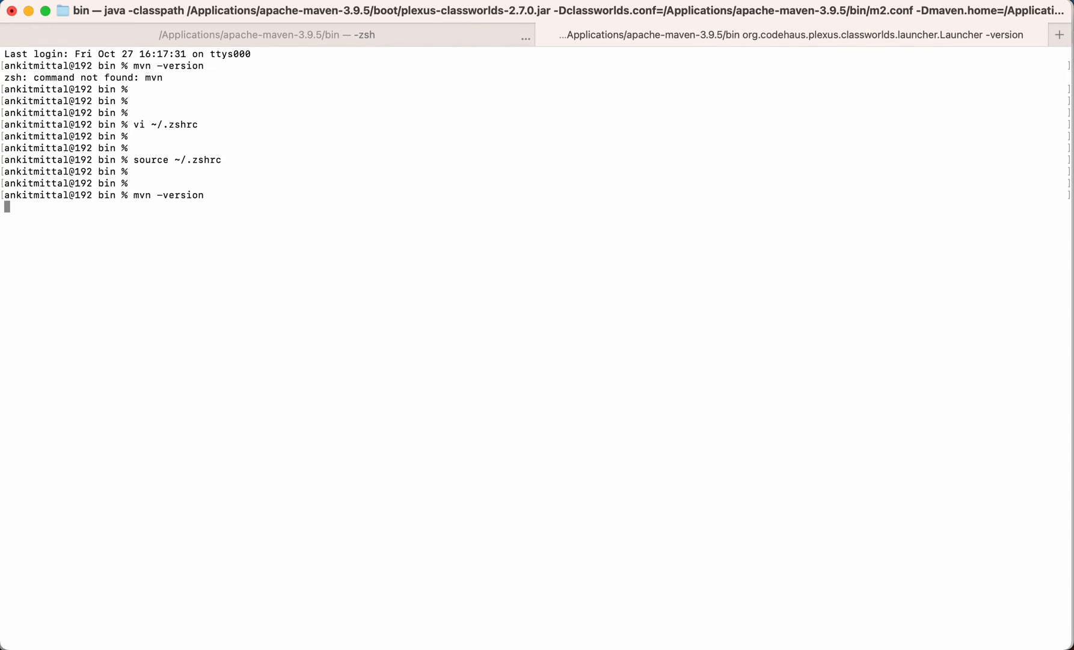
key("Return")
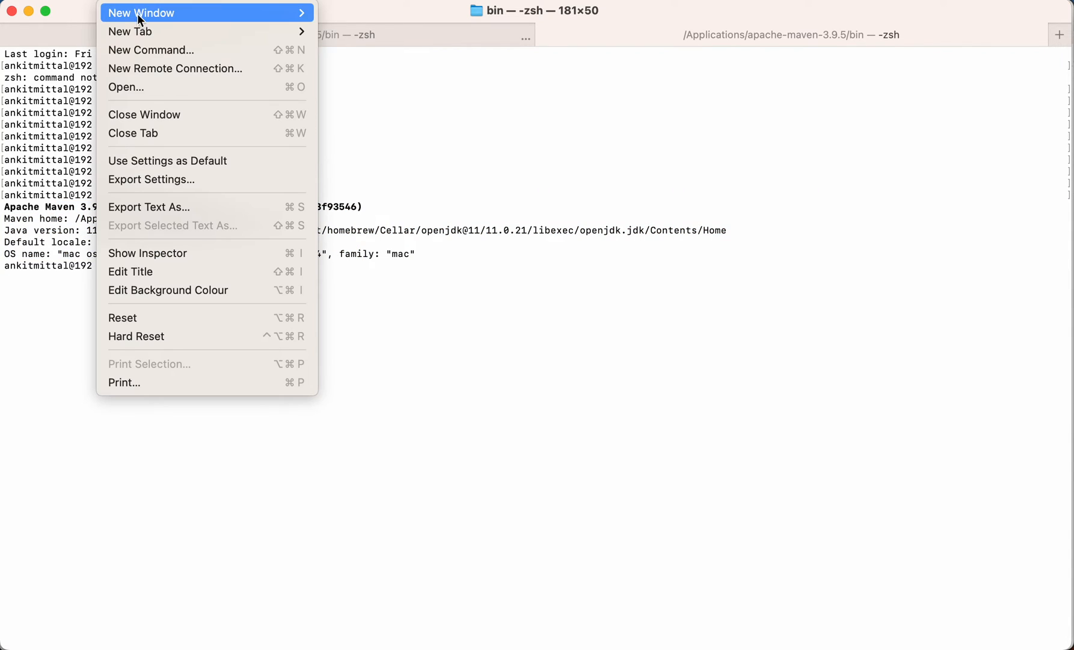
mouse_move(130, 31)
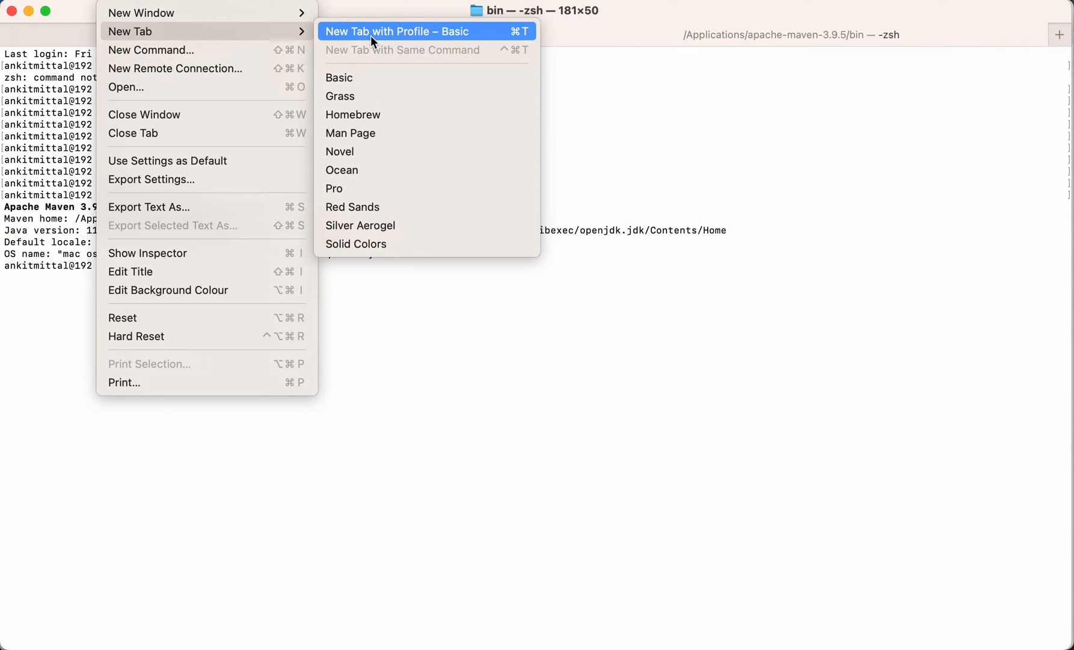
- Open a new Terminal tab with the Basic profile to test mvn -version fresh
left_click(397, 31)
type("mvn -version")
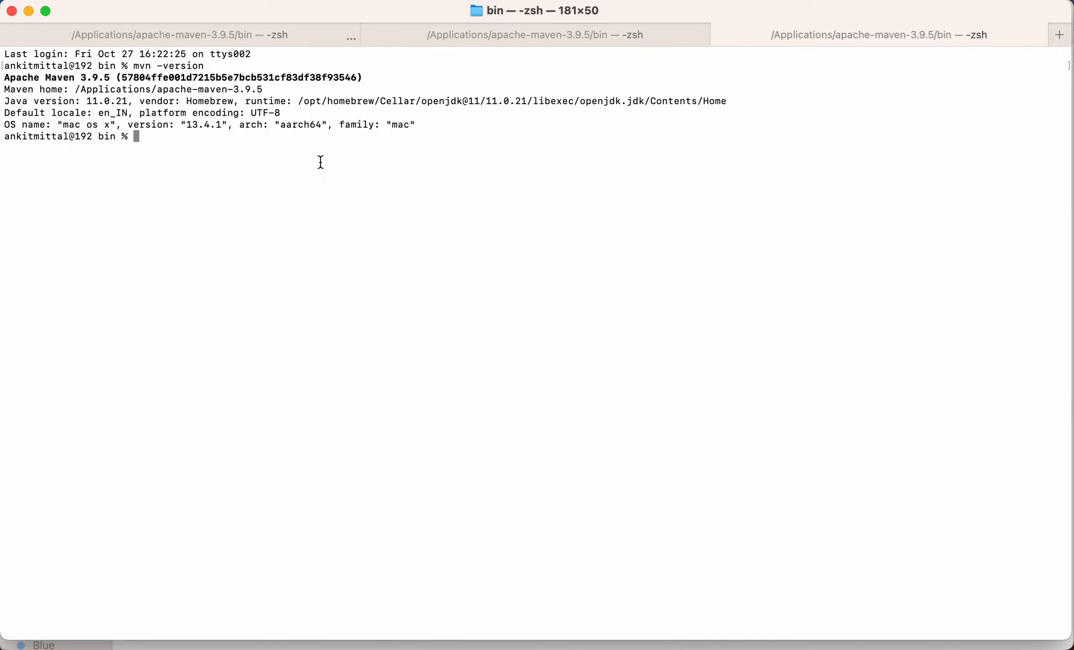
mouse_move(289, 163)
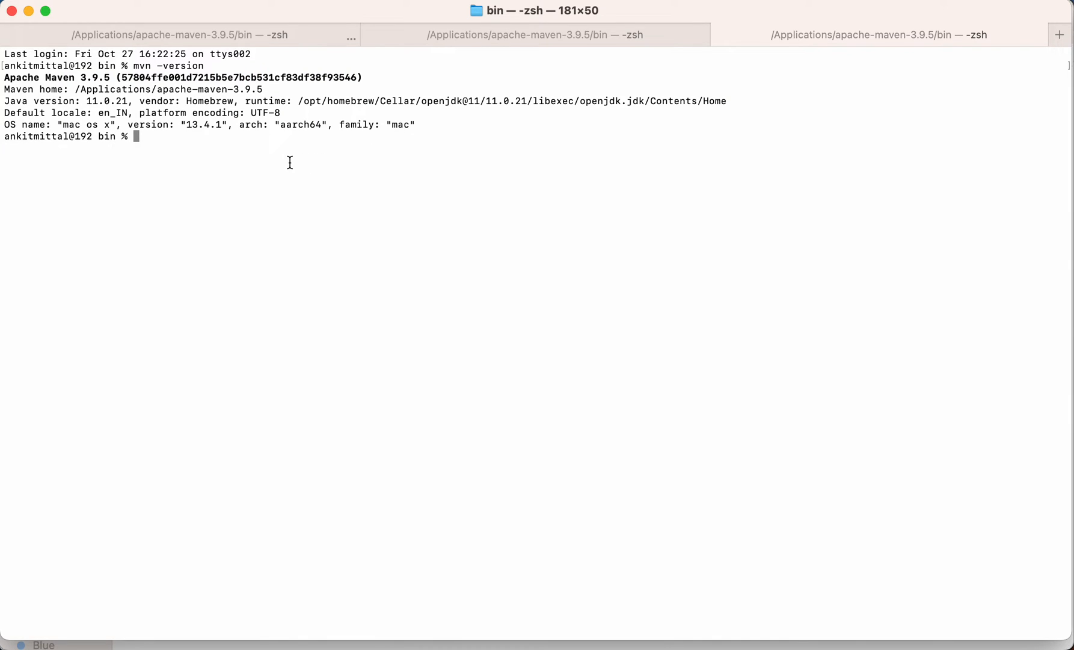
- Print the working directory, select the Maven path, and echo $M2_HOME, which prints blank
type("pwd")
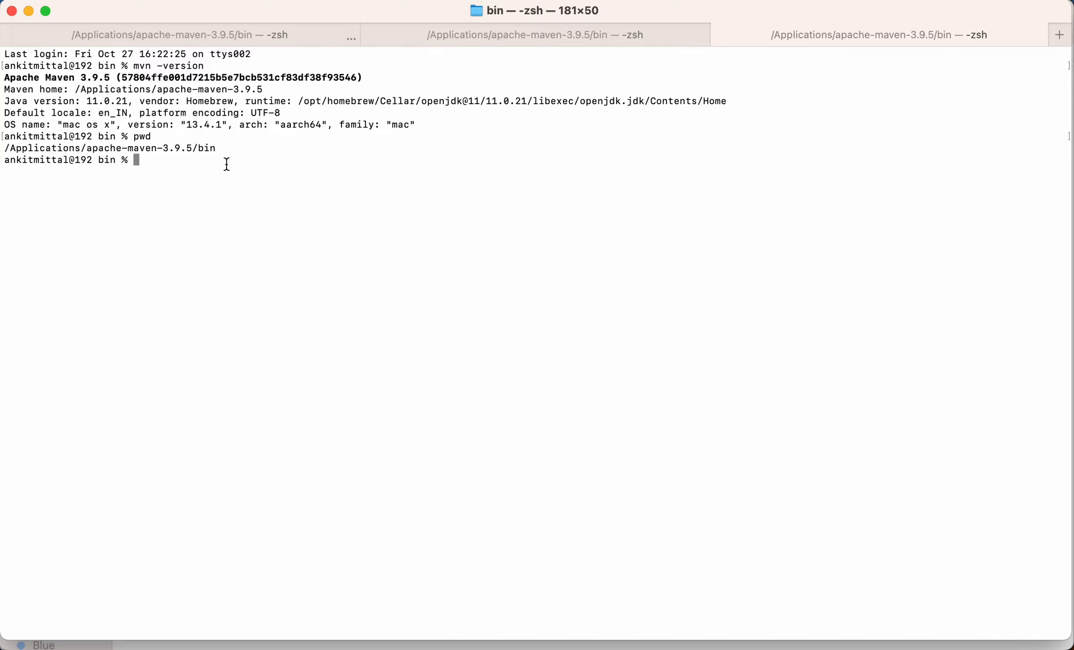
double_click(205, 148)
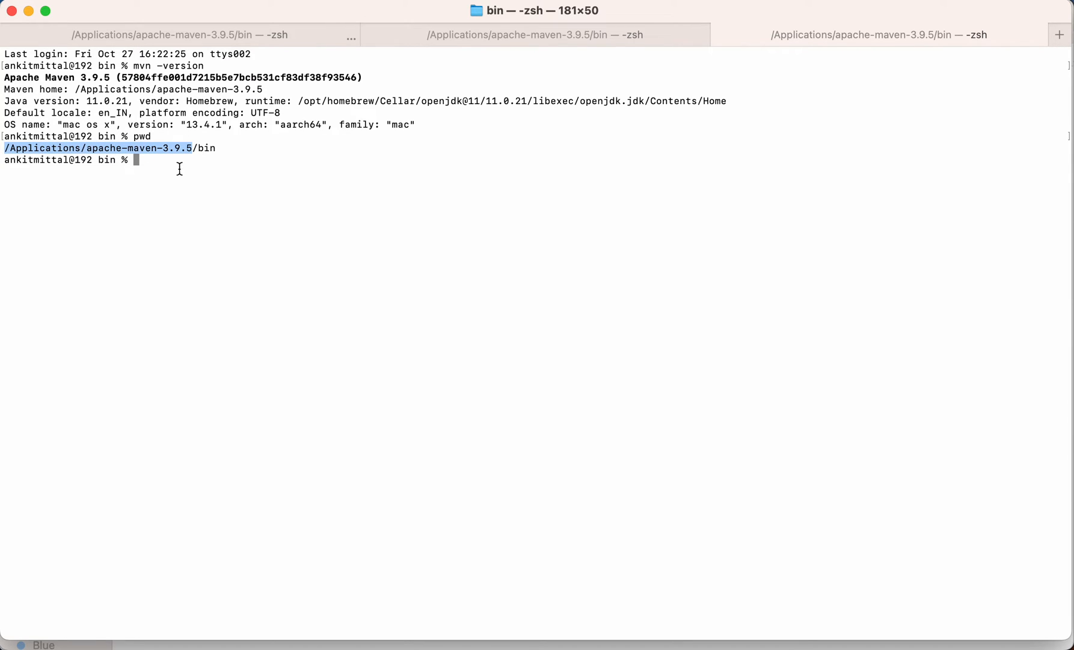
mouse_move(174, 148)
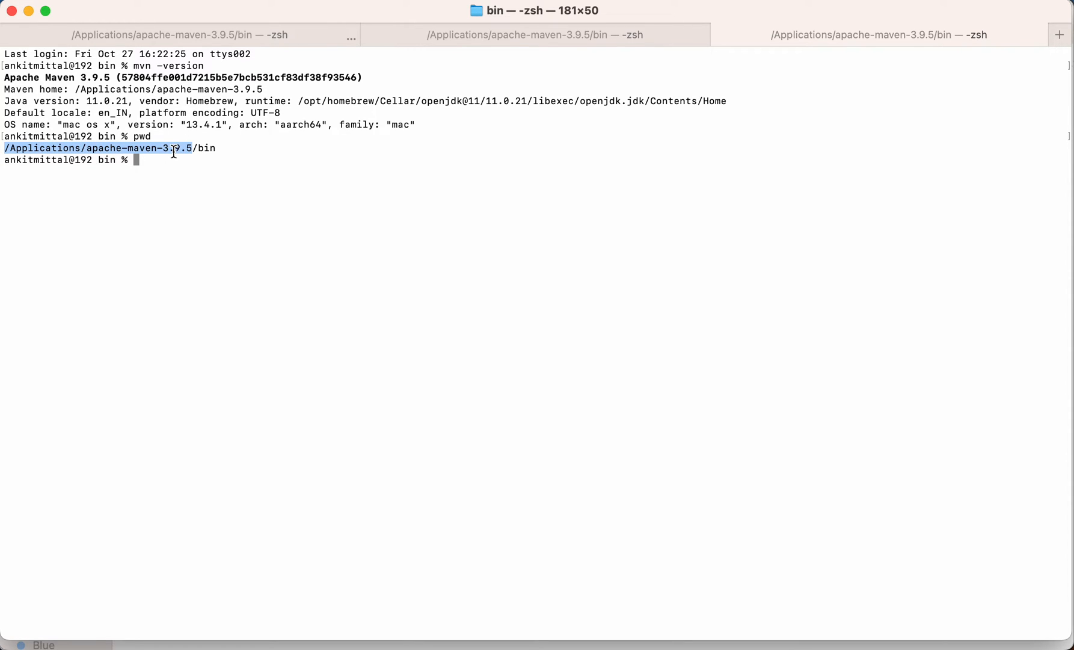
mouse_move(190, 154)
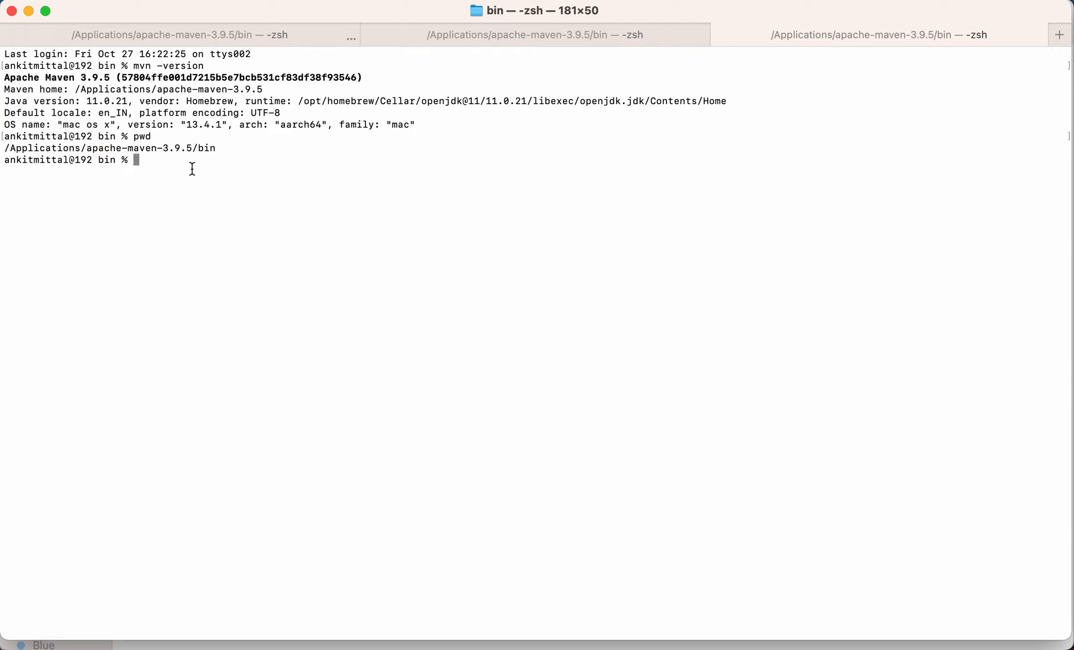
type("echo")
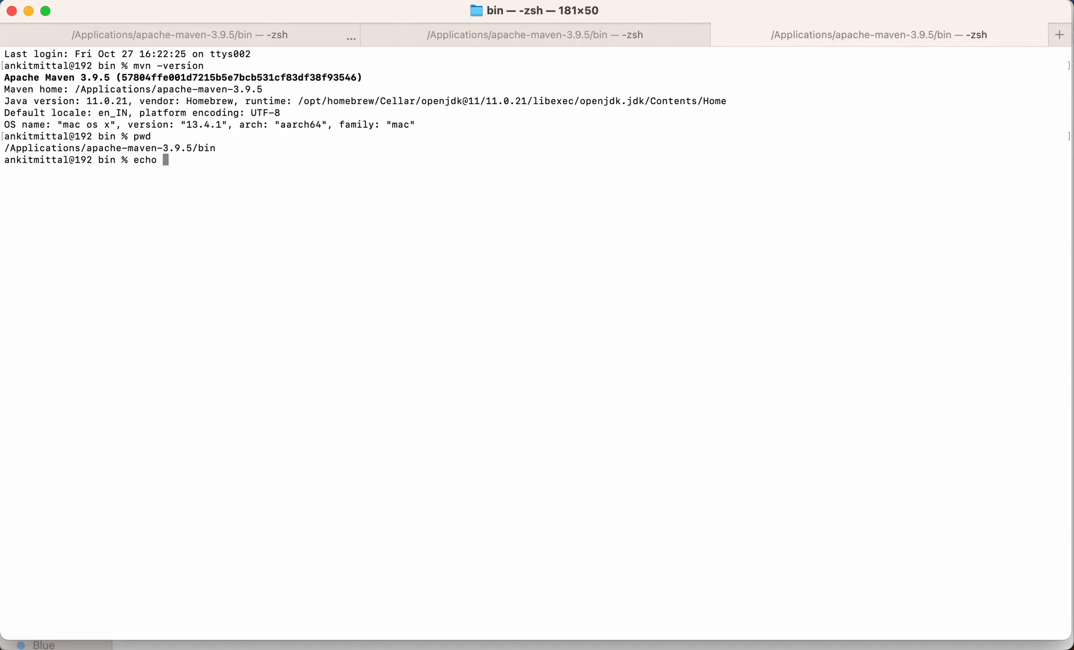
type("$M")
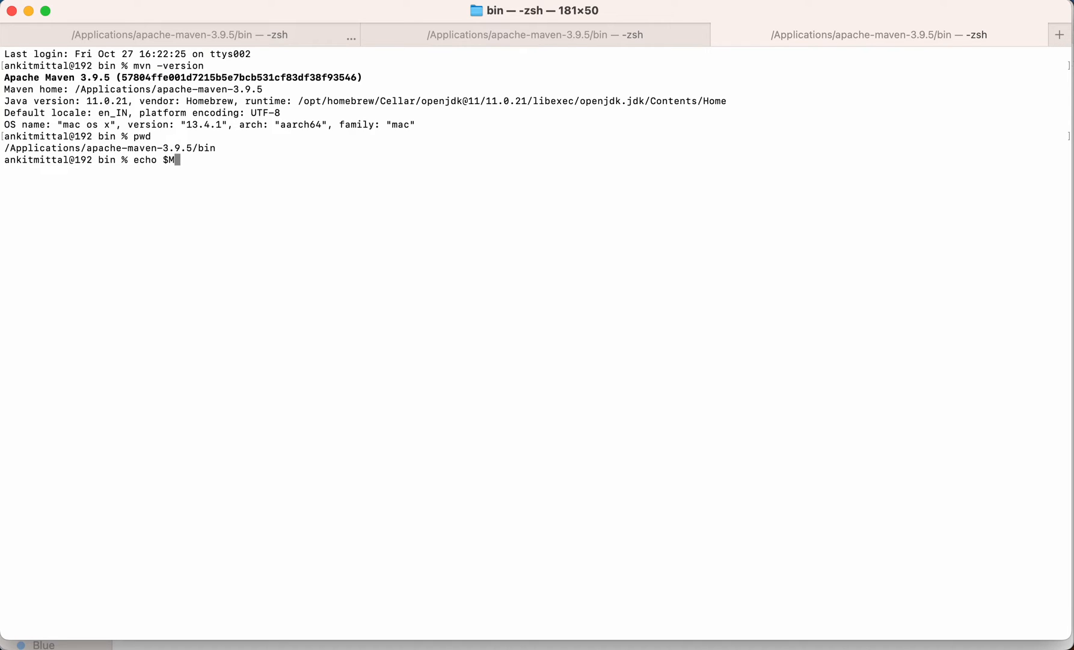
type("@_HOME")
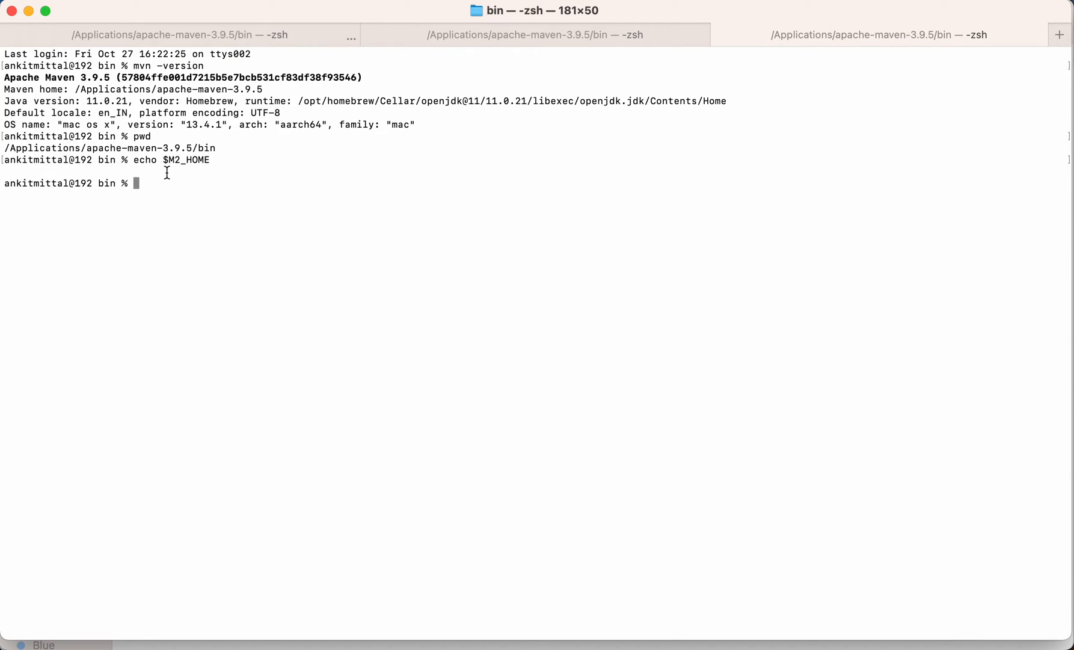
mouse_move(8, 145)
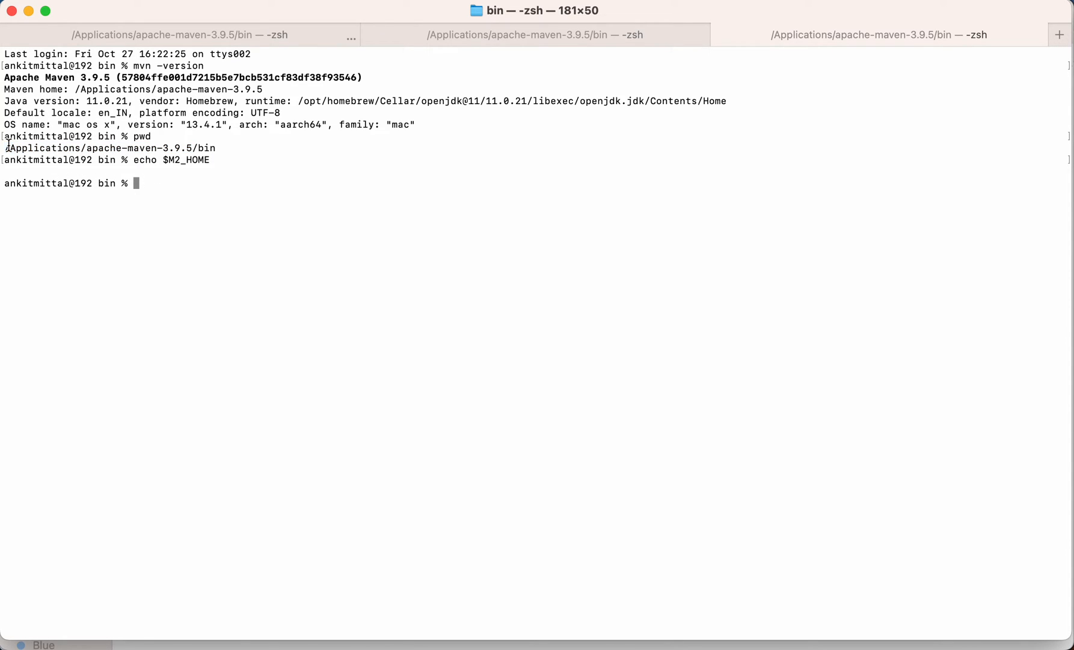
left_click_drag(6, 148, 191, 148)
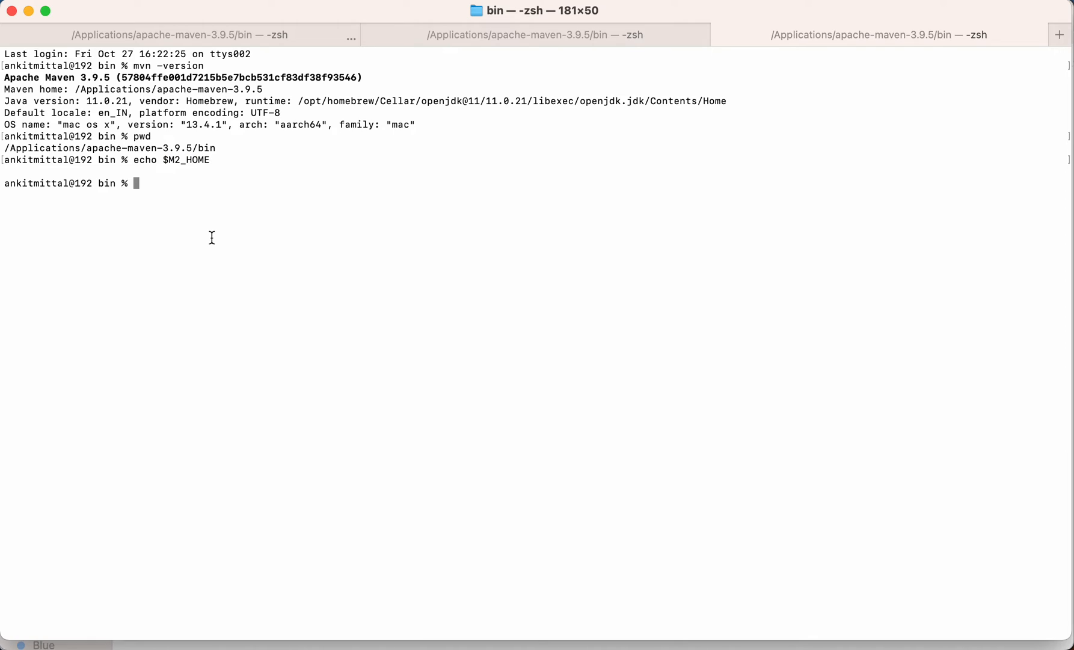
- Open ~/.zshrc in vi and add M2_HOME=/Applications/apache-maven-3.9.5 above the PATH line
type("vi ~")
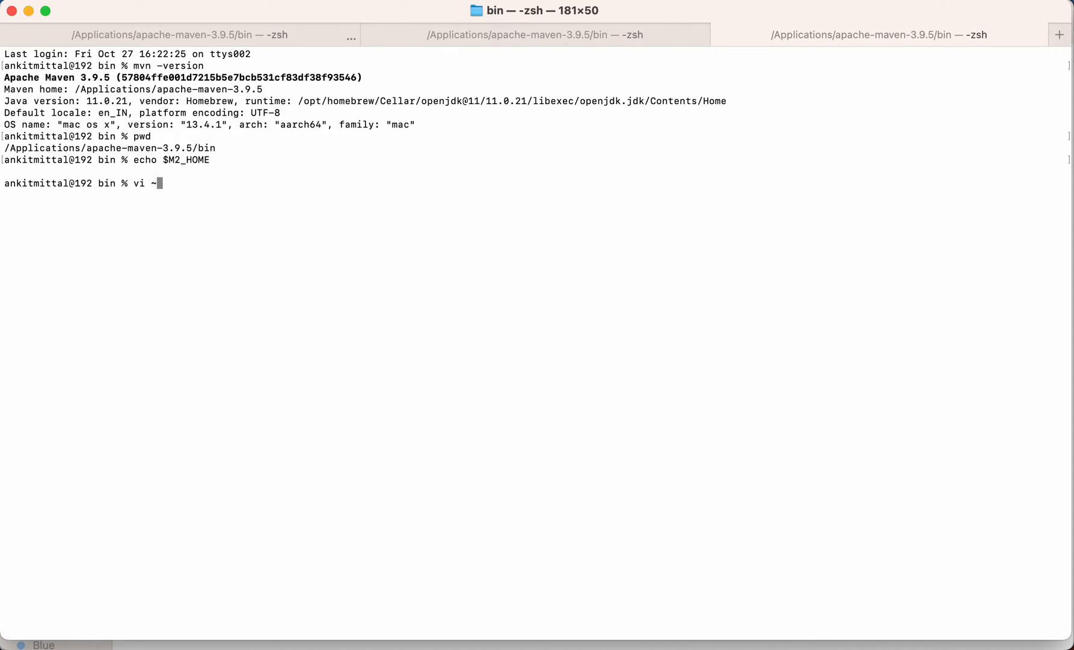
type("/.zsh")
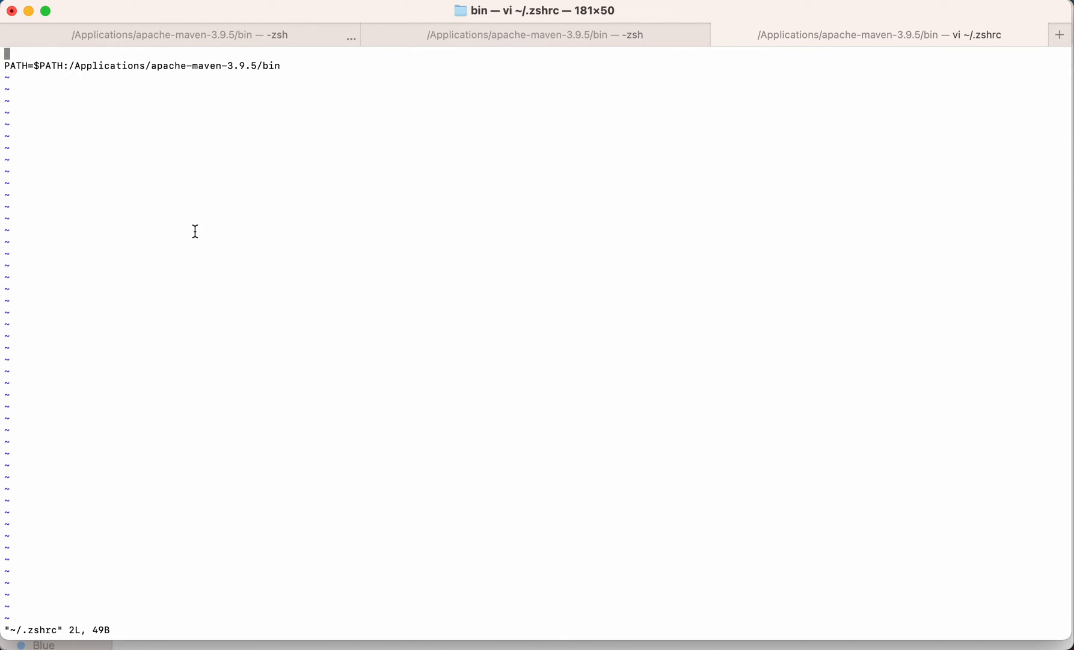
mouse_move(98, 452)
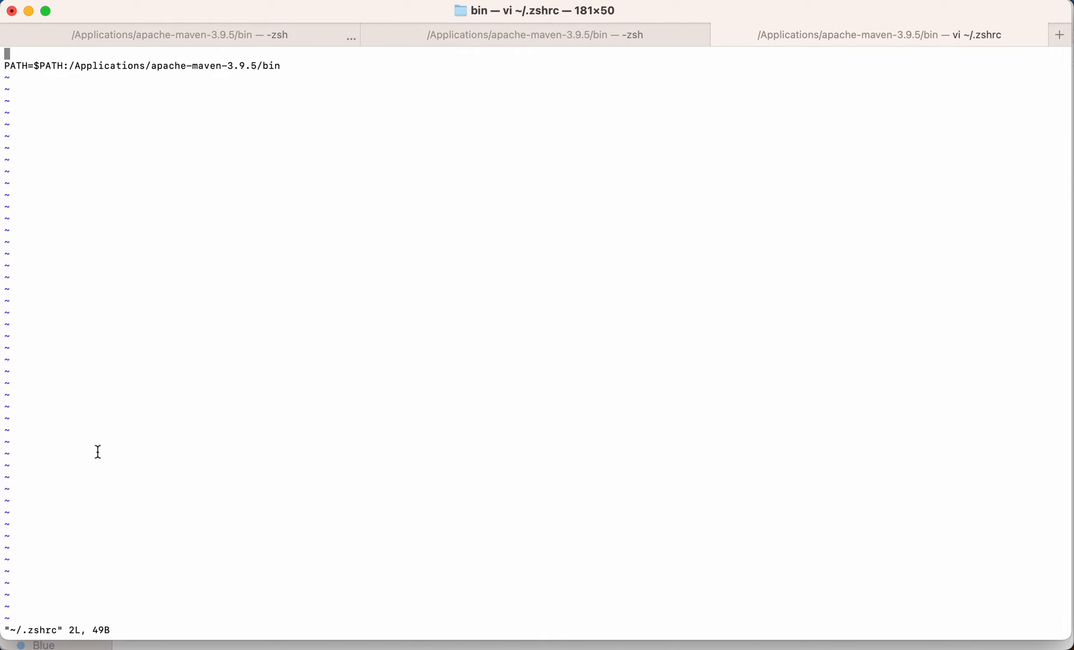
key("i")
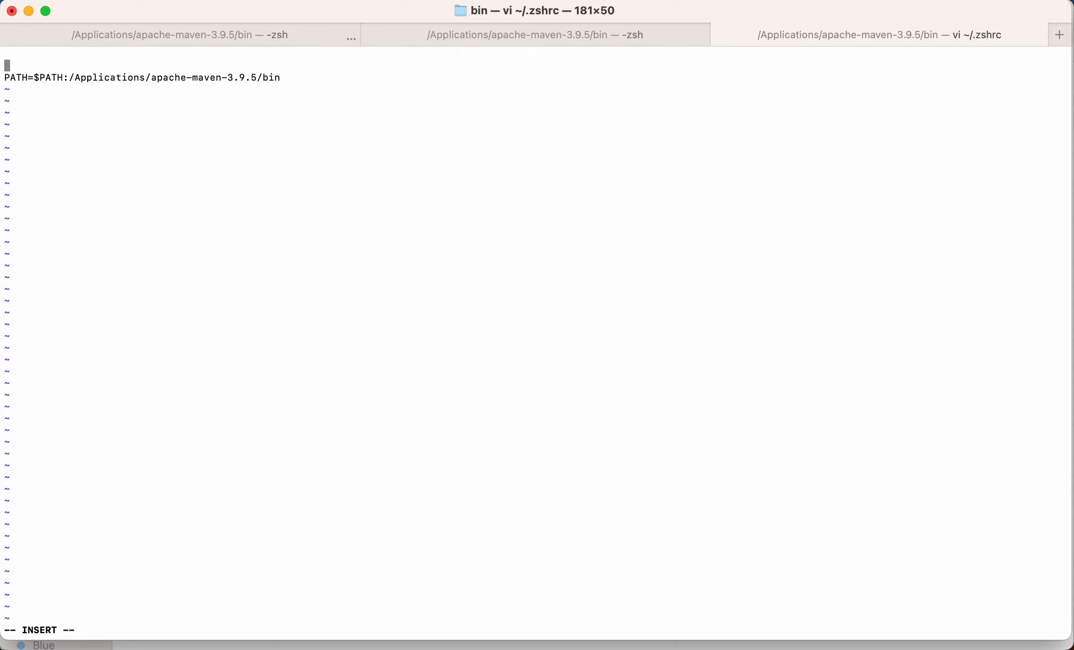
type("M2_HOME")
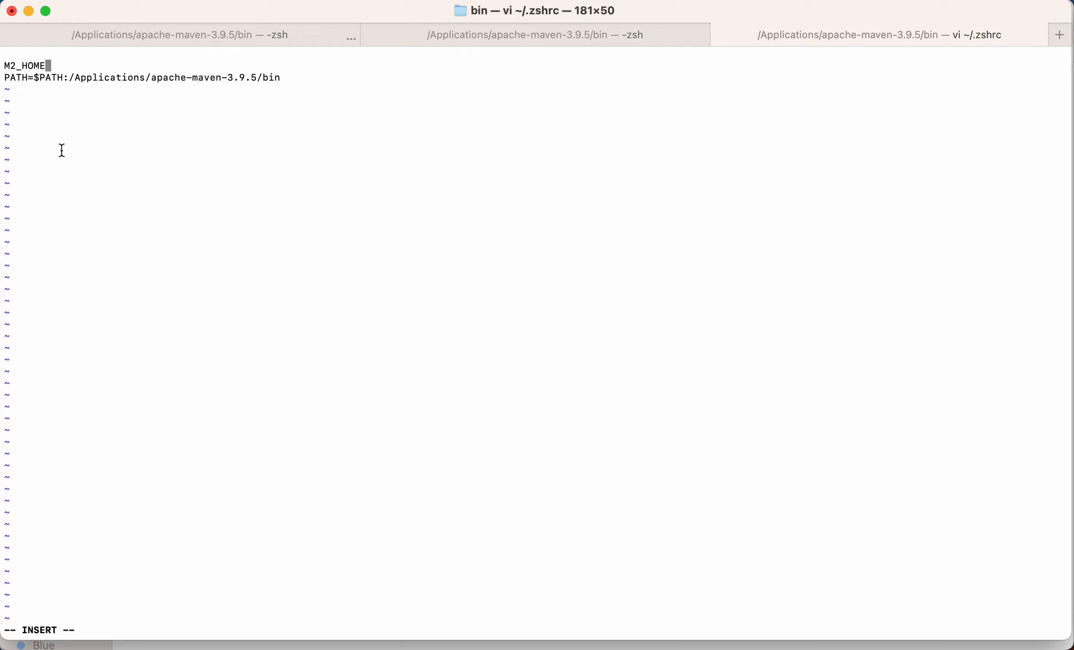
type("=")
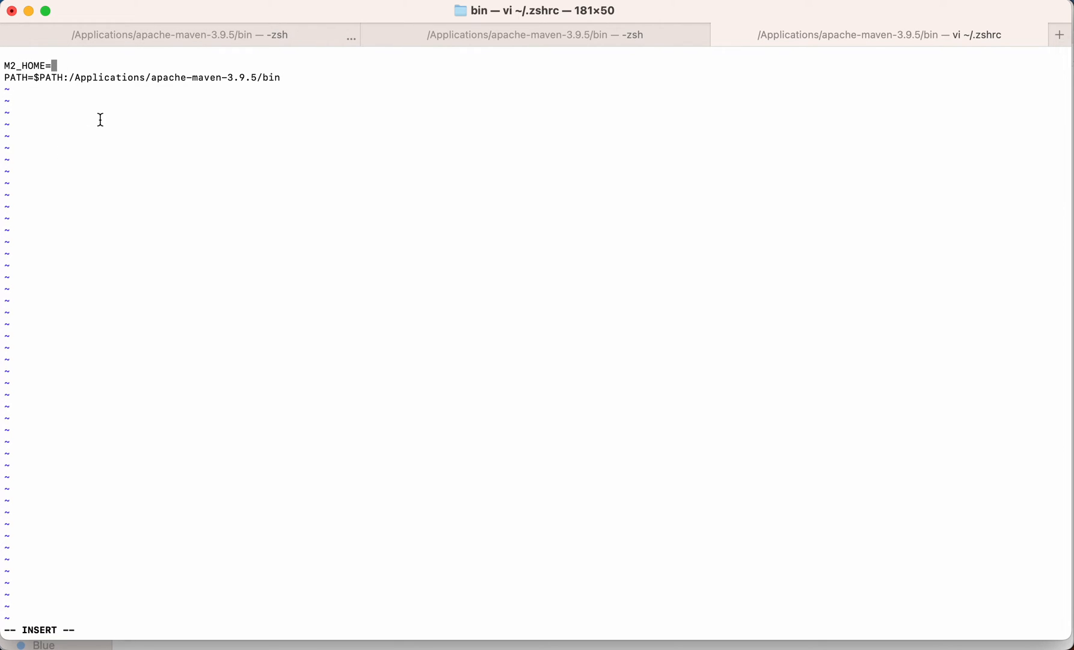
type("/Applications/apache-maven-3.9.5")
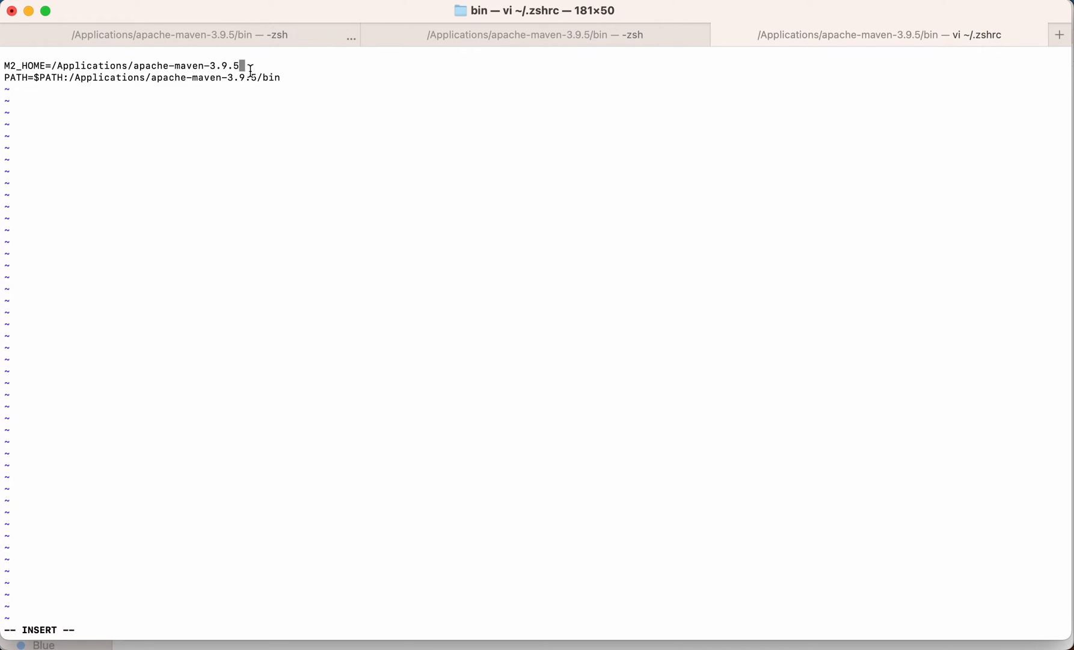
mouse_move(31, 626)
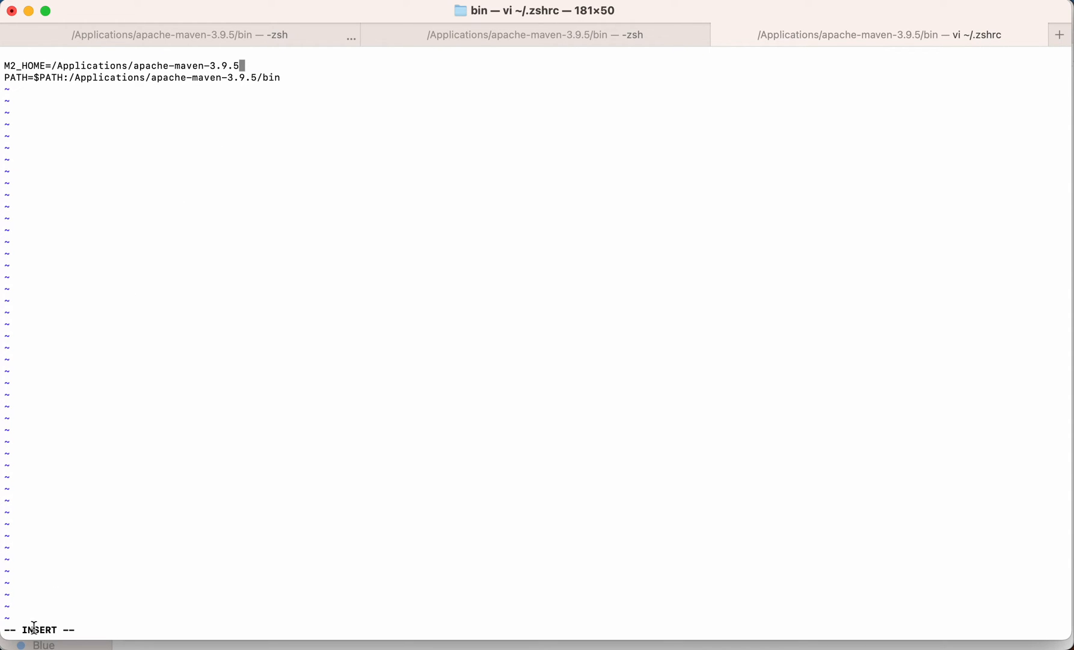
mouse_move(64, 607)
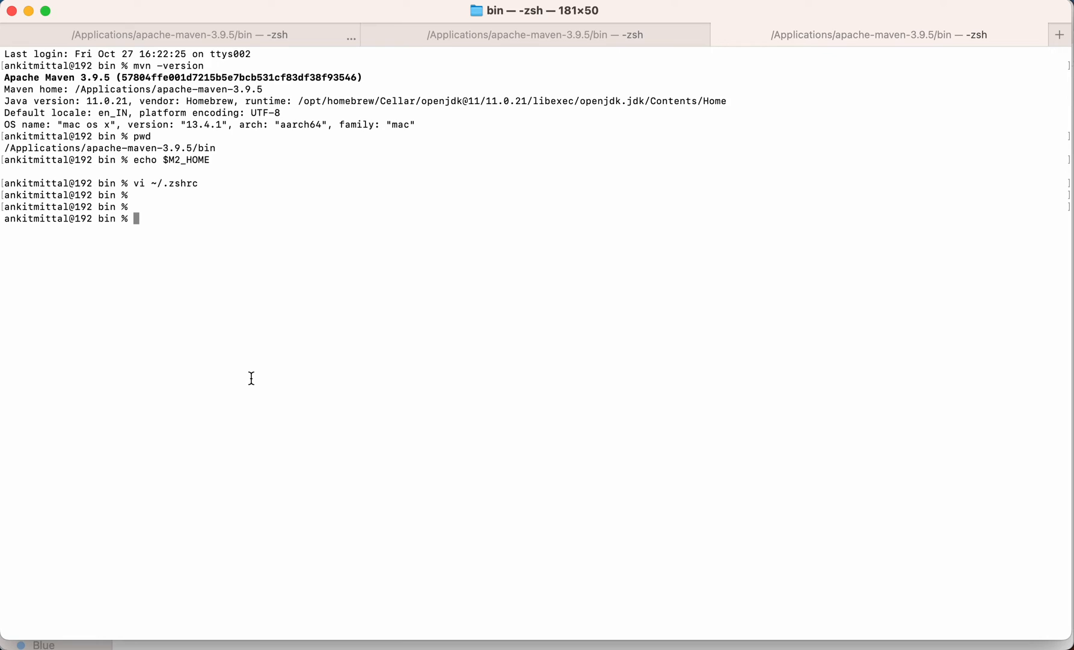
- Source ~/.zshrc and echo $M2_HOME, which prints /Applications/apache-maven-3.9.5
type("source")
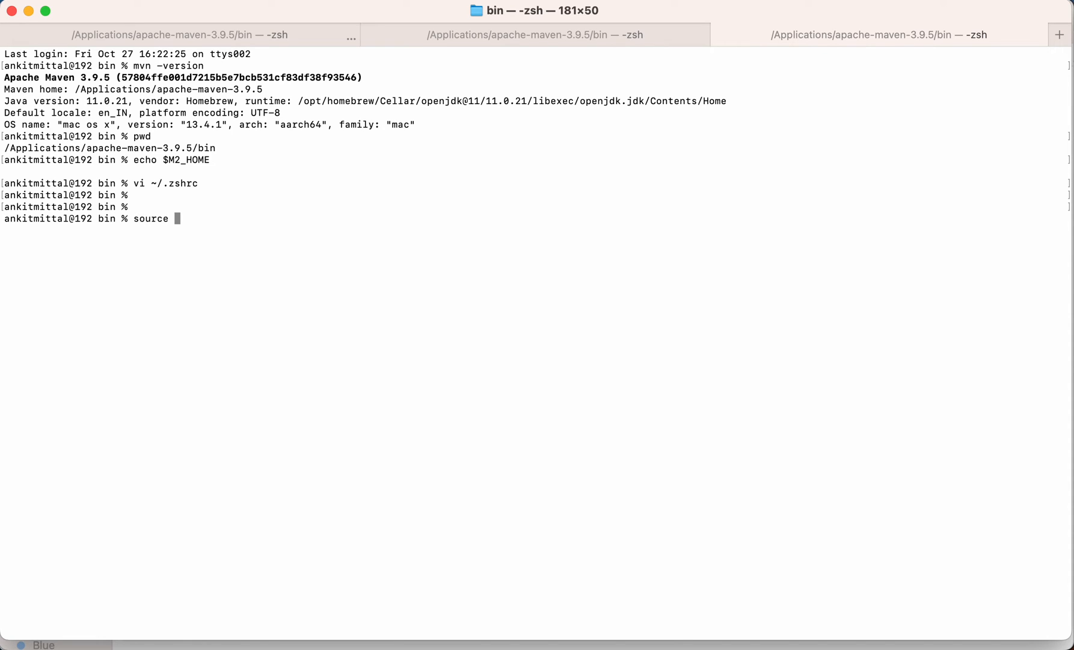
type("~")
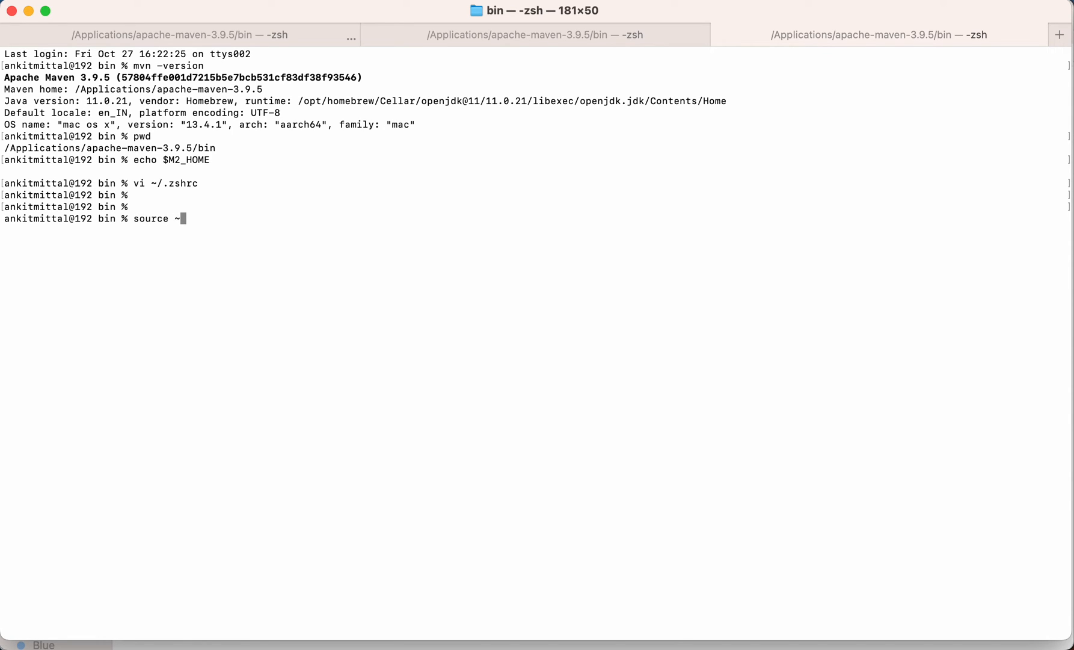
type(".zsdr")
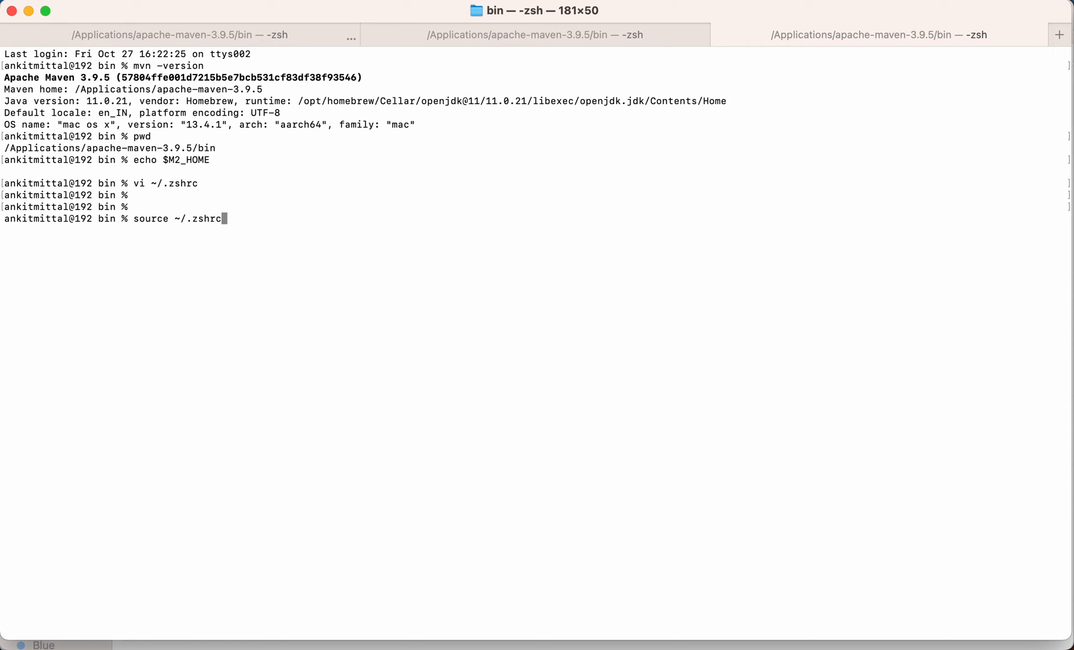
type("echo")
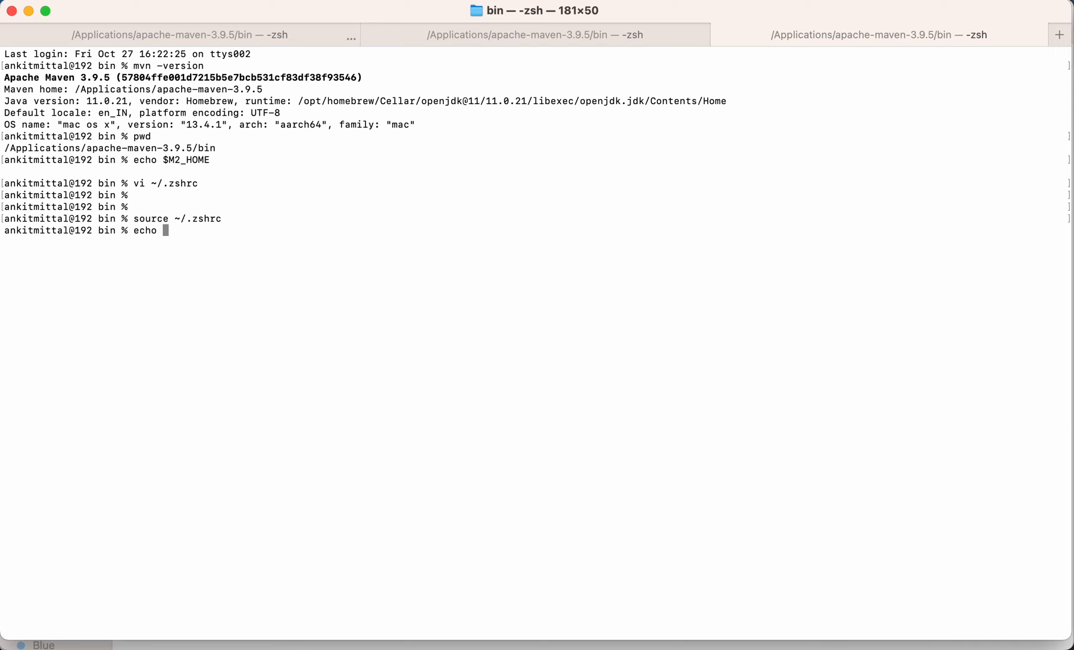
type("$")
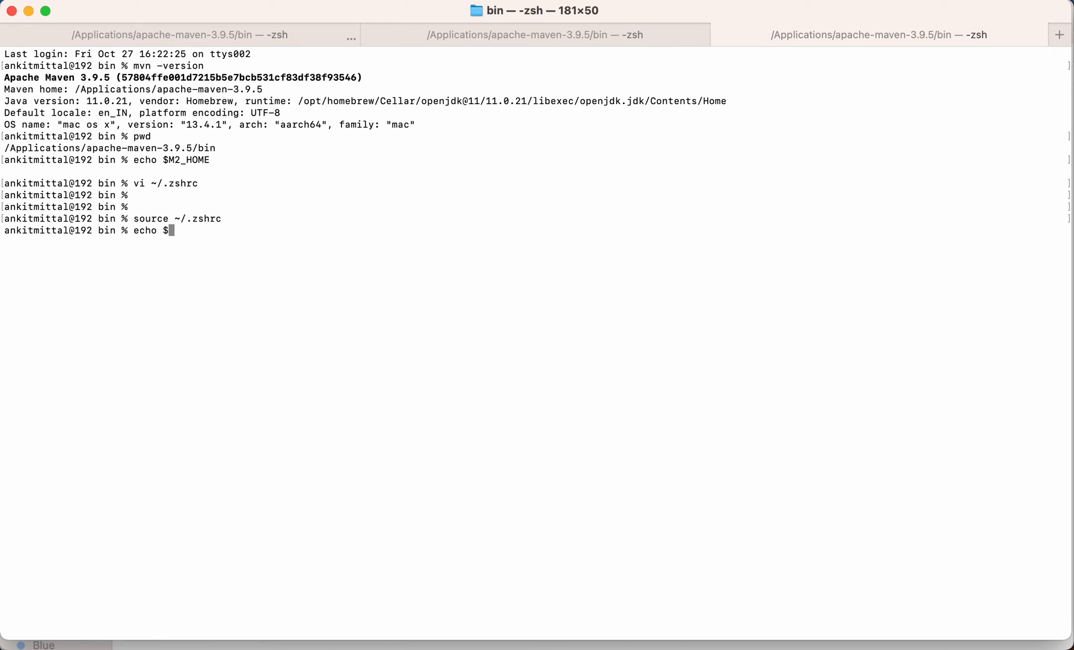
type("M2_HOME")
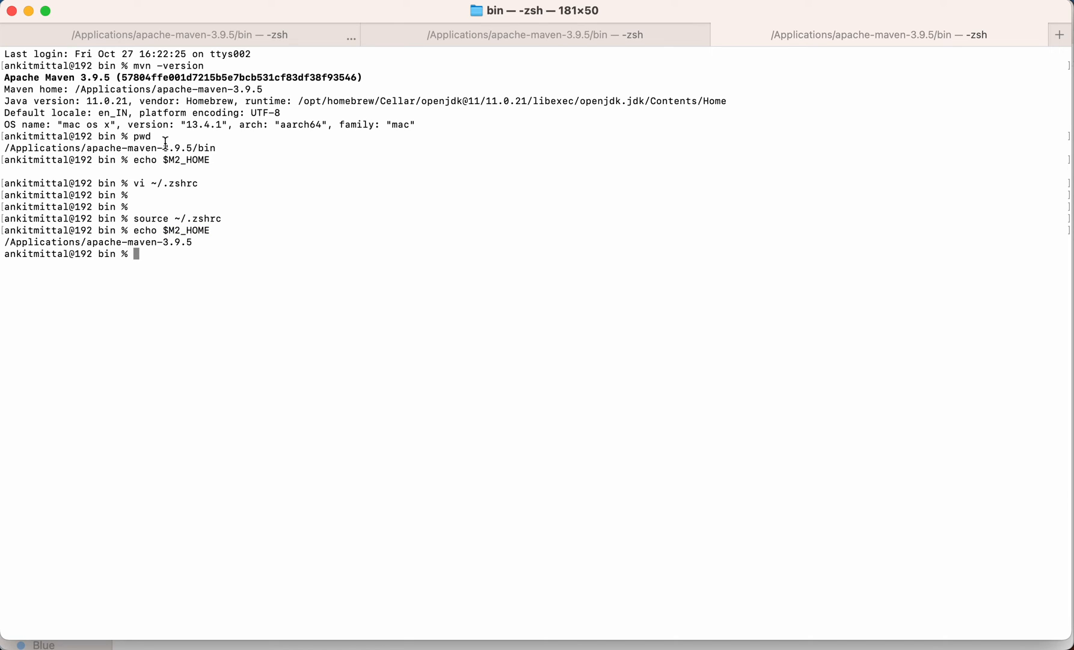
mouse_move(6, 100)
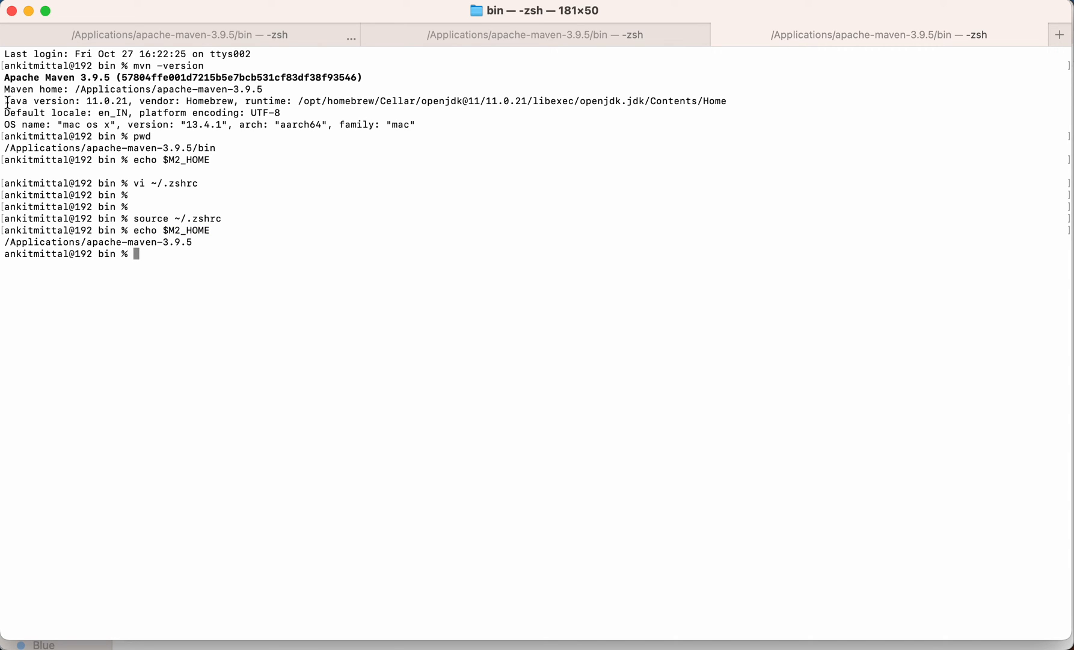
mouse_move(140, 65)
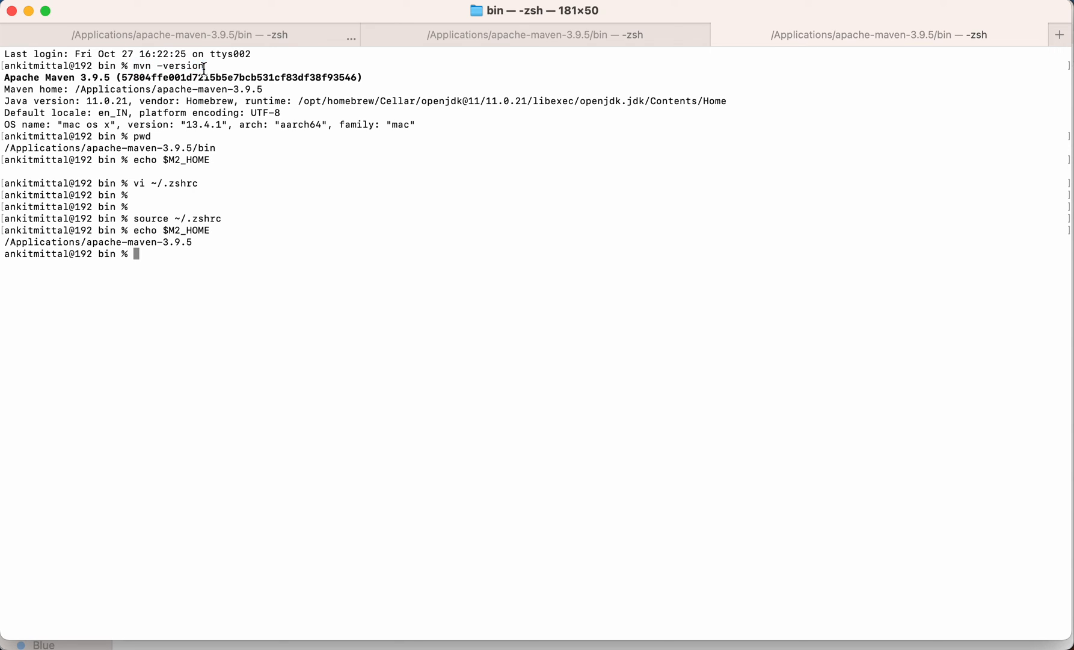
mouse_move(10, 104)
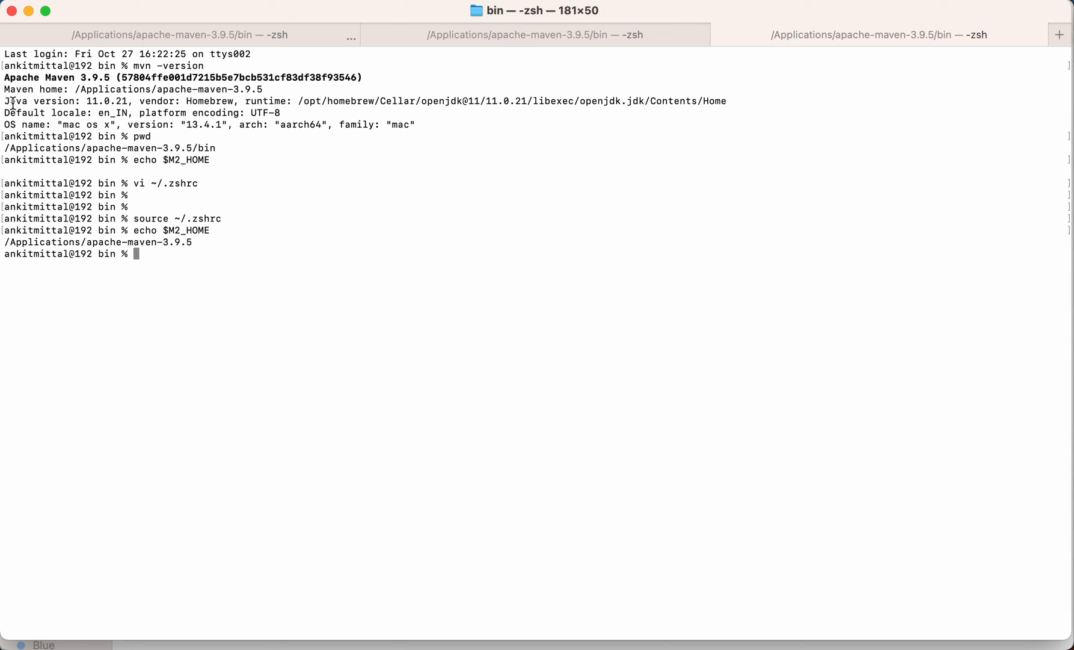
mouse_move(133, 104)
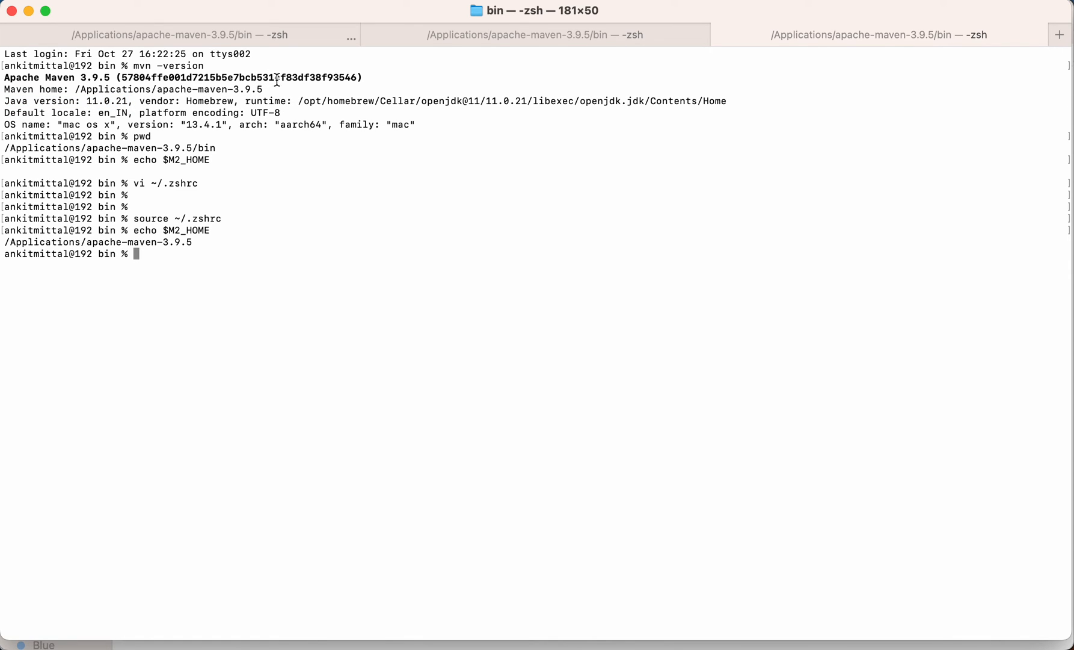
left_click_drag(33, 101, 173, 101)
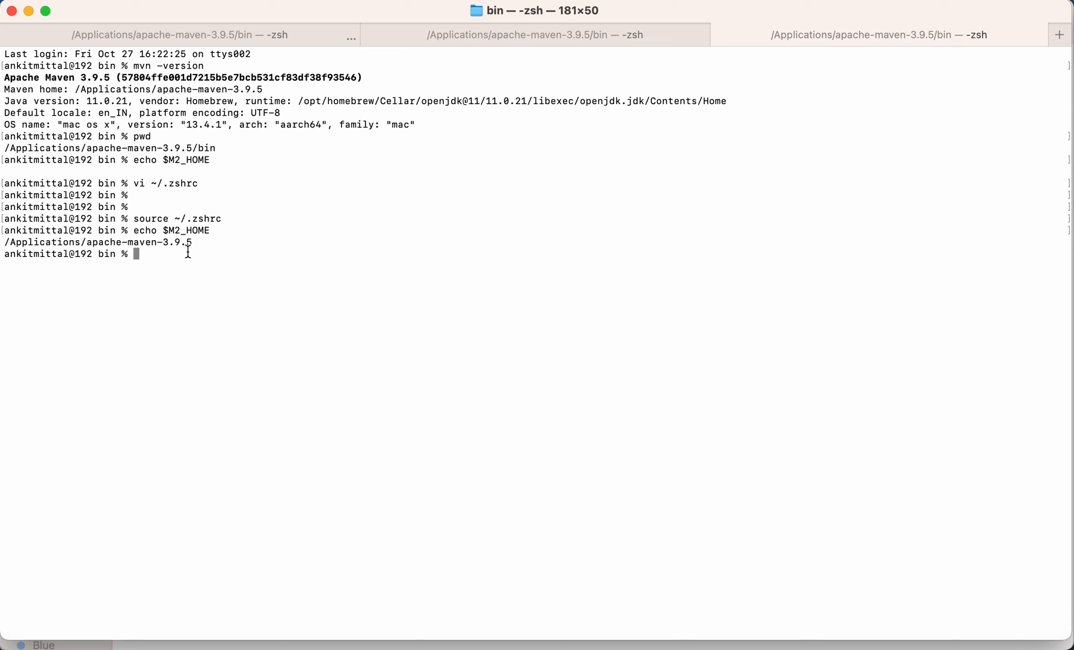
mouse_move(260, 136)
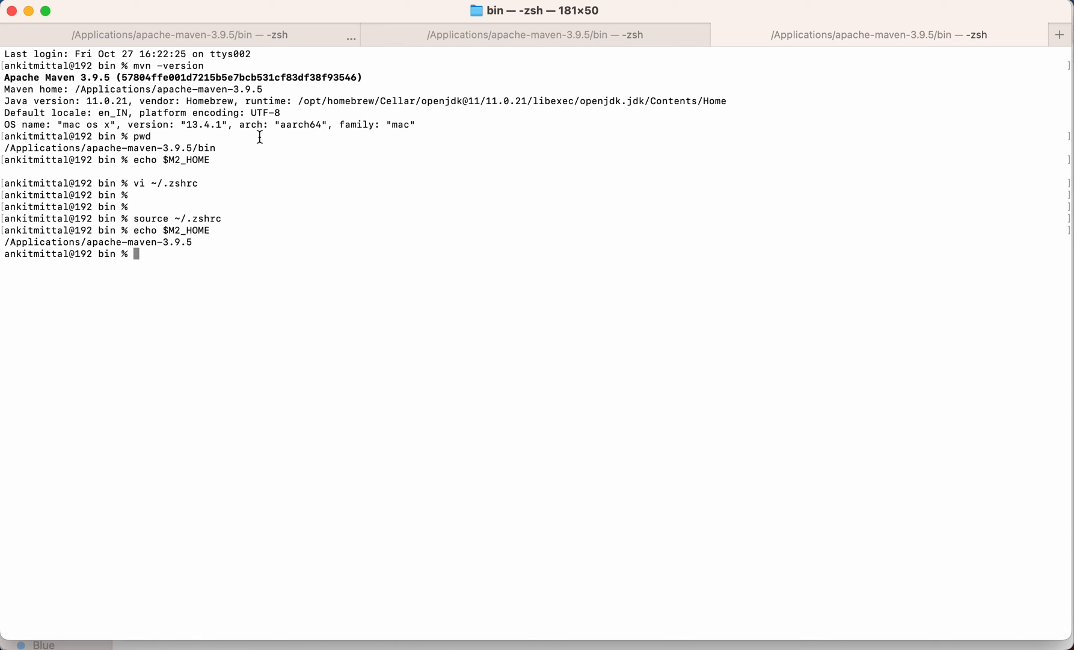
mouse_move(113, 168)
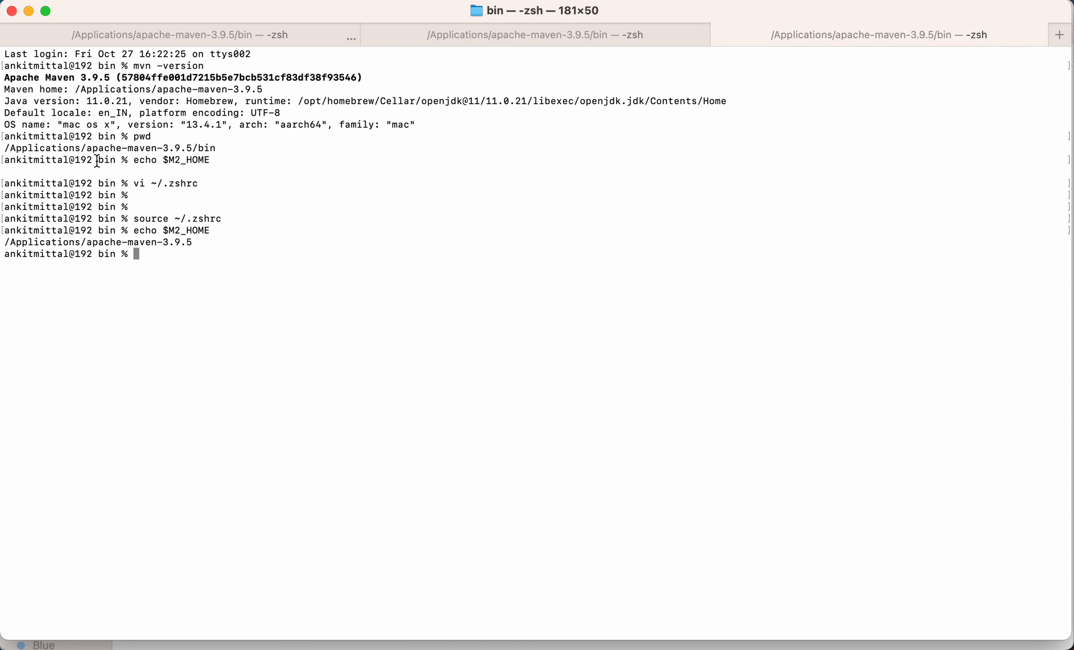
mouse_move(74, 161)
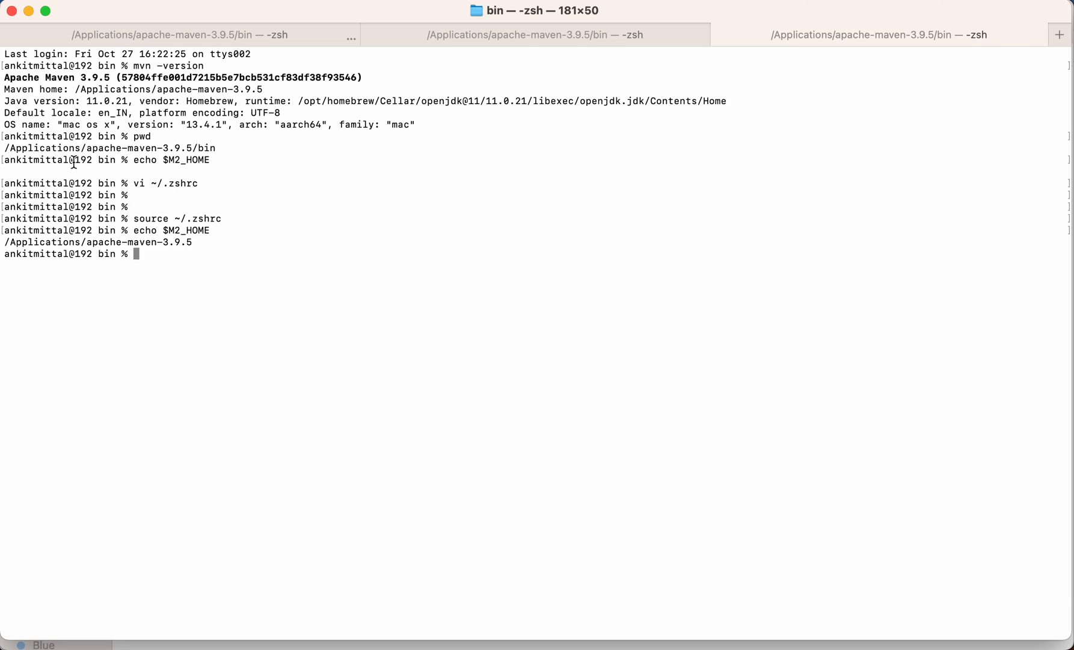